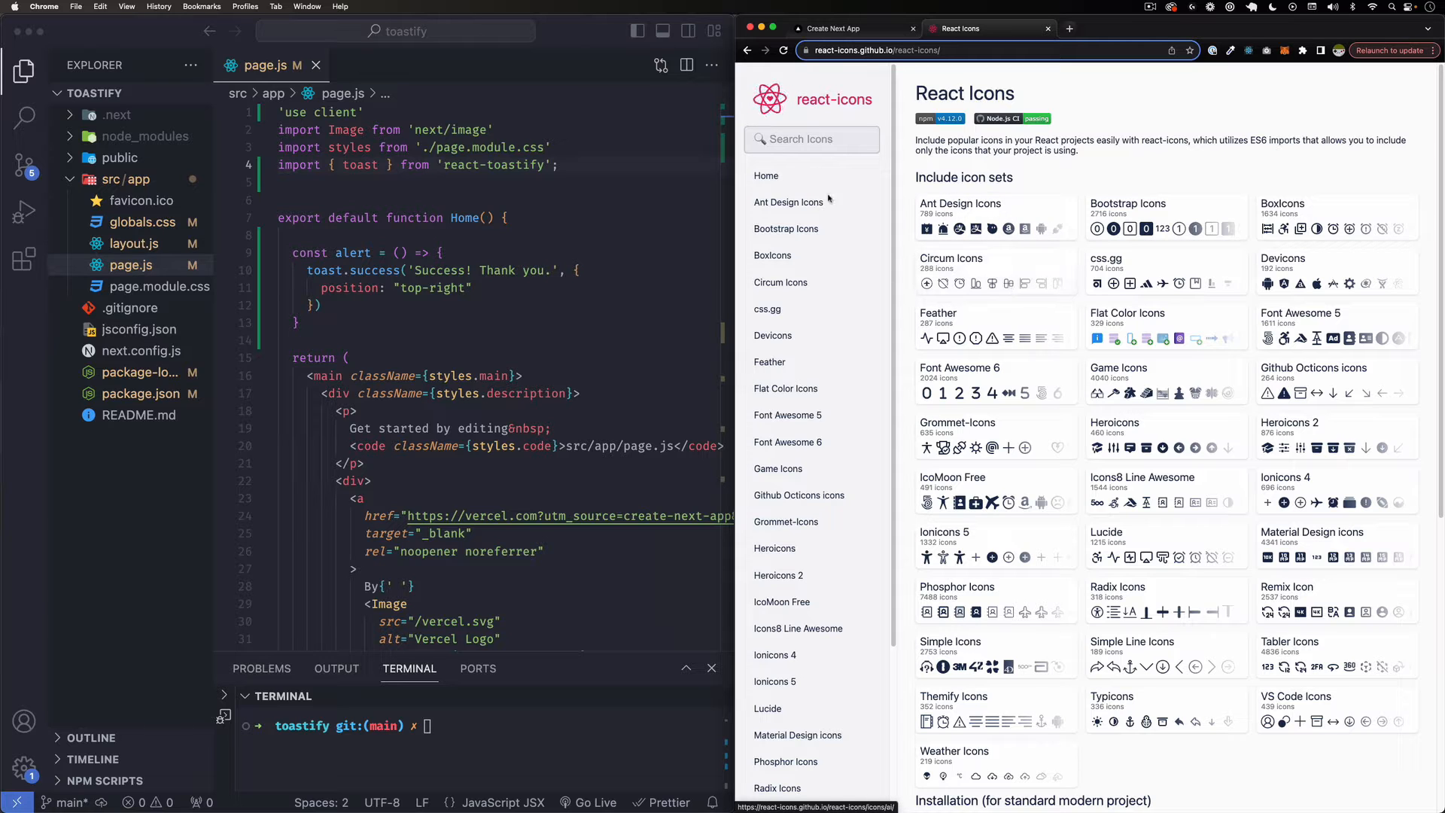
# Scroll the react-icons home page down to the 'Installation (for standard modern project)' section
pyautogui.scroll(-3)
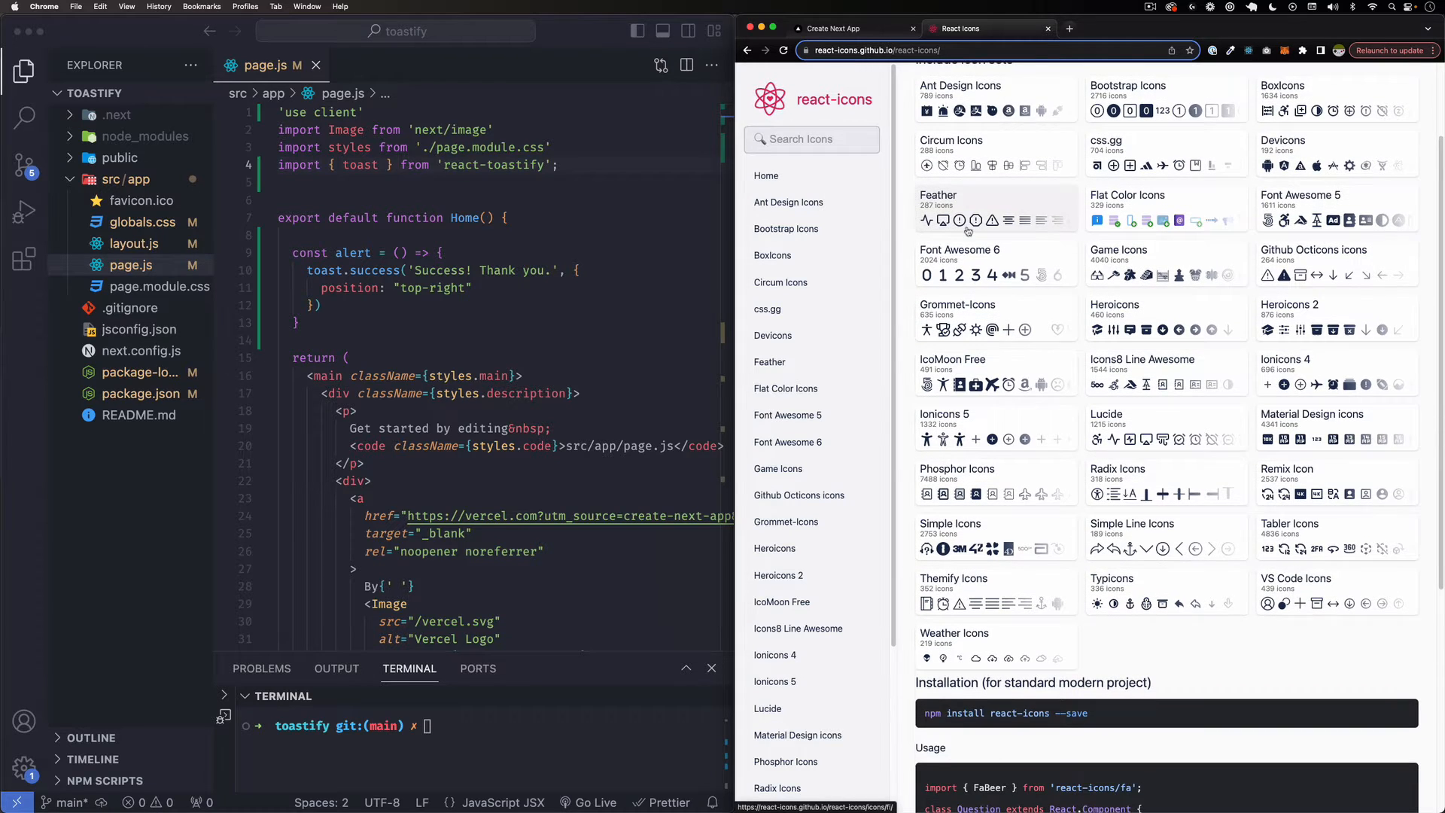
pyautogui.scroll(3)
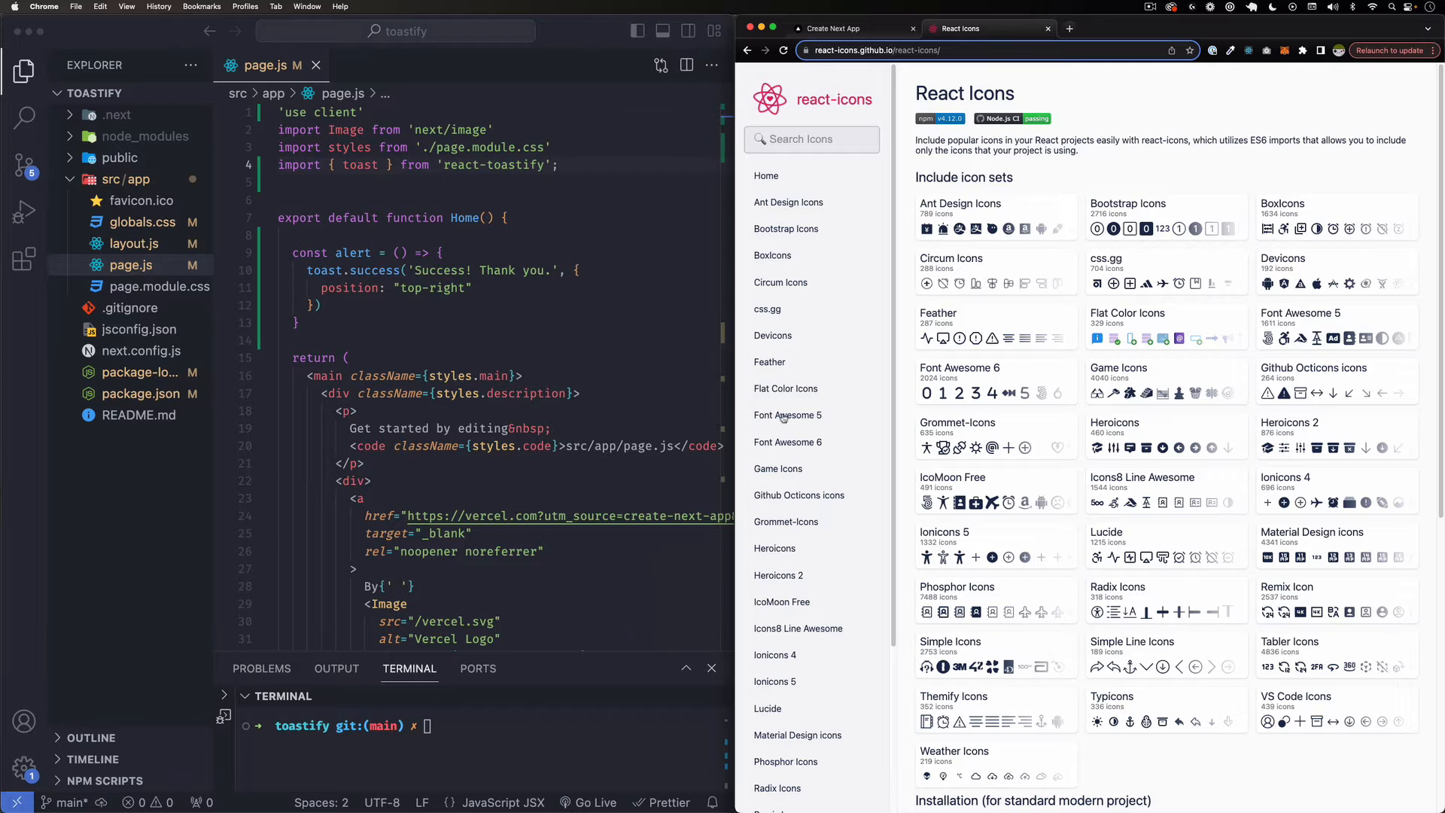
pyautogui.moveTo(775, 548)
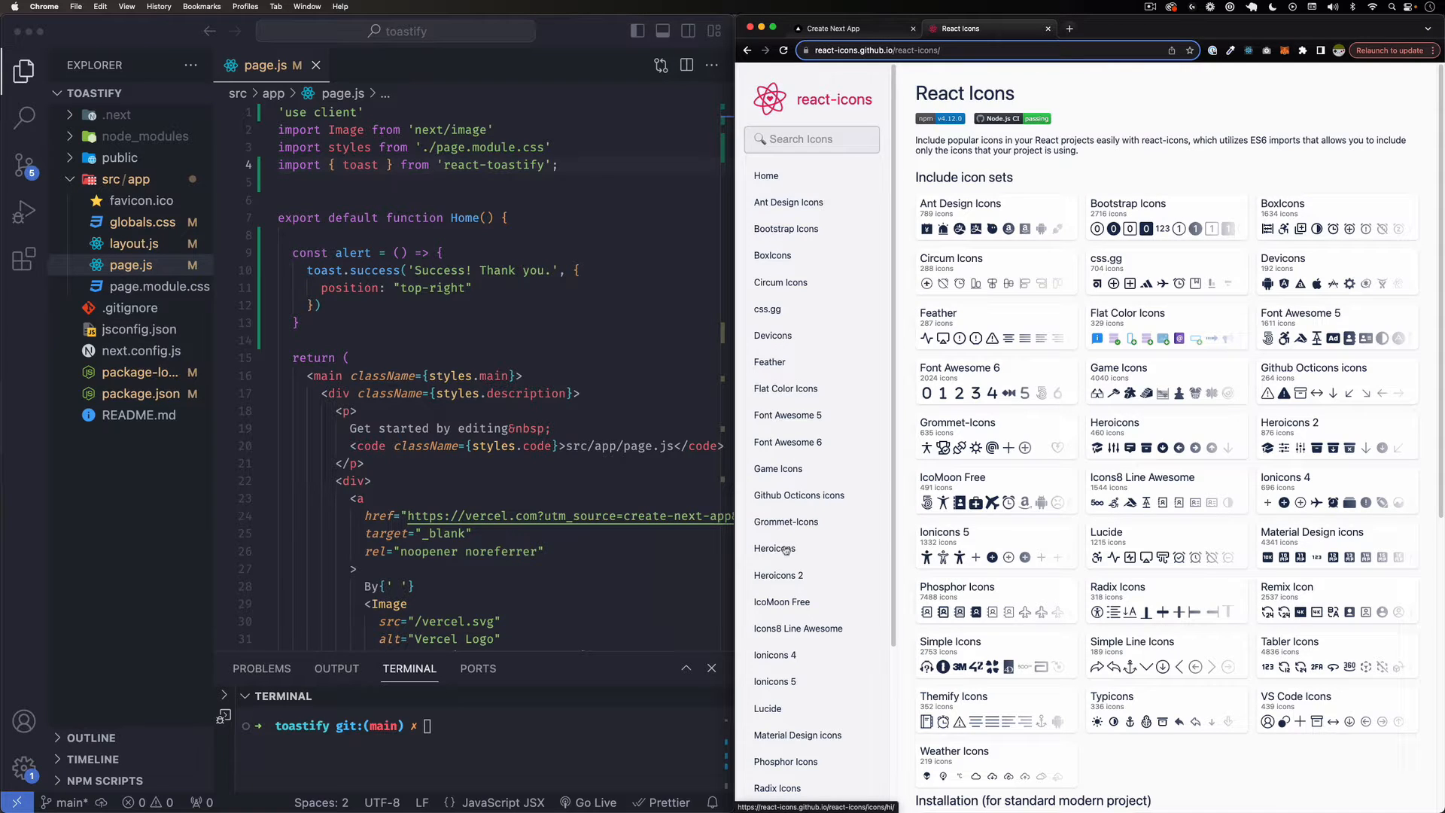
pyautogui.scroll(-3)
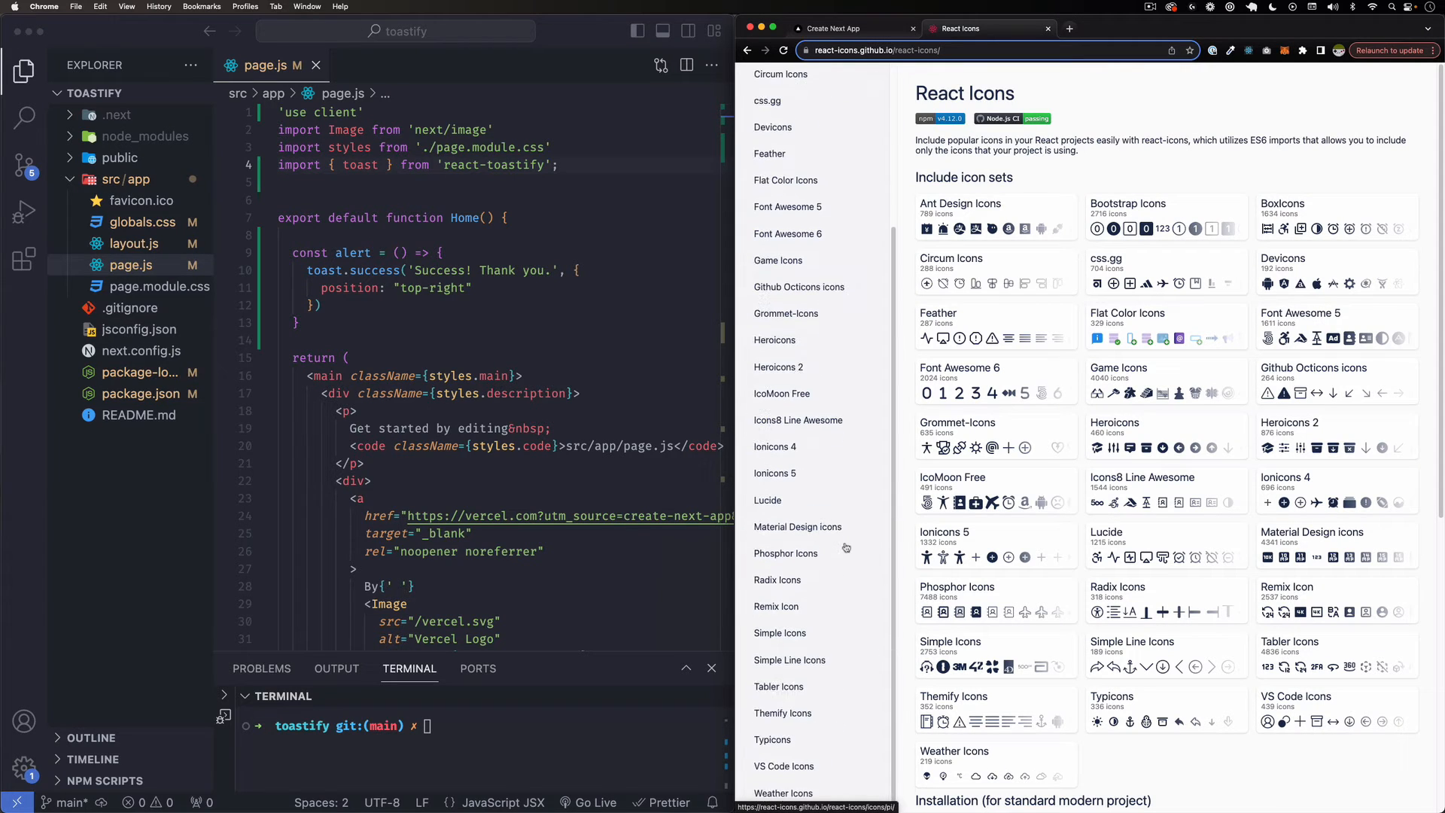
pyautogui.scroll(3)
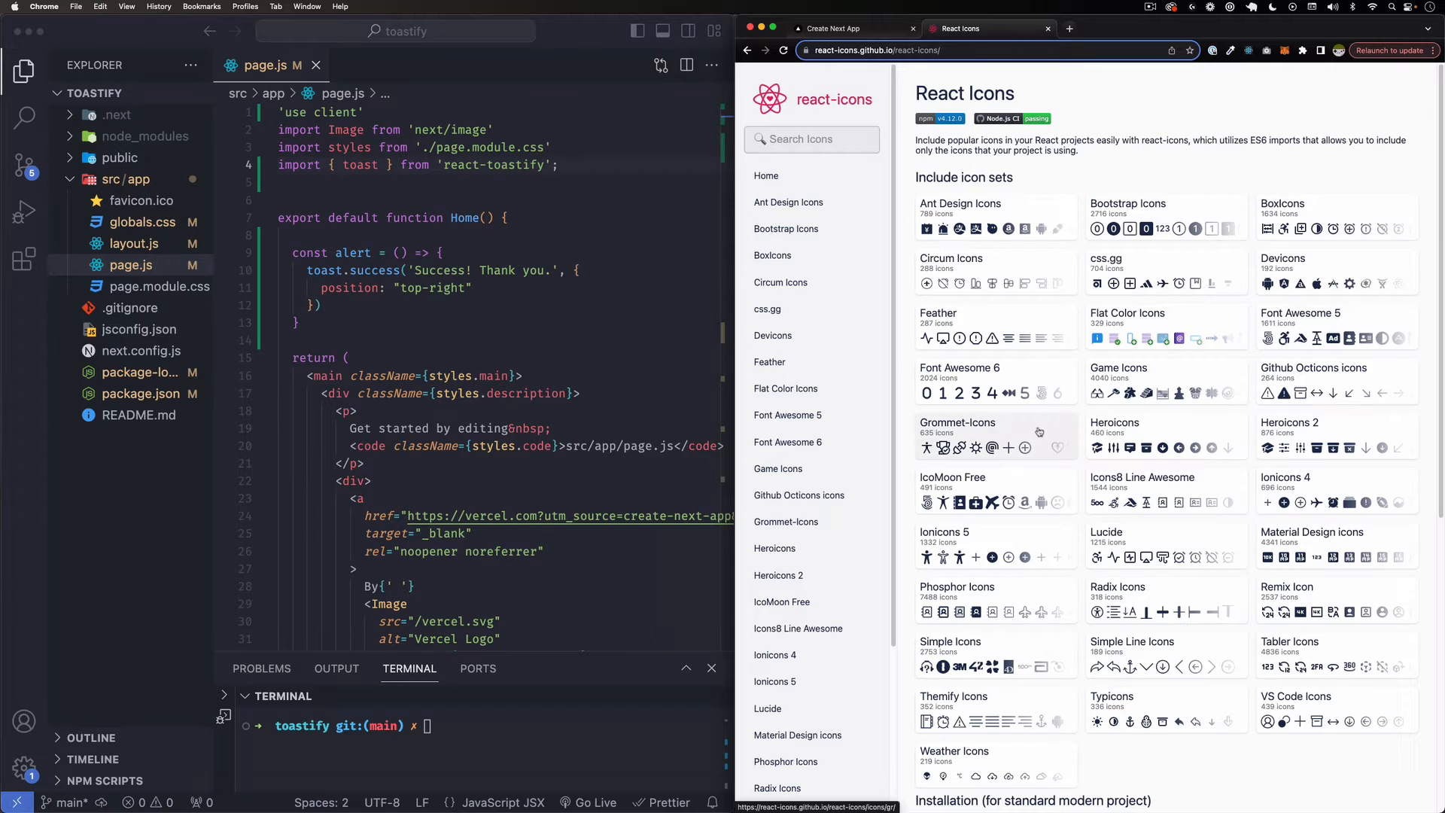
pyautogui.moveTo(1038, 432)
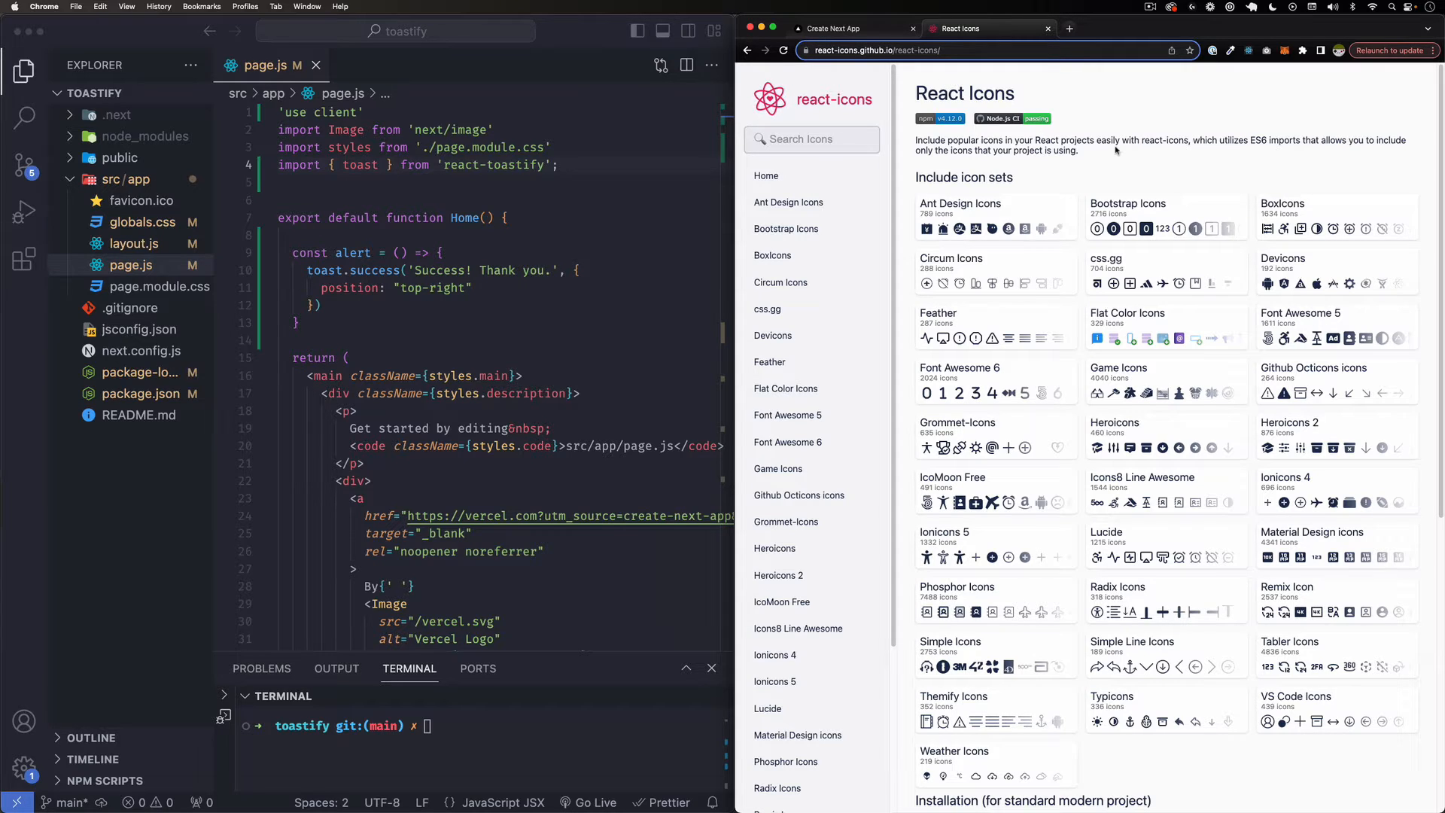
pyautogui.scroll(-3)
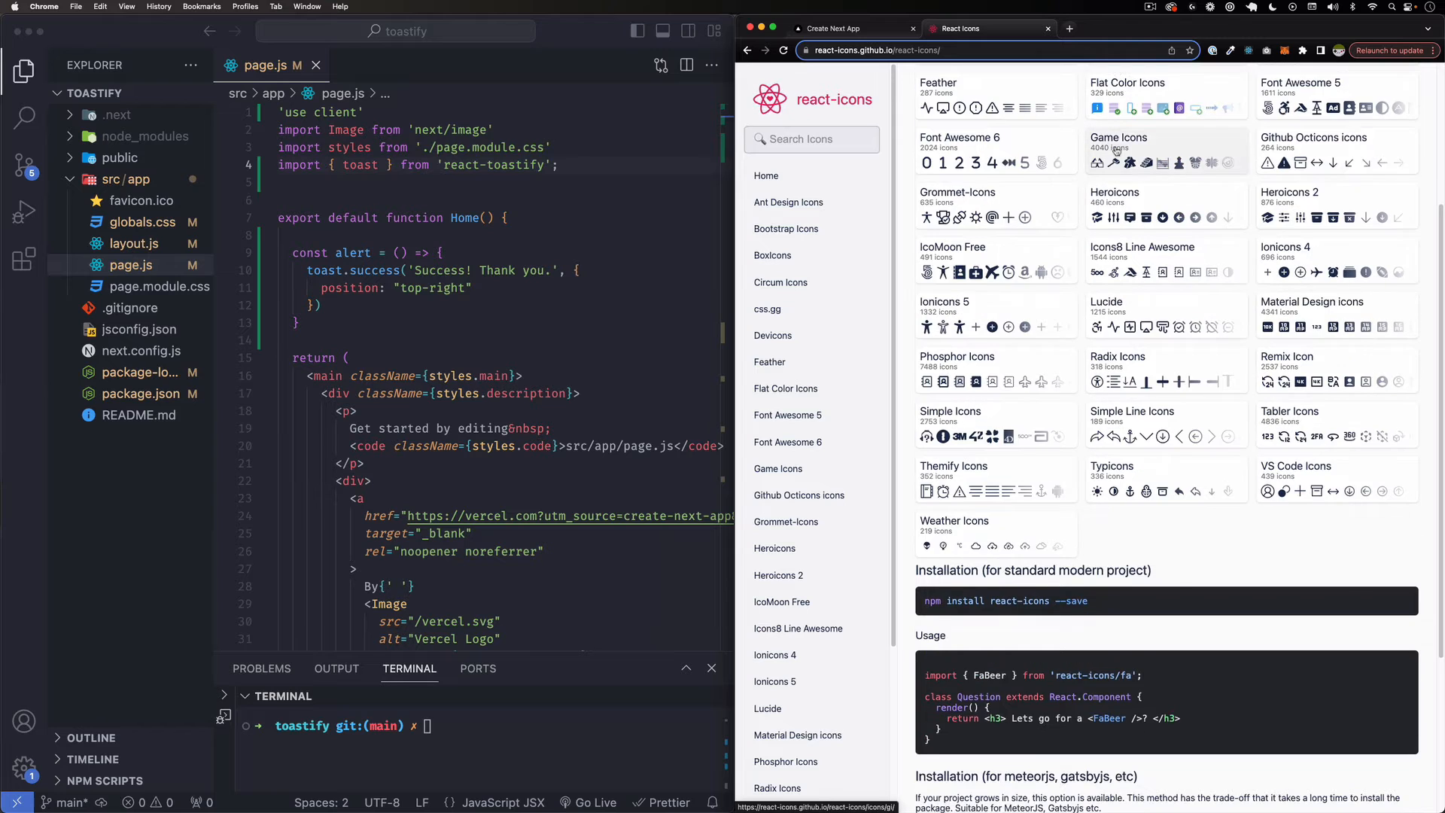
pyautogui.scroll(-3)
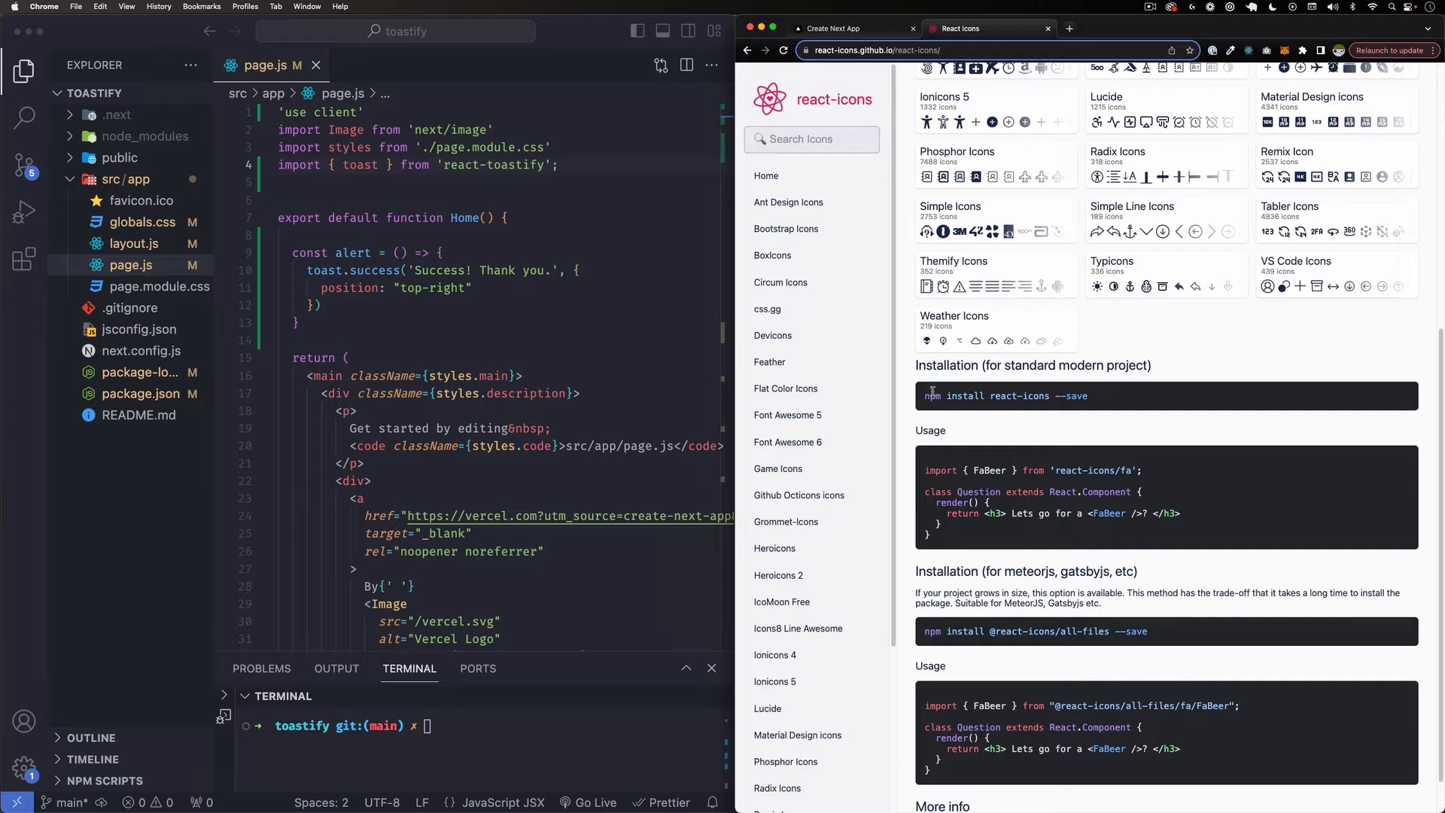
# Run 'npm install react-icons --save' in the toastify project's integrated terminal
pyautogui.tripleClick(1004, 396)
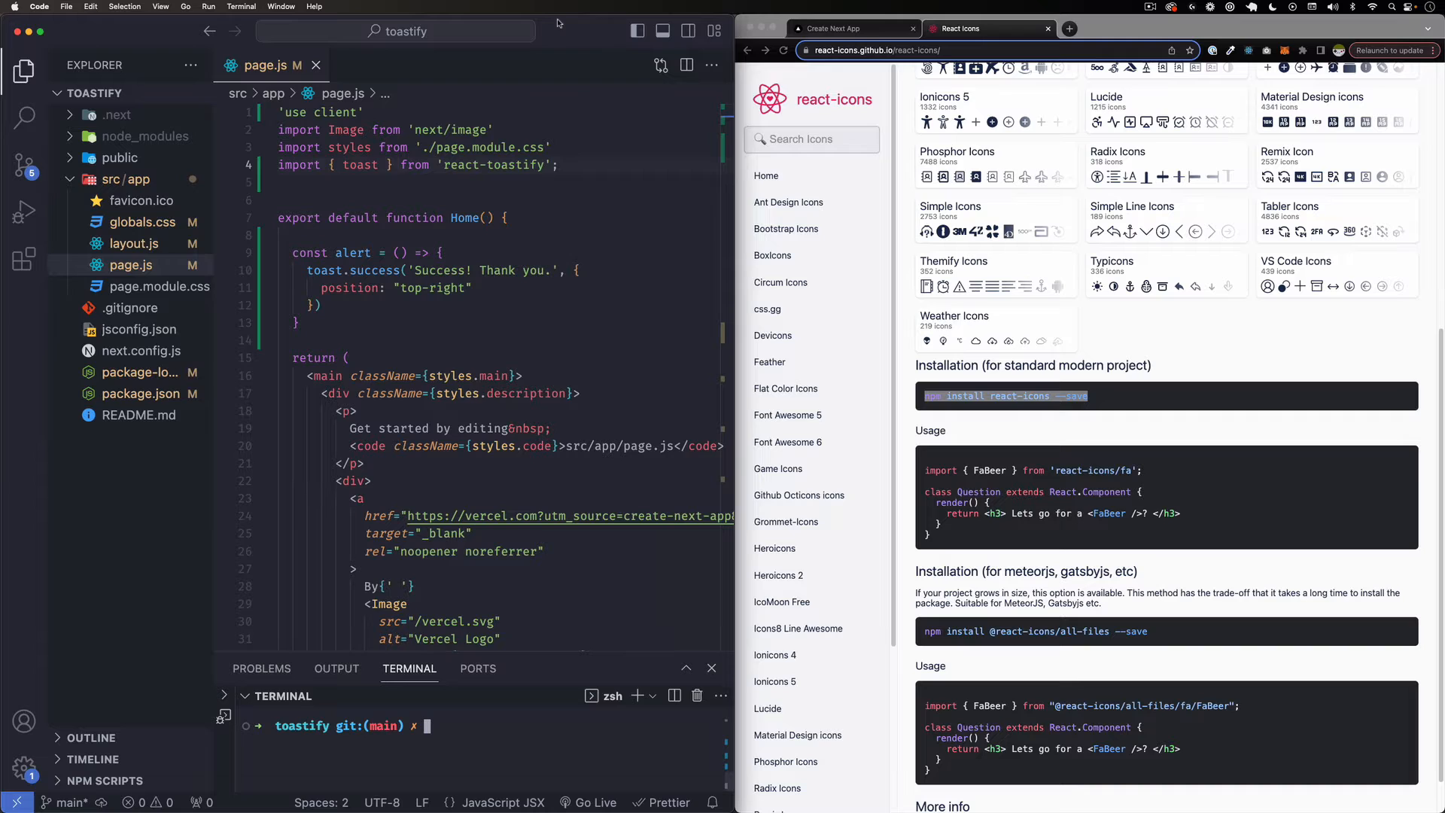
pyautogui.moveTo(436, 730)
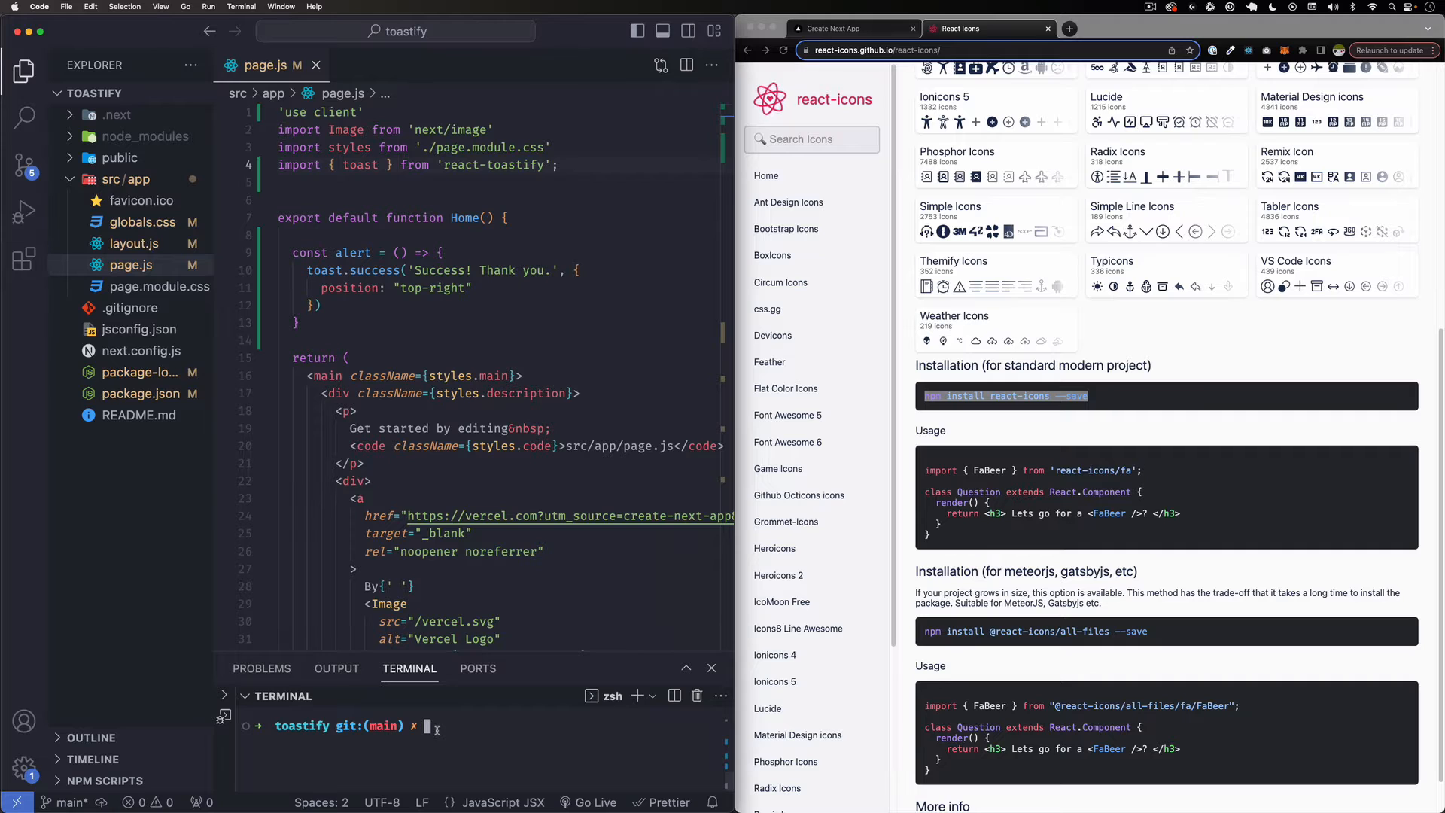
pyautogui.write('npm install react-icons --save')
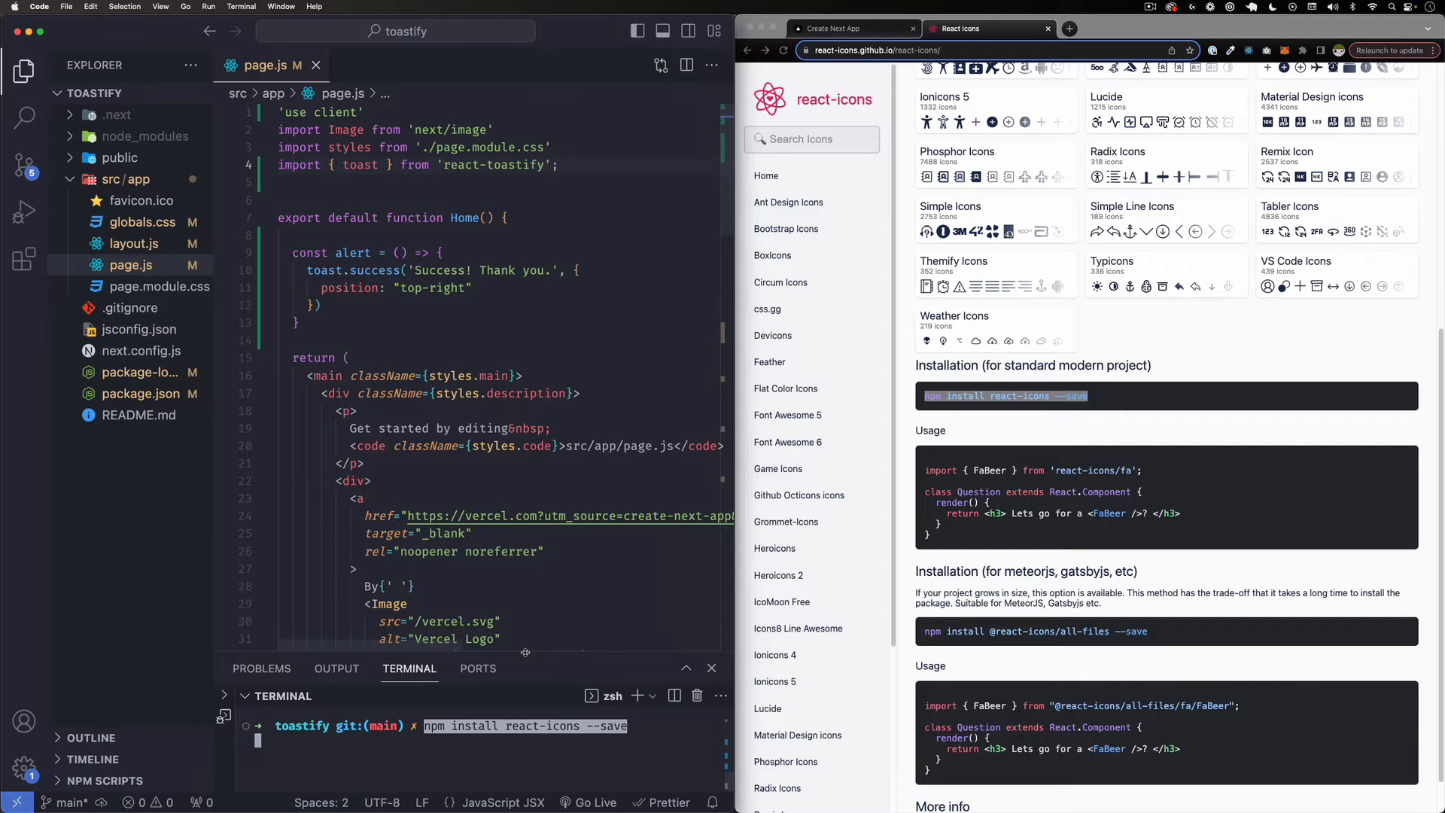
pyautogui.press('Return')
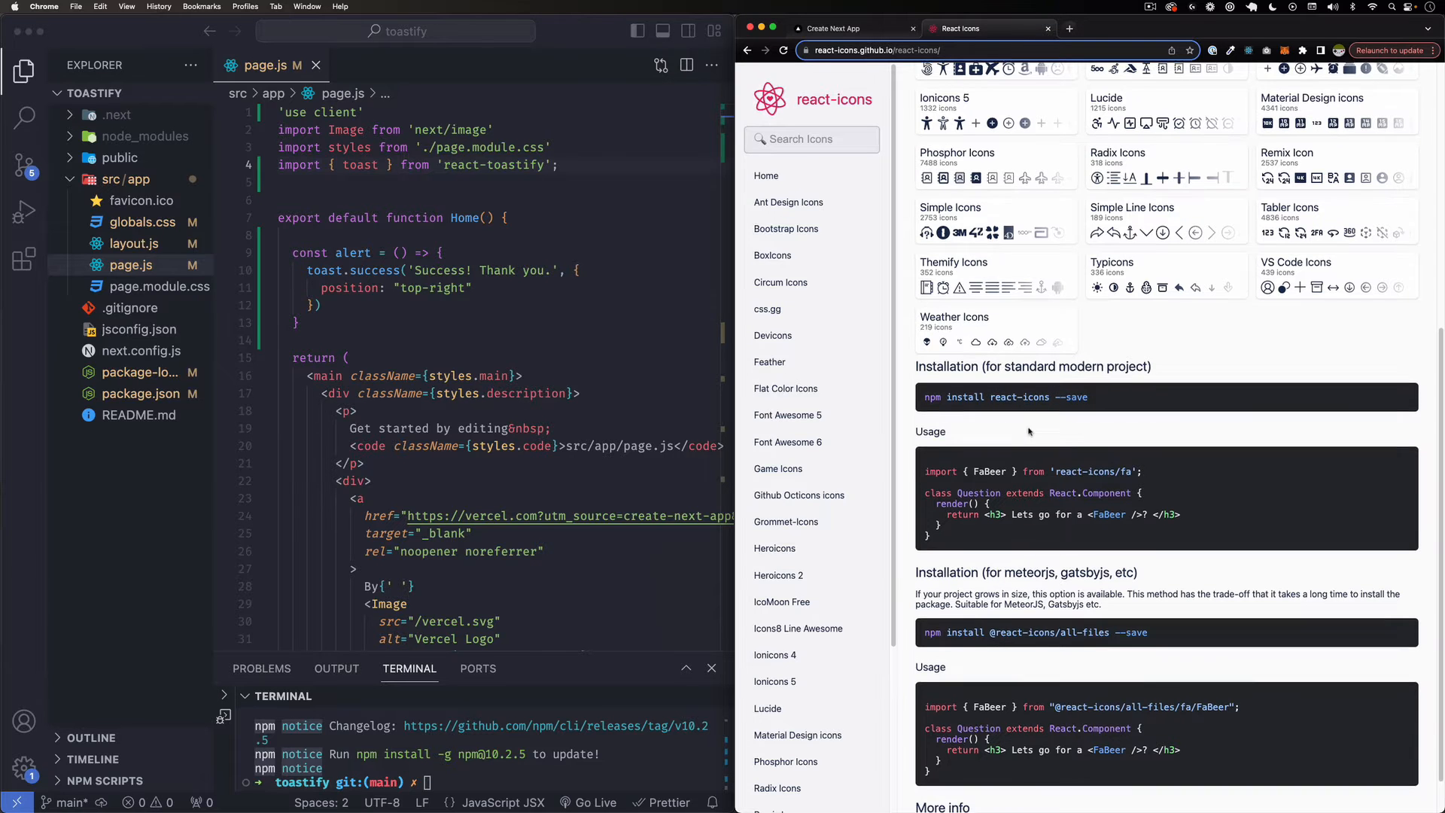
pyautogui.scroll(3)
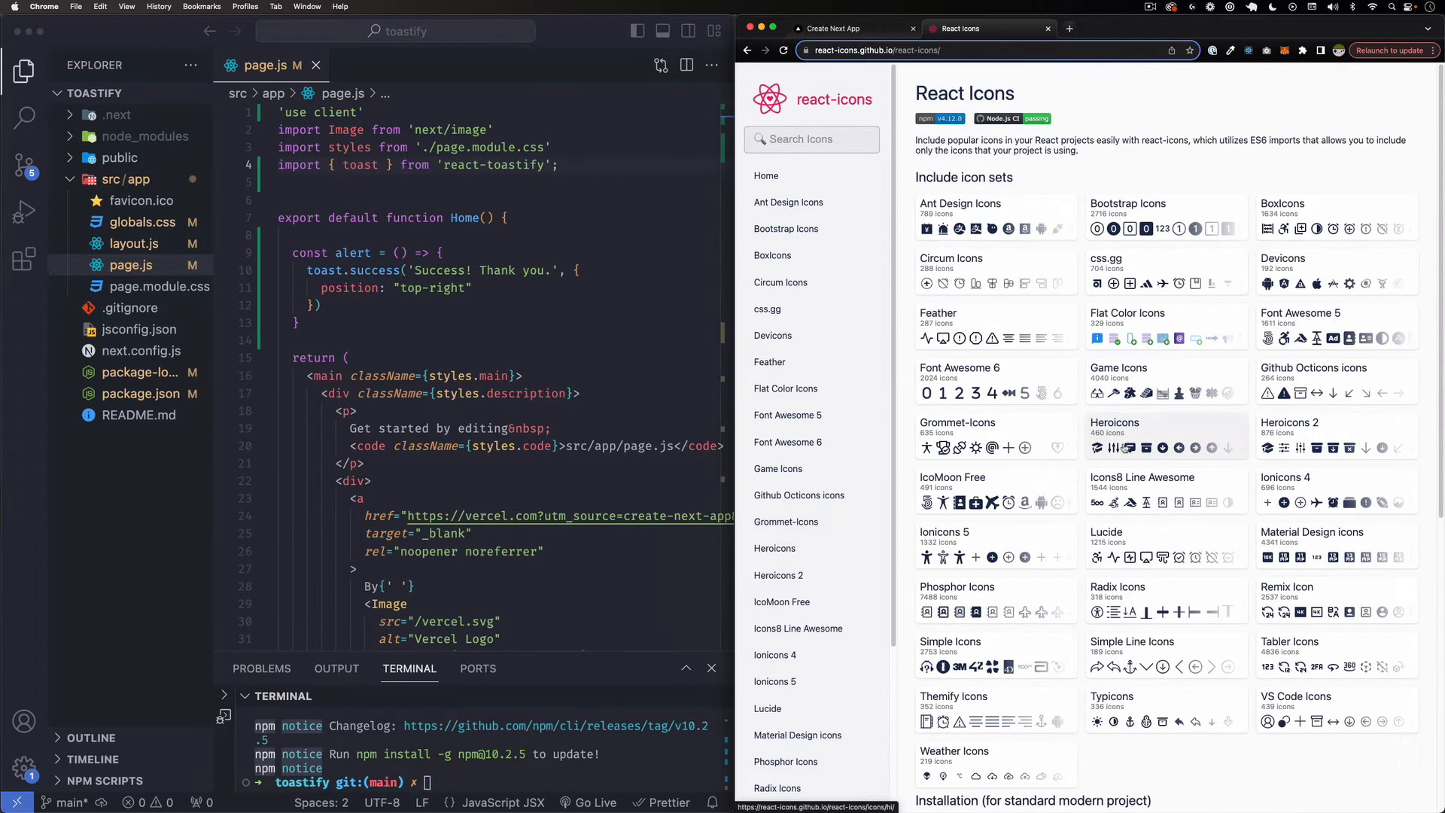
# Search the icon library for 'be' and view the FaBeerMugEmpty icon's details
pyautogui.click(811, 139)
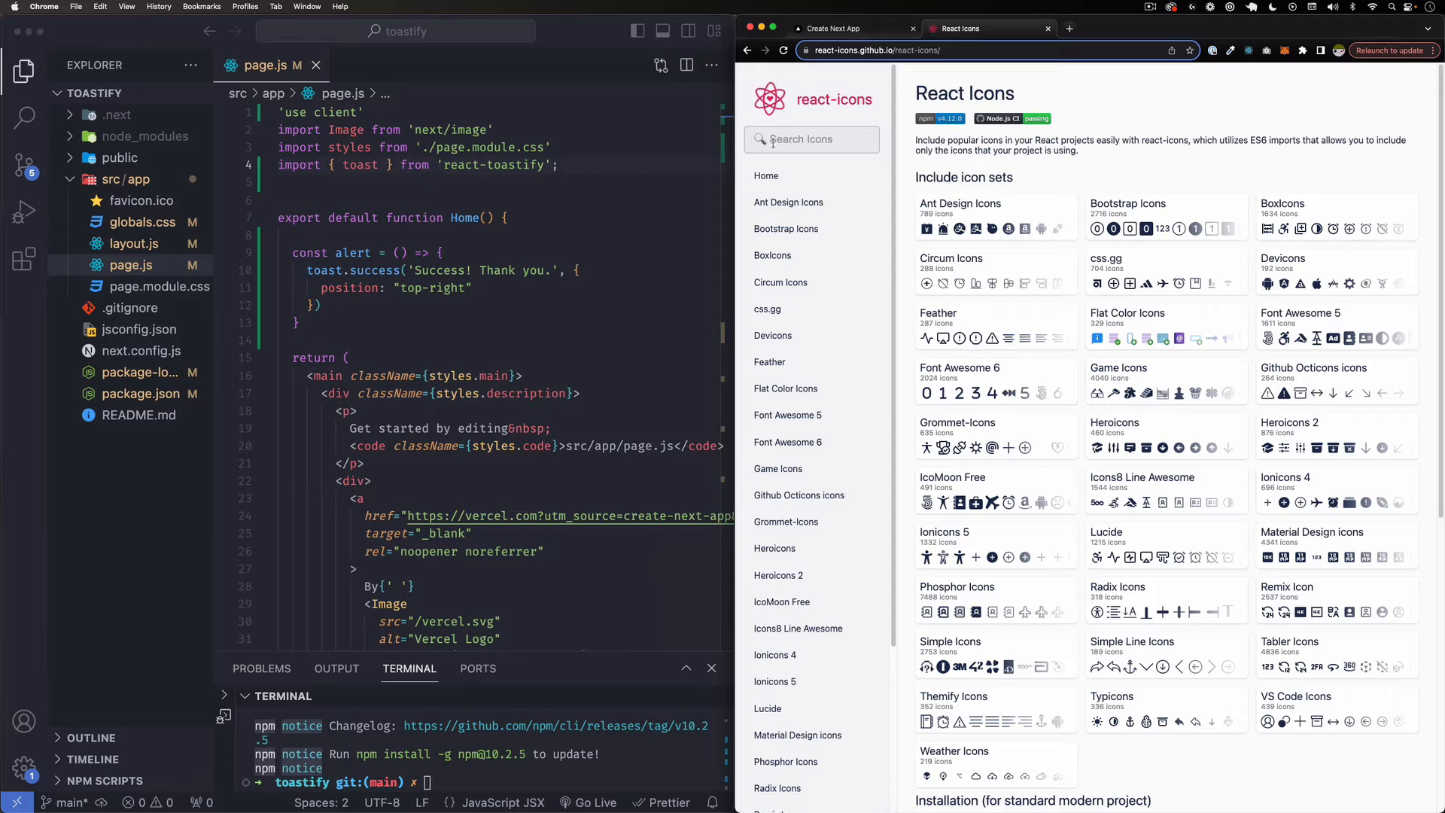
pyautogui.click(811, 138)
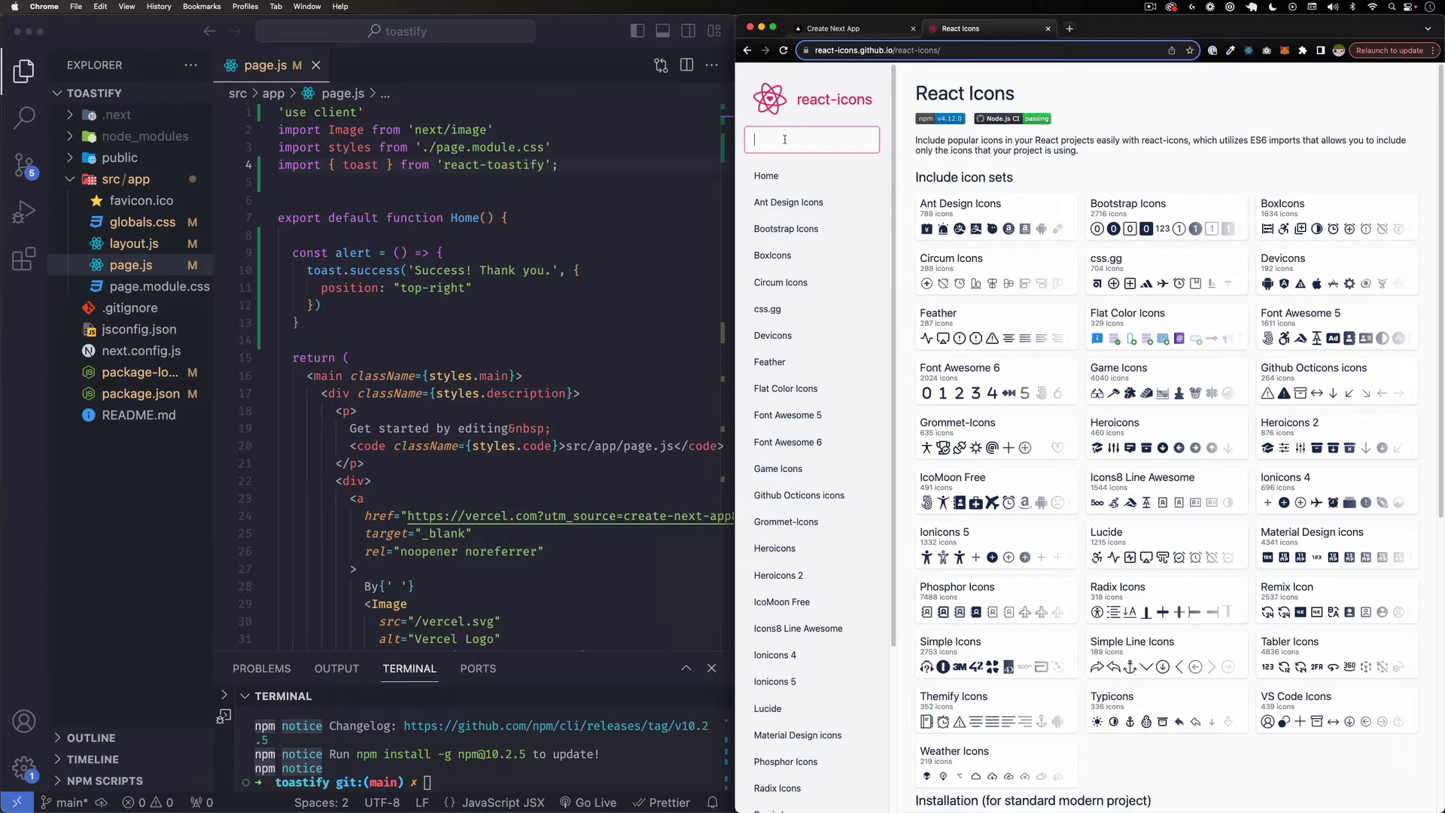
pyautogui.write('beer')
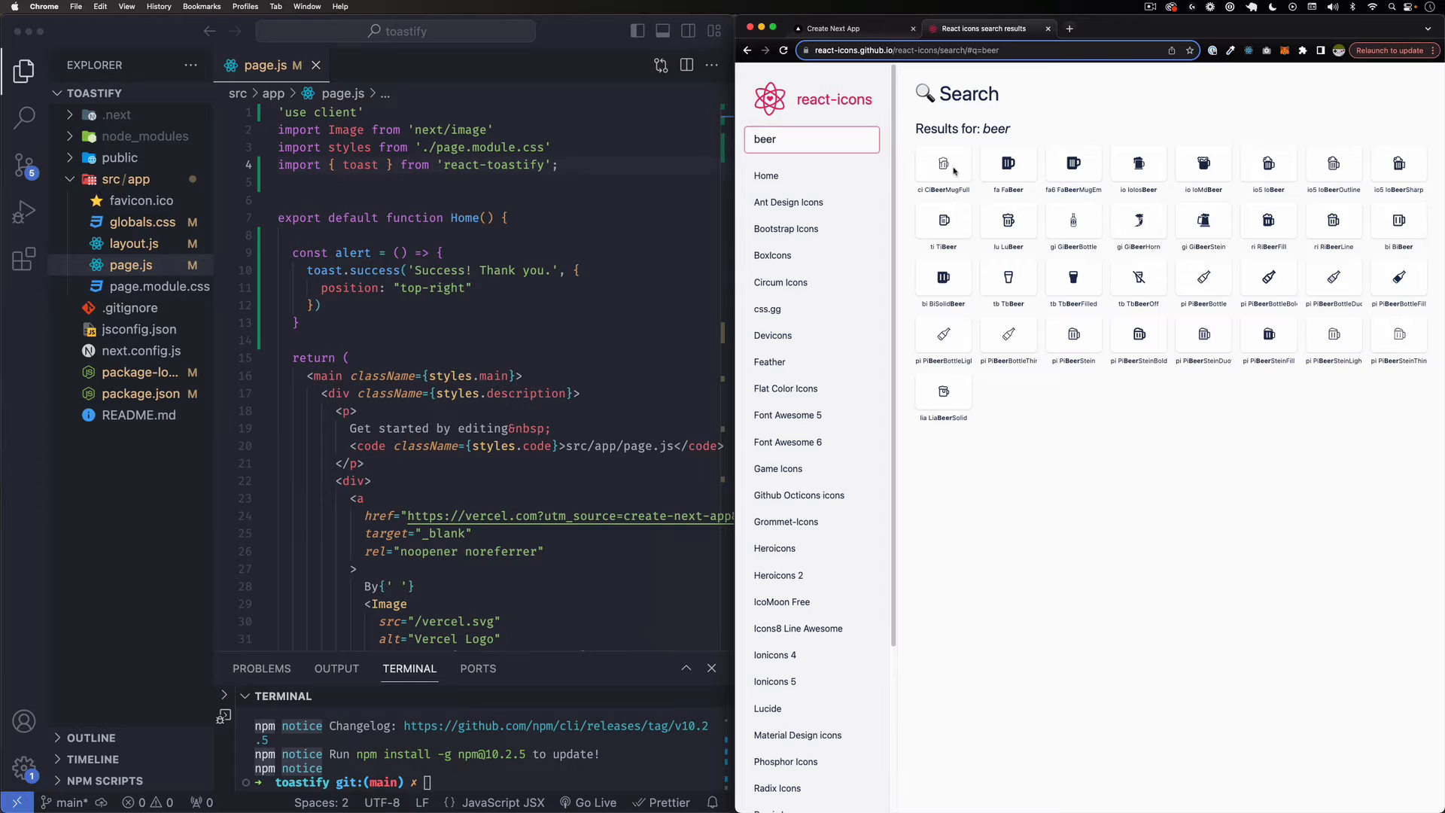
pyautogui.moveTo(1029, 400)
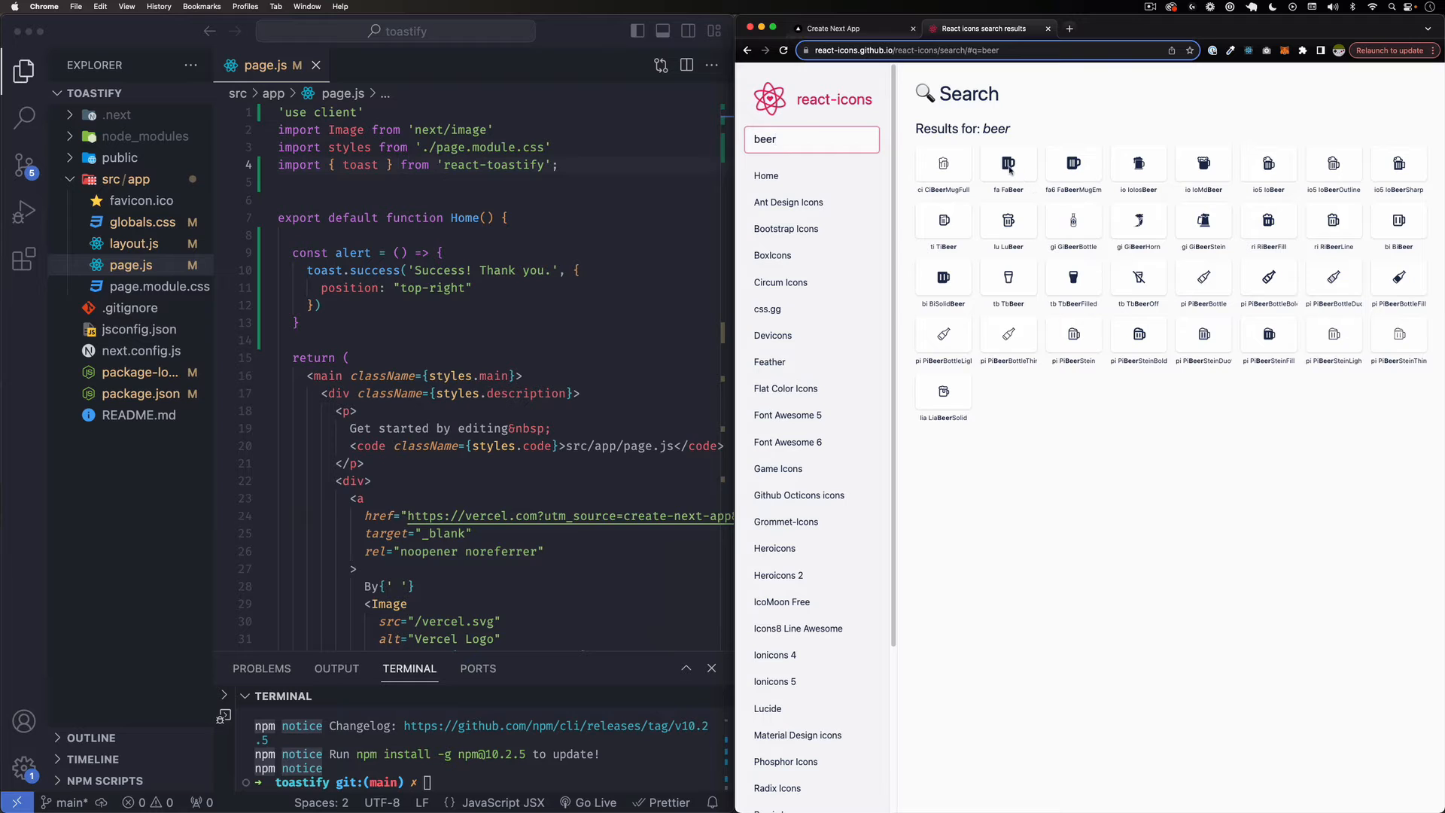
pyautogui.moveTo(781, 282)
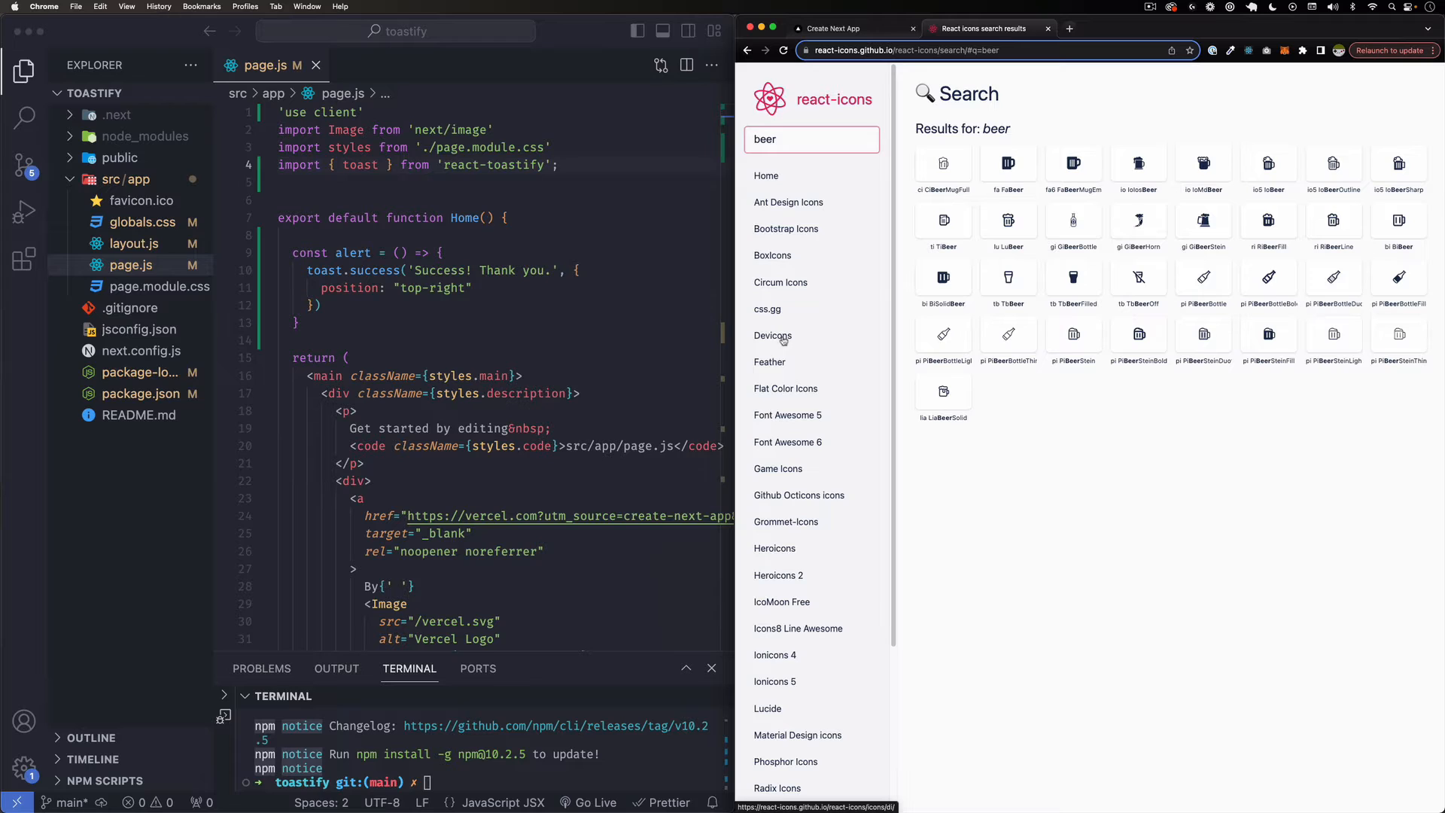
pyautogui.moveTo(1042, 325)
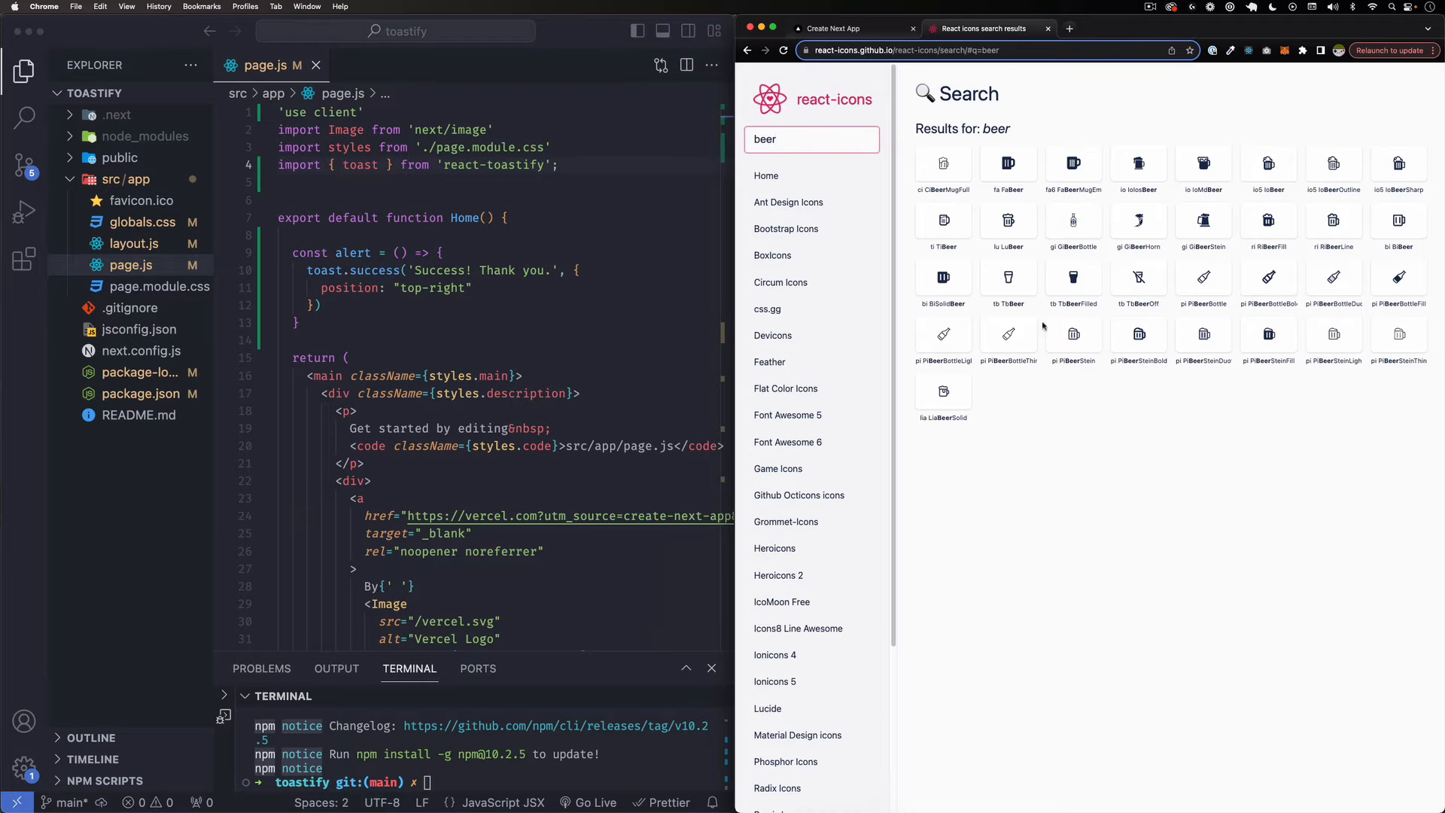
pyautogui.moveTo(1030, 195)
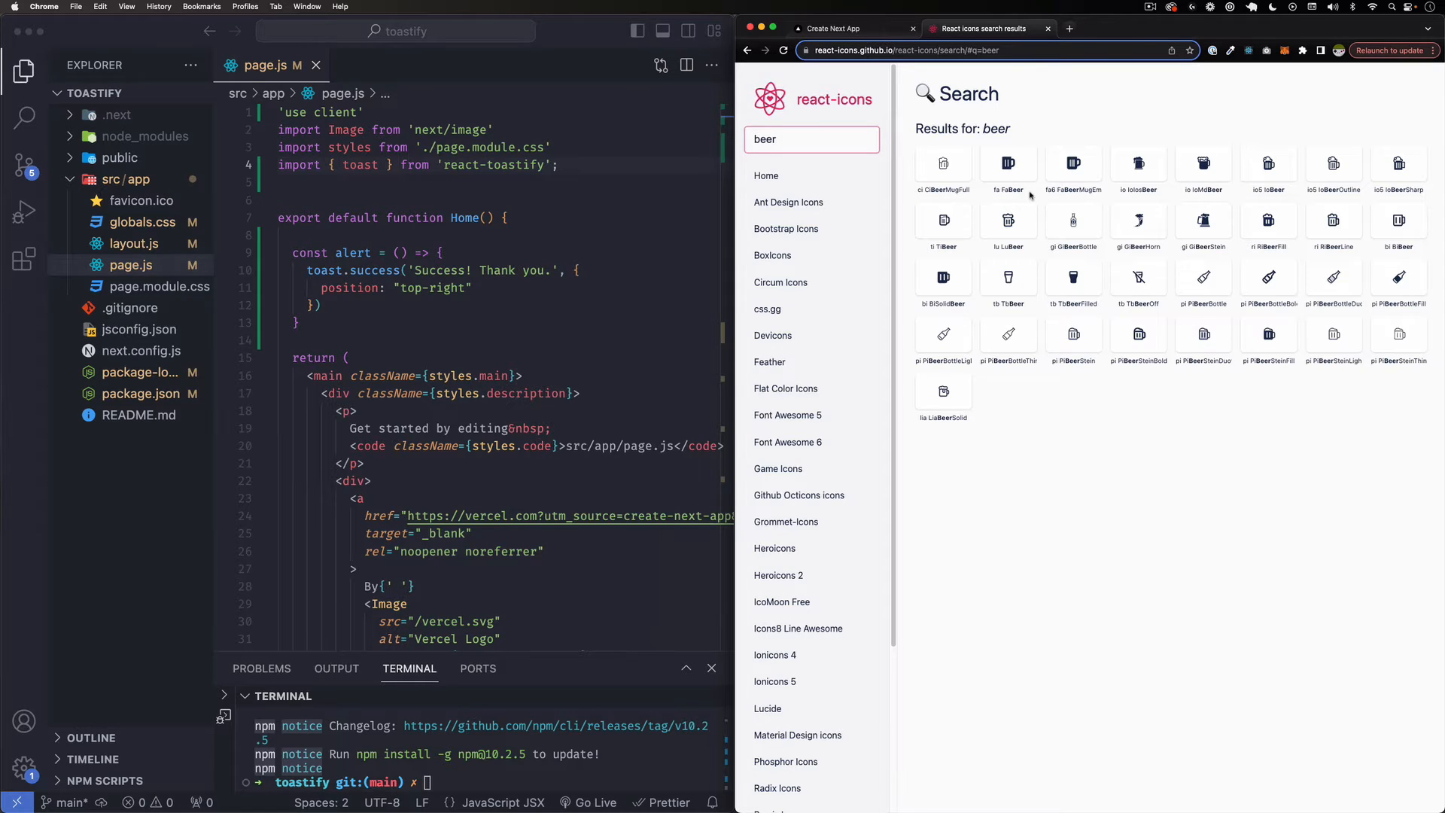
pyautogui.moveTo(1048, 195)
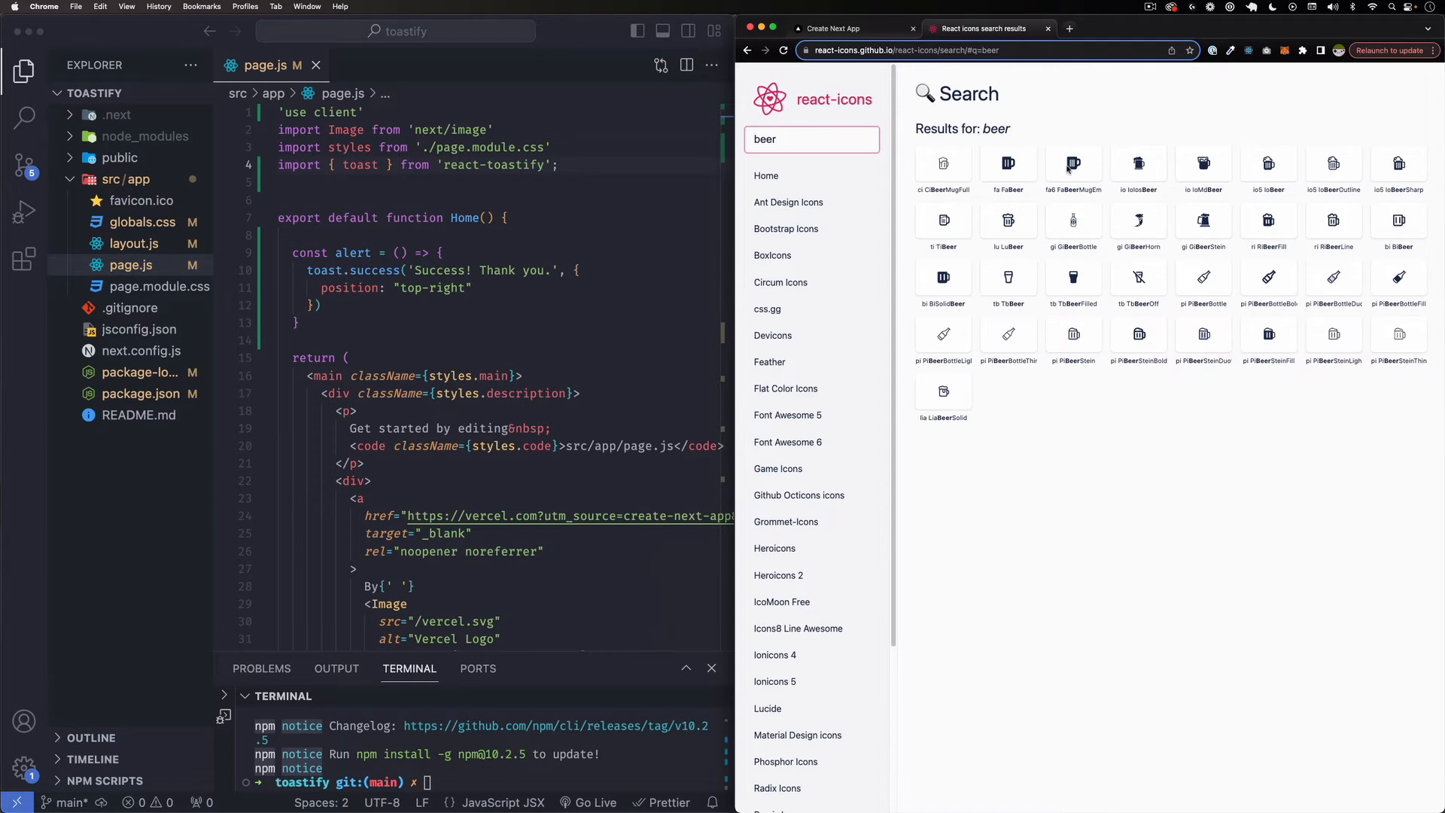
pyautogui.click(1071, 165)
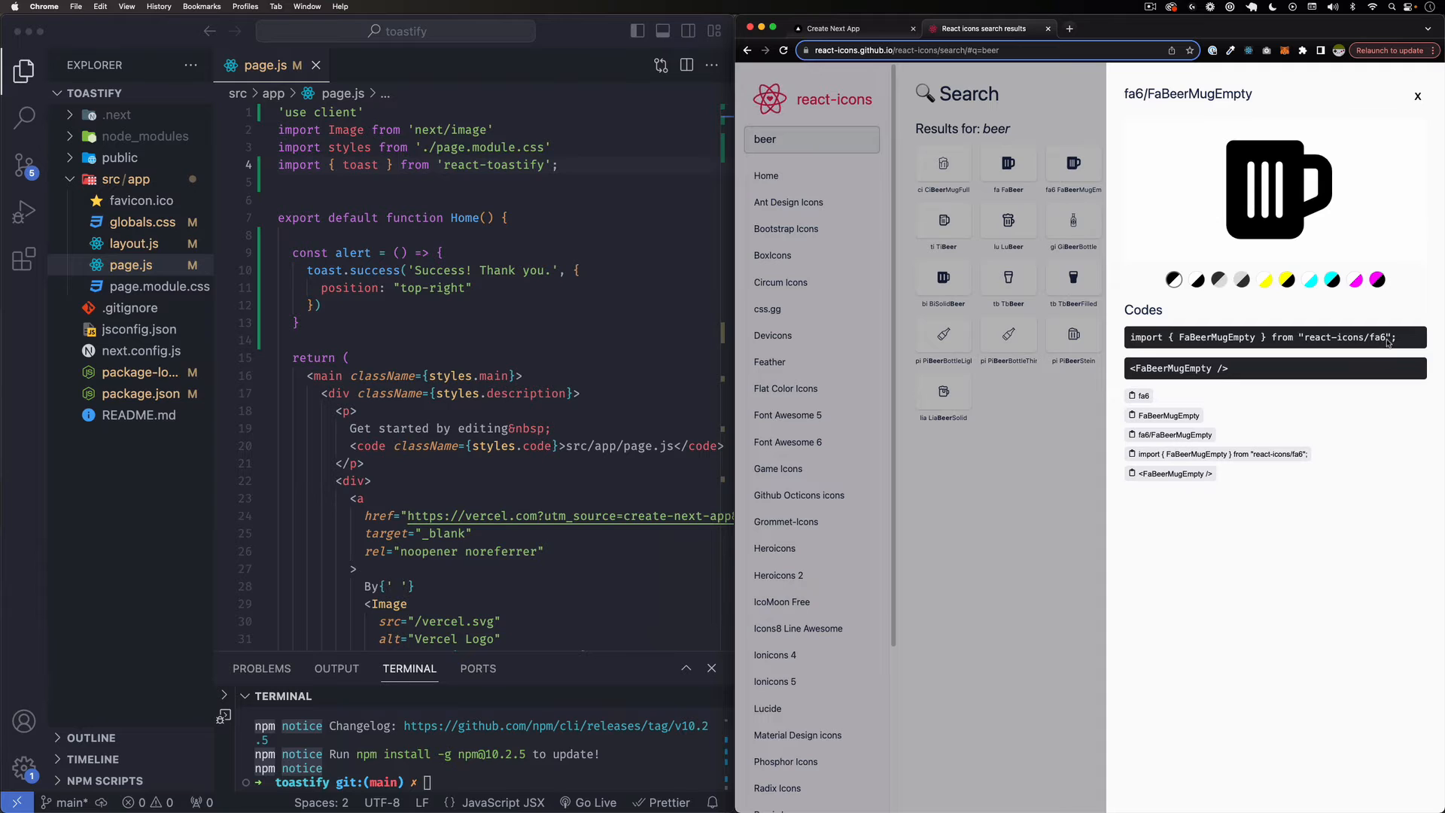
pyautogui.click(1417, 97)
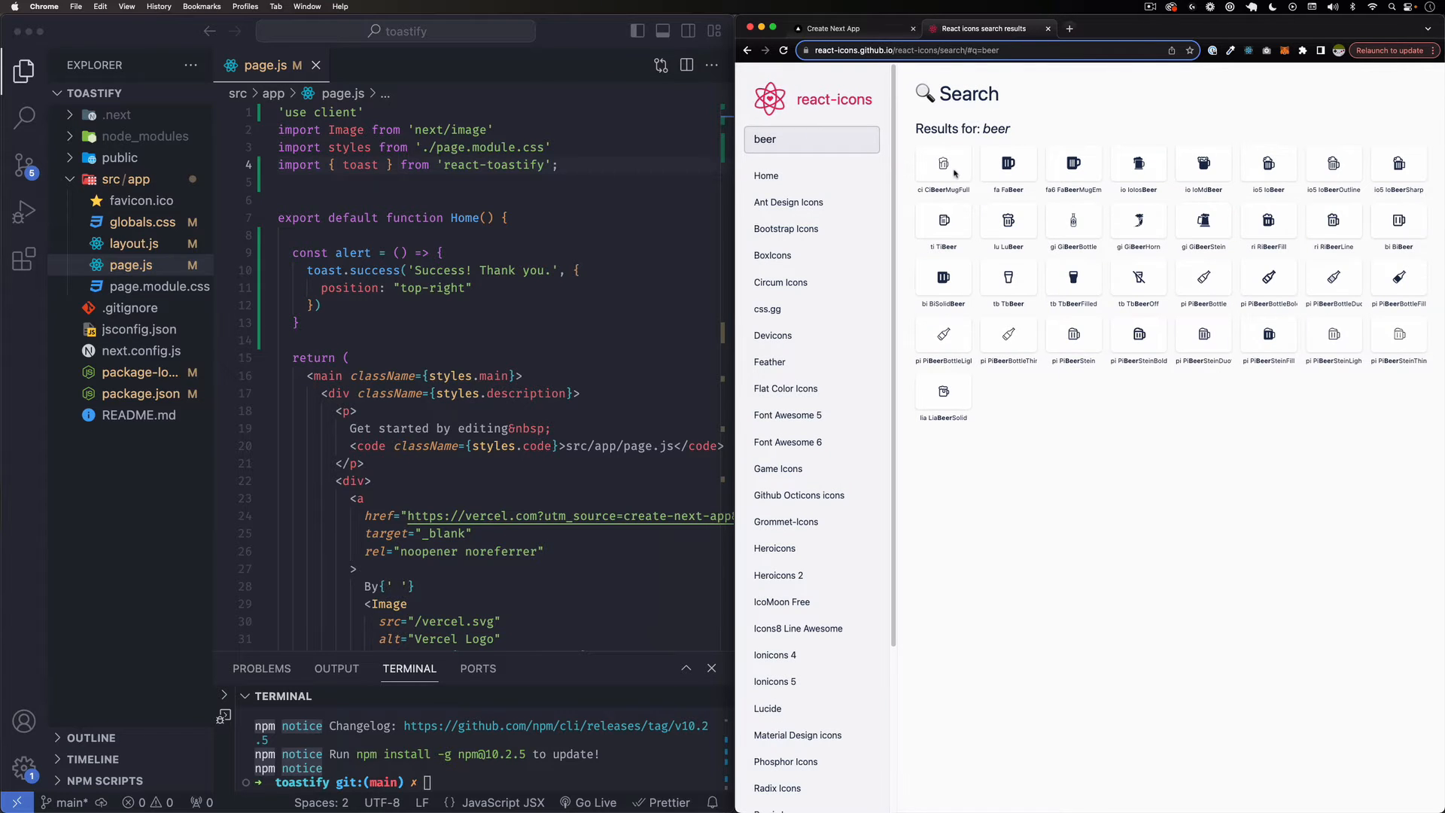
pyautogui.click(942, 165)
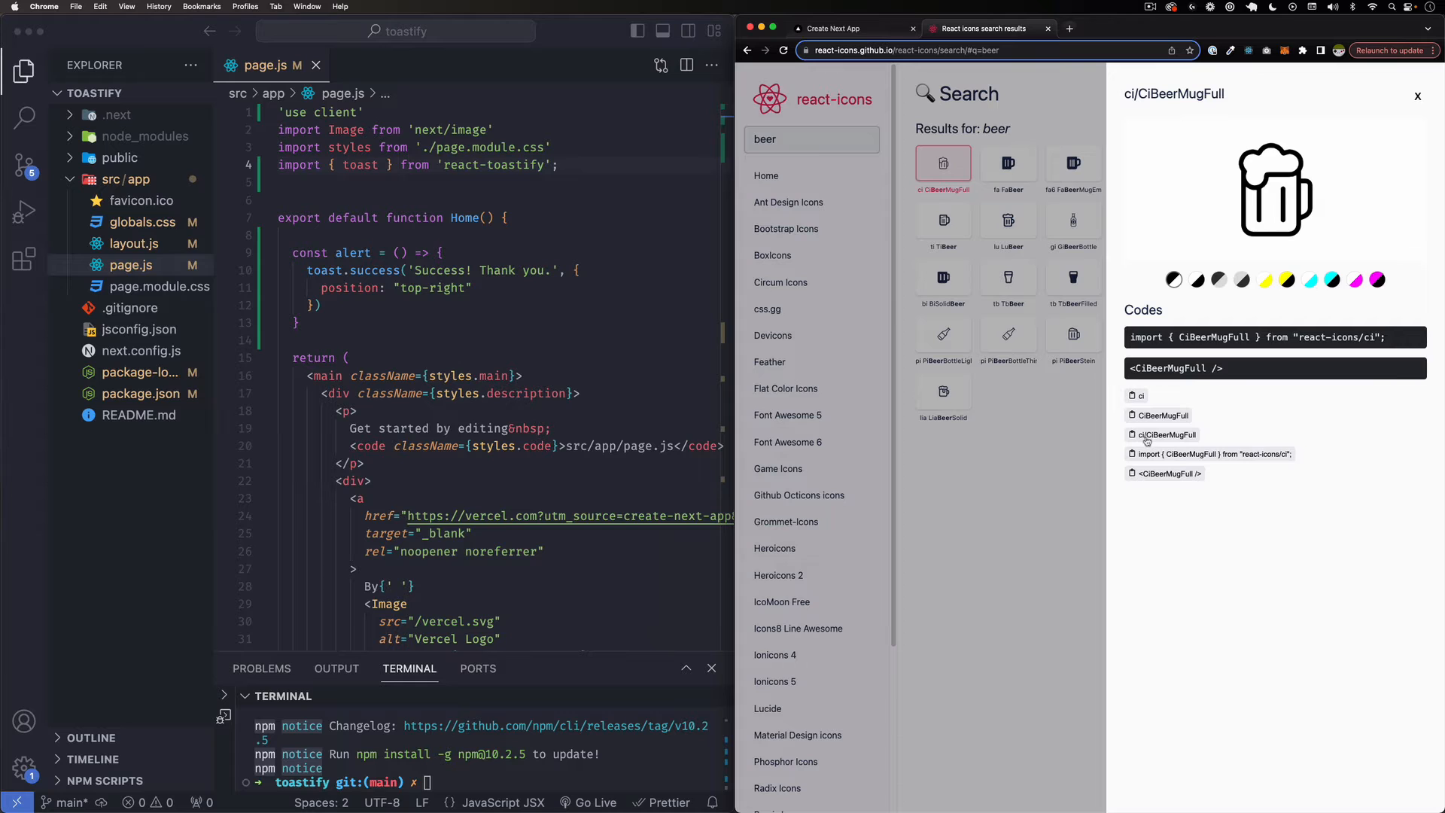
# Reopen the fa6 FaBeerMugEmpty icon and copy its import line for the editor
pyautogui.click(1417, 96)
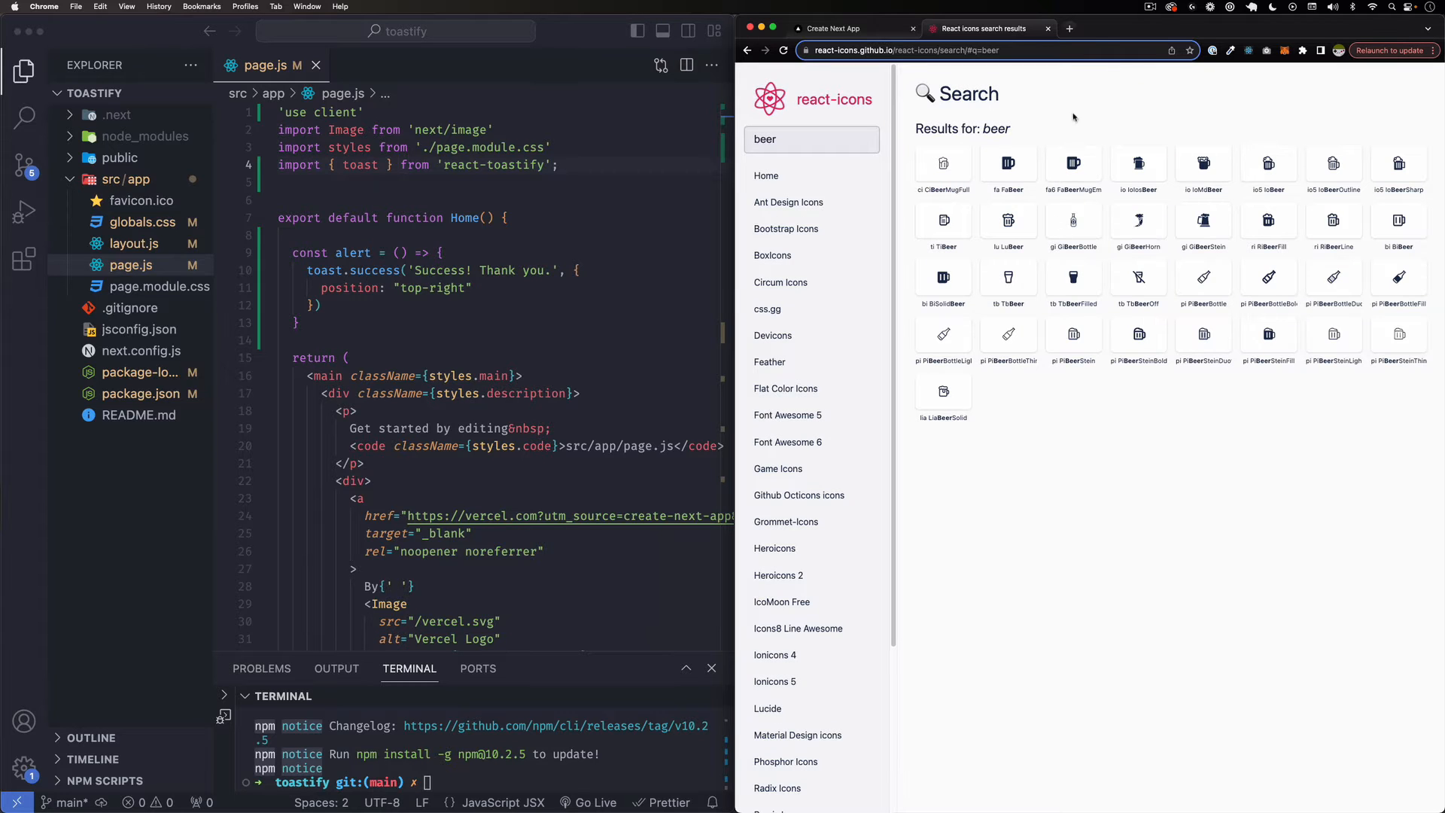
pyautogui.click(1073, 169)
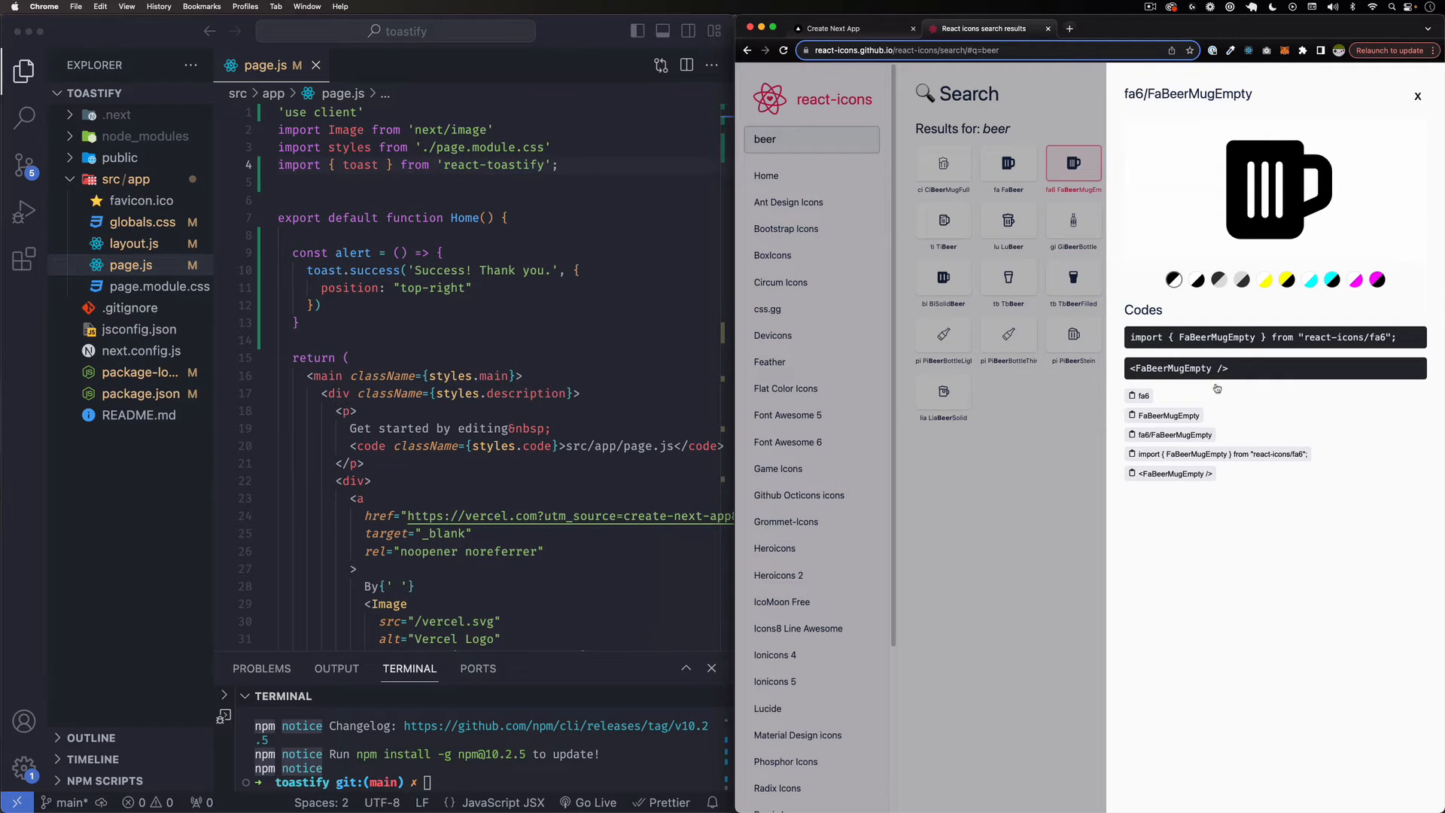
pyautogui.click(1275, 335)
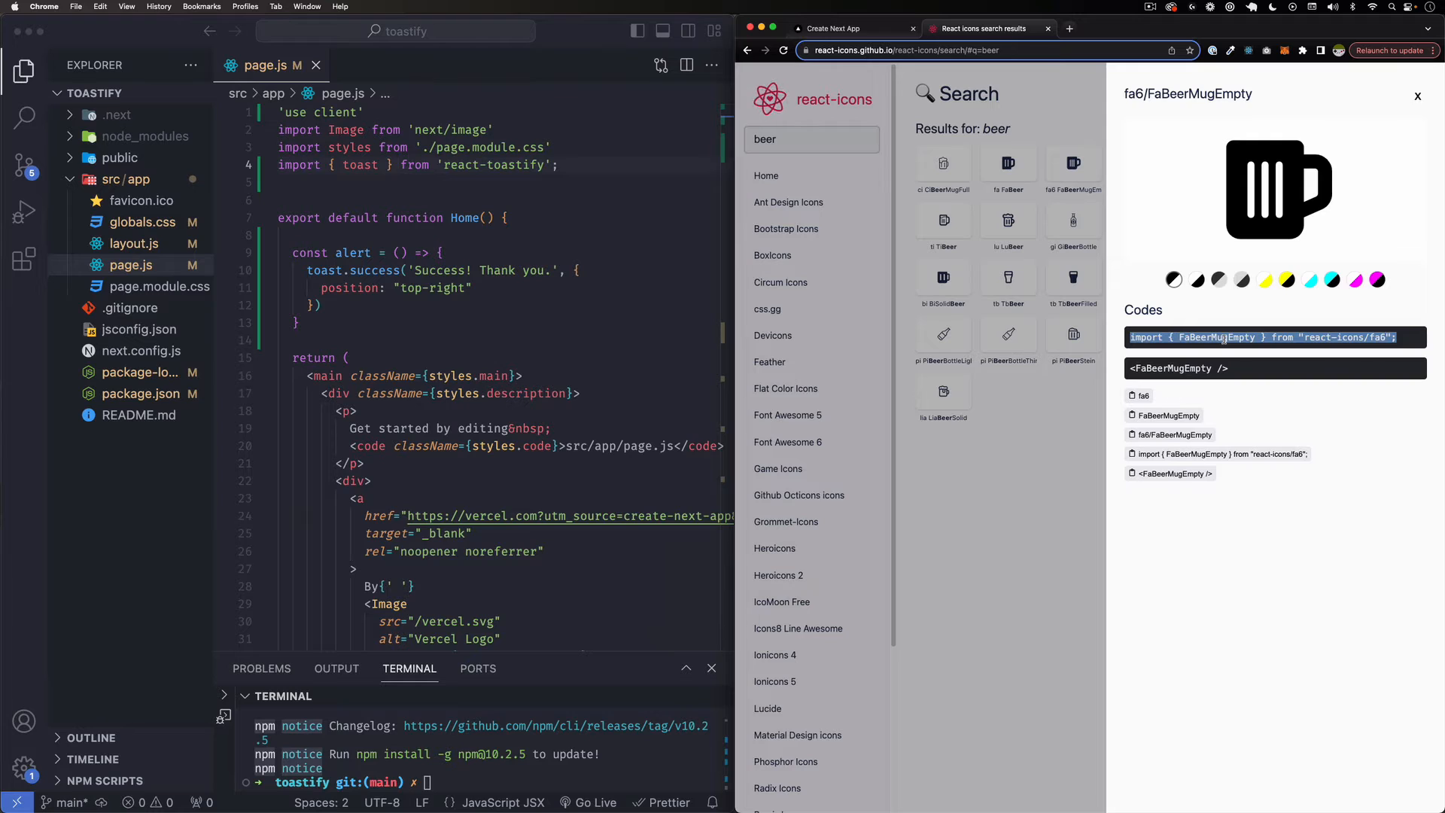
pyautogui.moveTo(1209, 229)
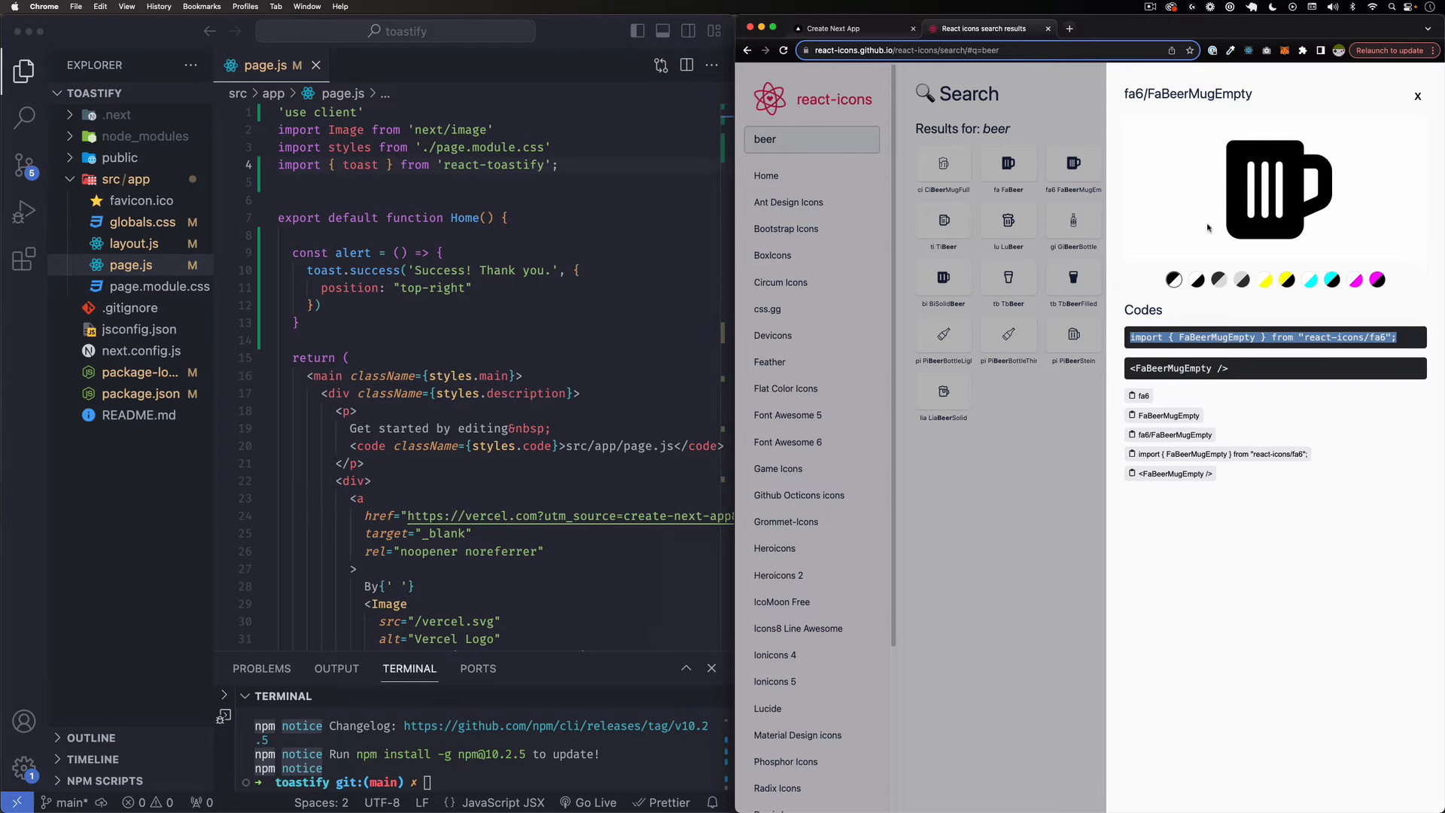
pyautogui.click(400, 253)
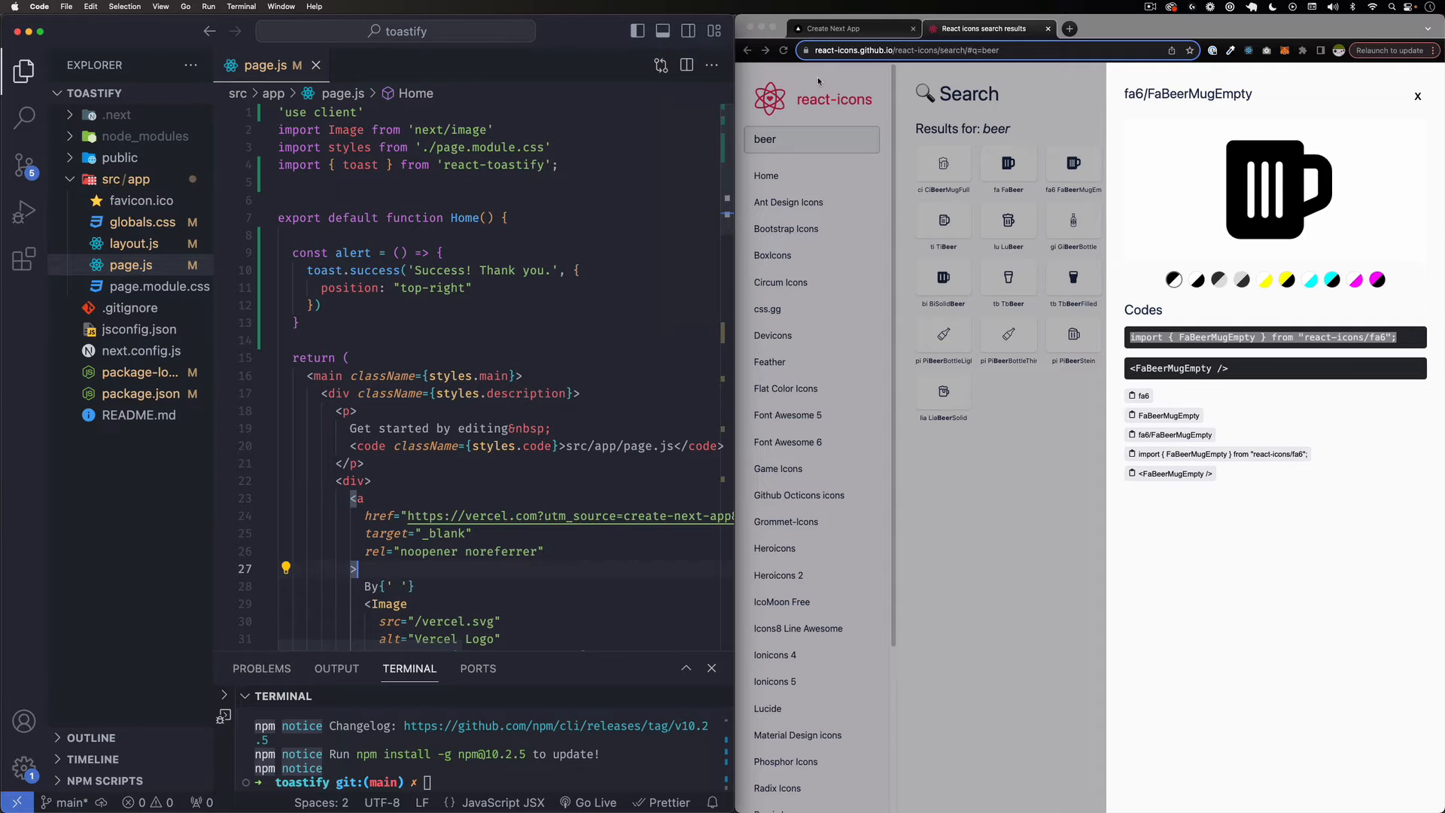
# Show the localhost page and trigger the 'Success! Thank you.' toast from the Button card
pyautogui.click(834, 29)
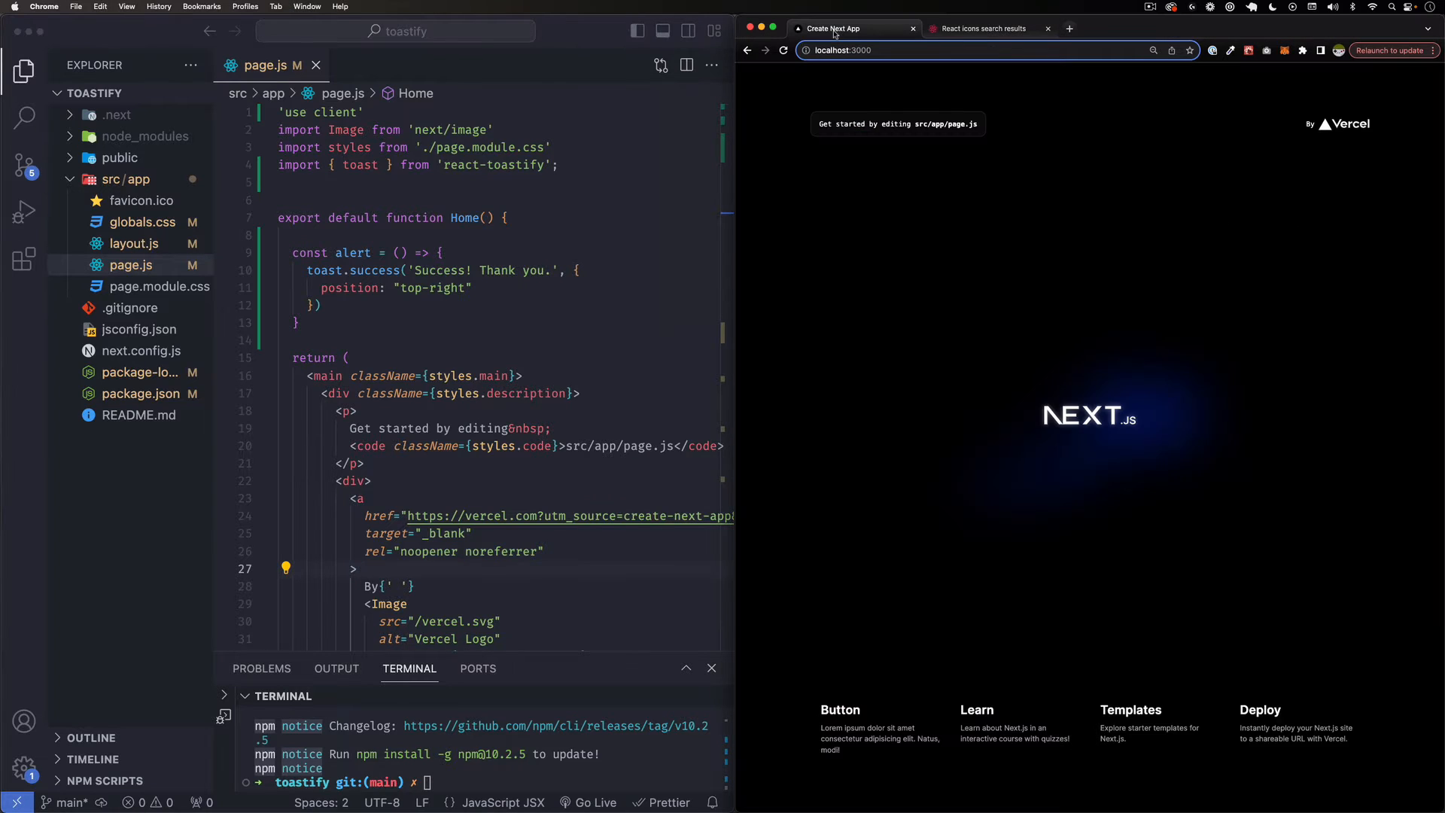
pyautogui.moveTo(968, 556)
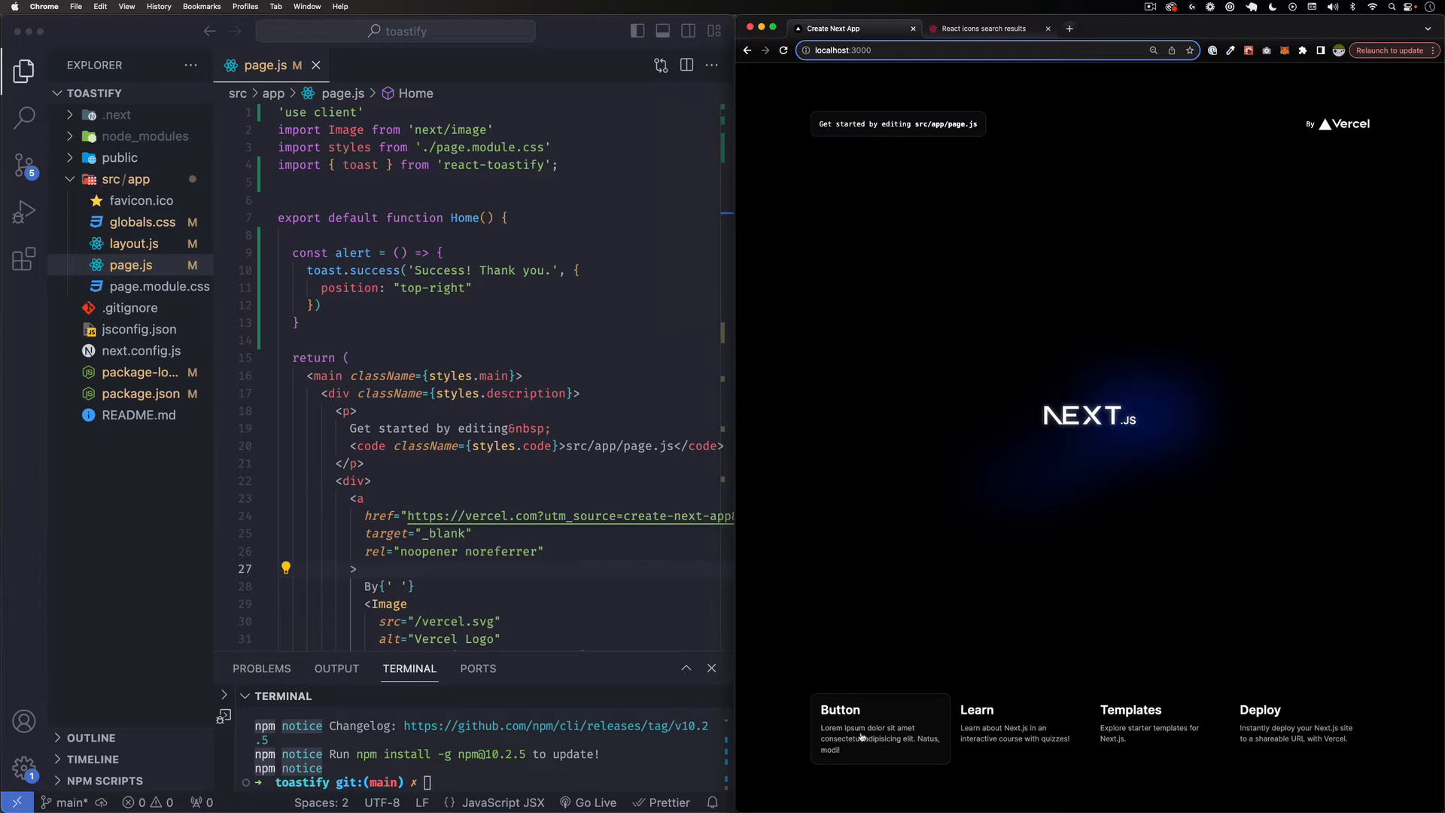
pyautogui.click(861, 728)
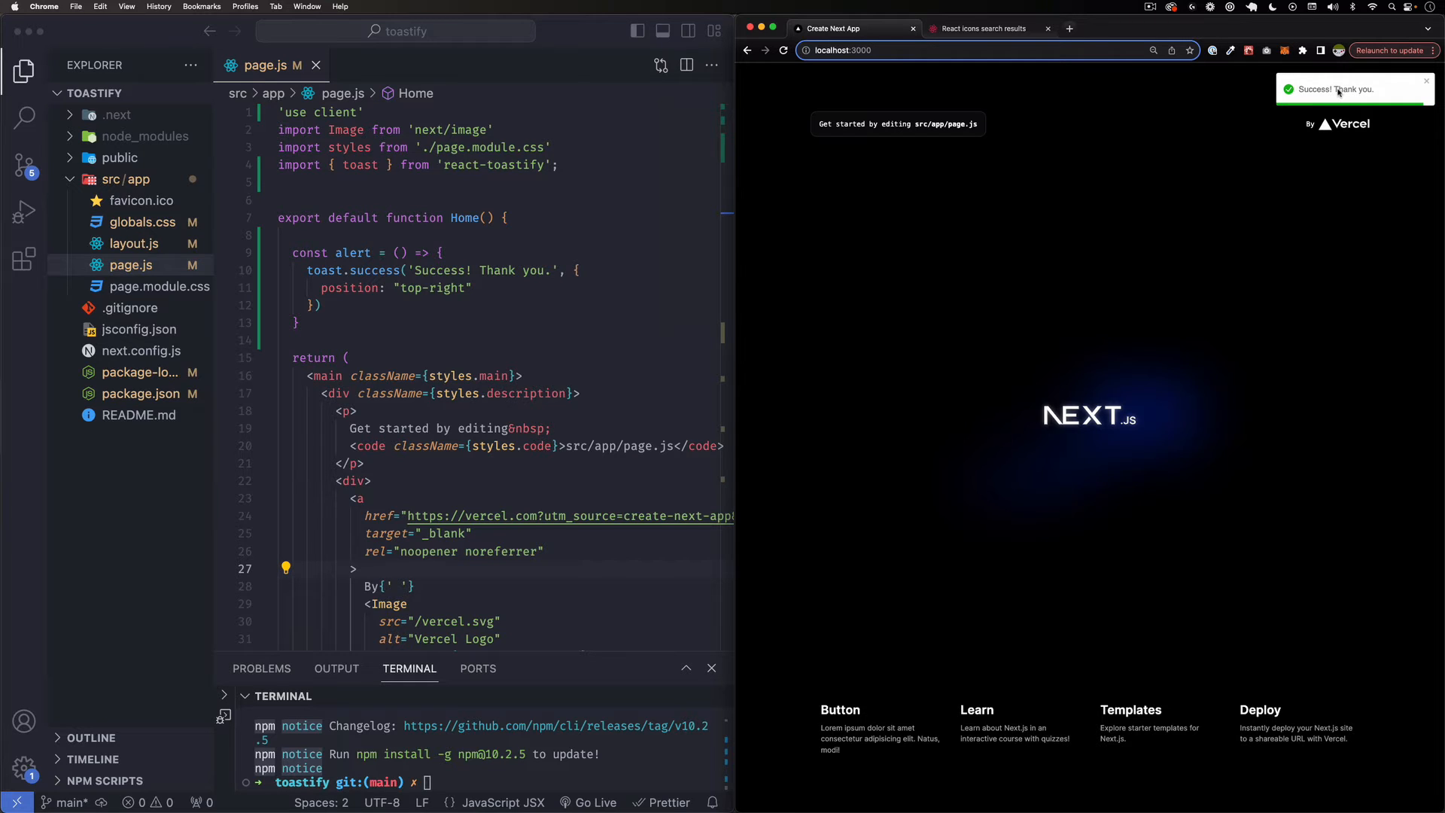
pyautogui.moveTo(760, 716)
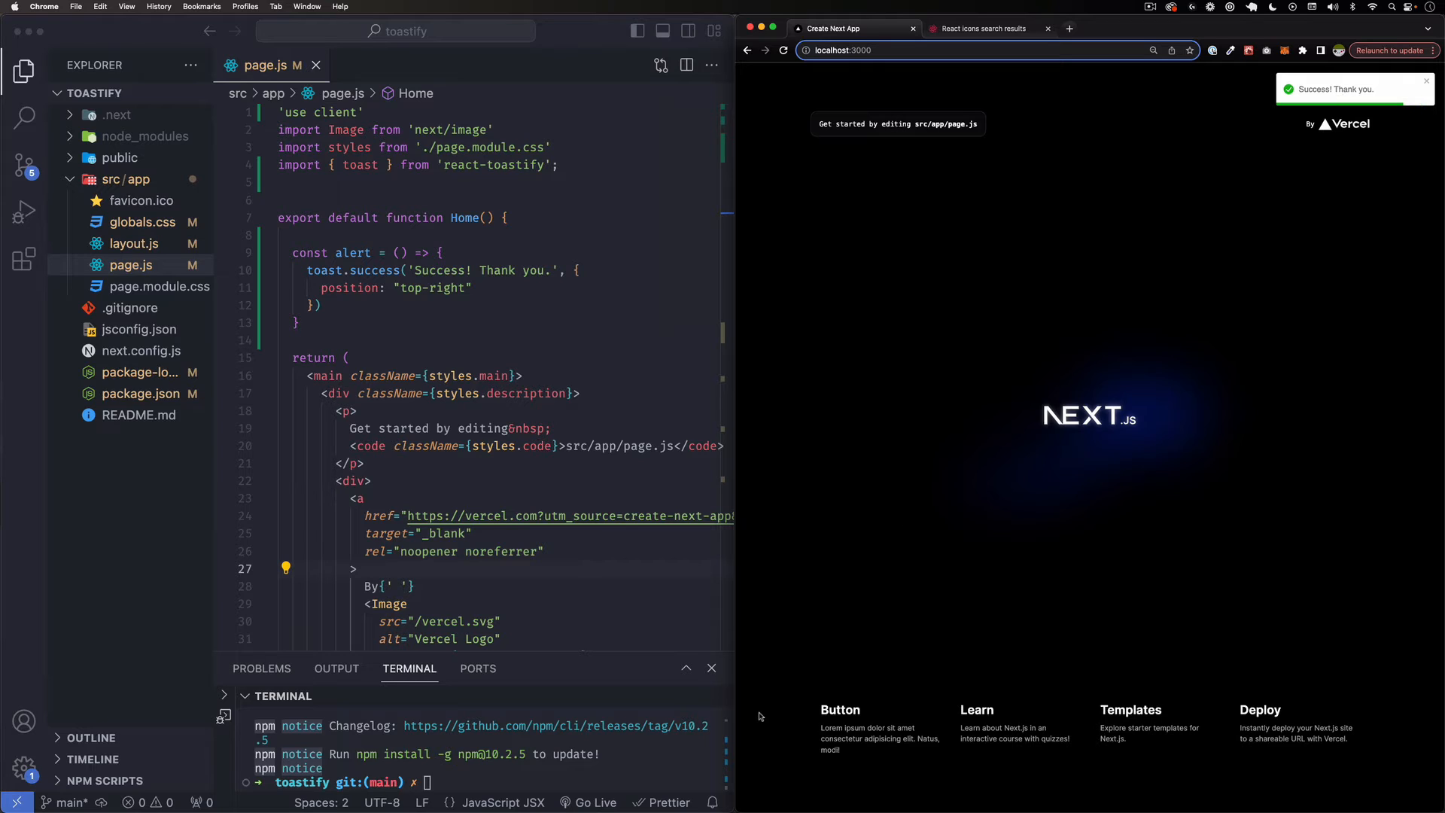
pyautogui.moveTo(823, 717)
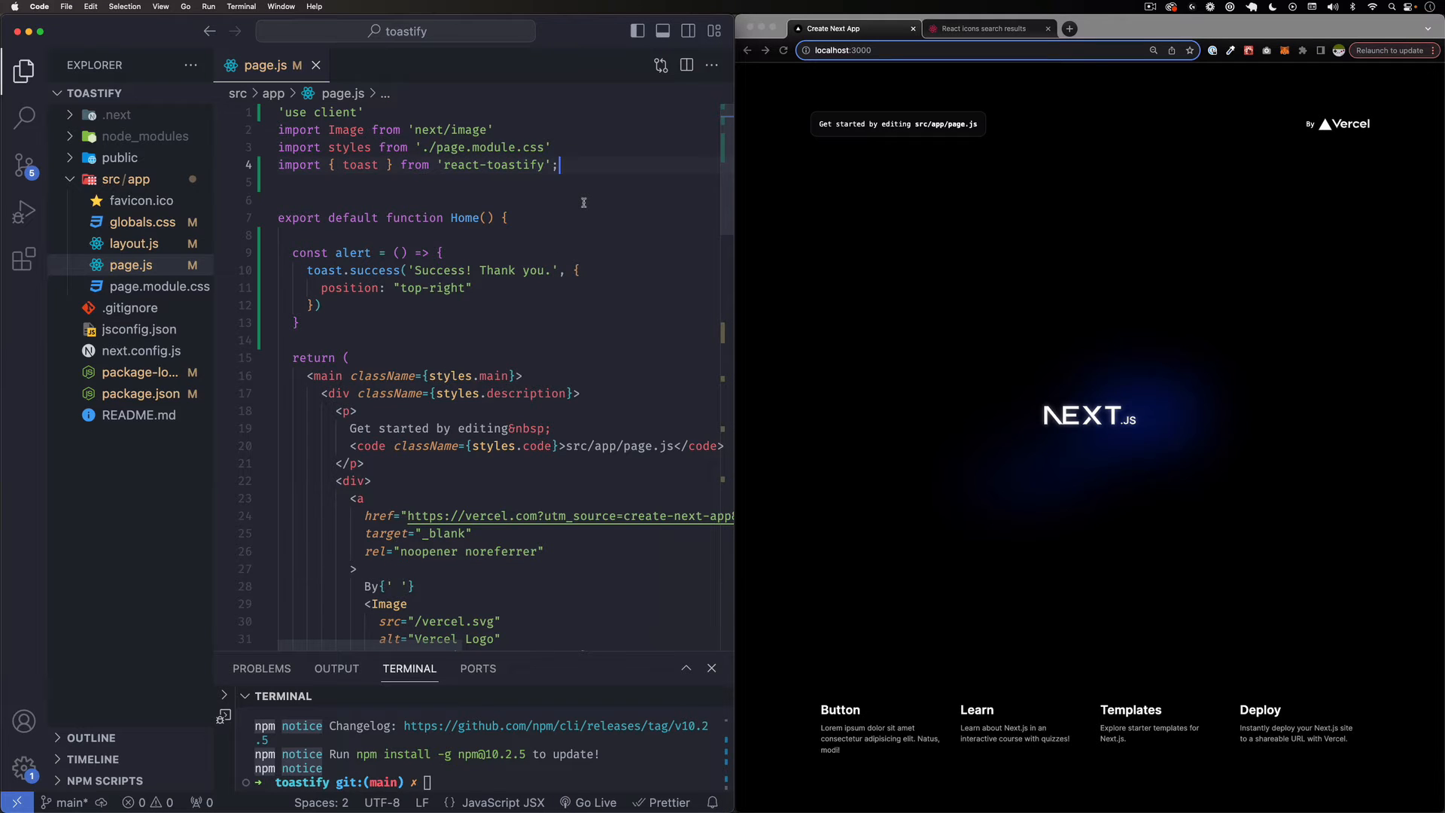
# Add 'import { FaBeerMugEmpty } from "react-icons/fa6";' to page.js and place <FaBeerMugEmpty /> in the Button card's h2
pyautogui.write('import { FaBeerMugEmpty } from "react-icons/fa6";')
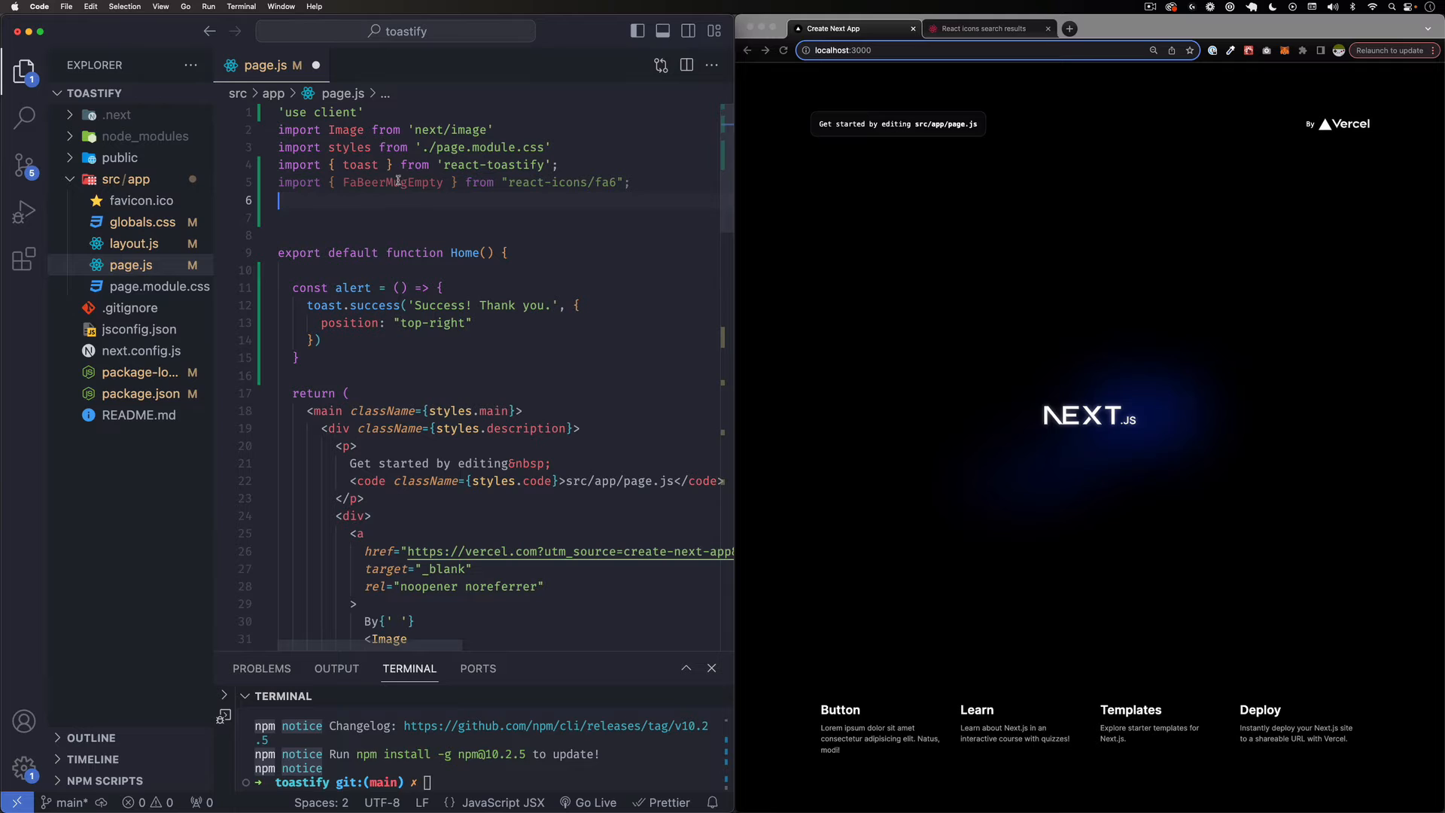
pyautogui.moveTo(391, 182)
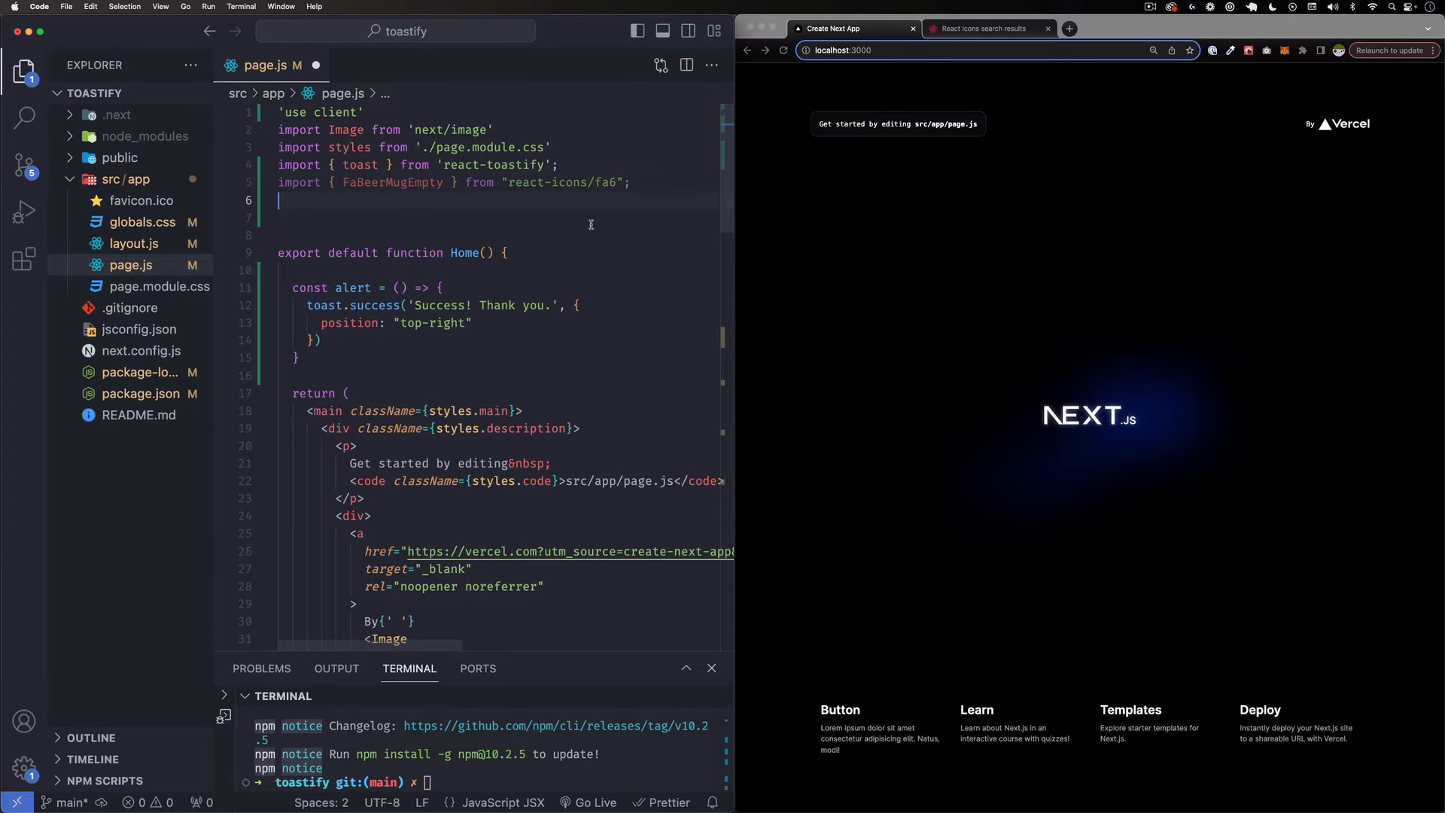
pyautogui.click(986, 29)
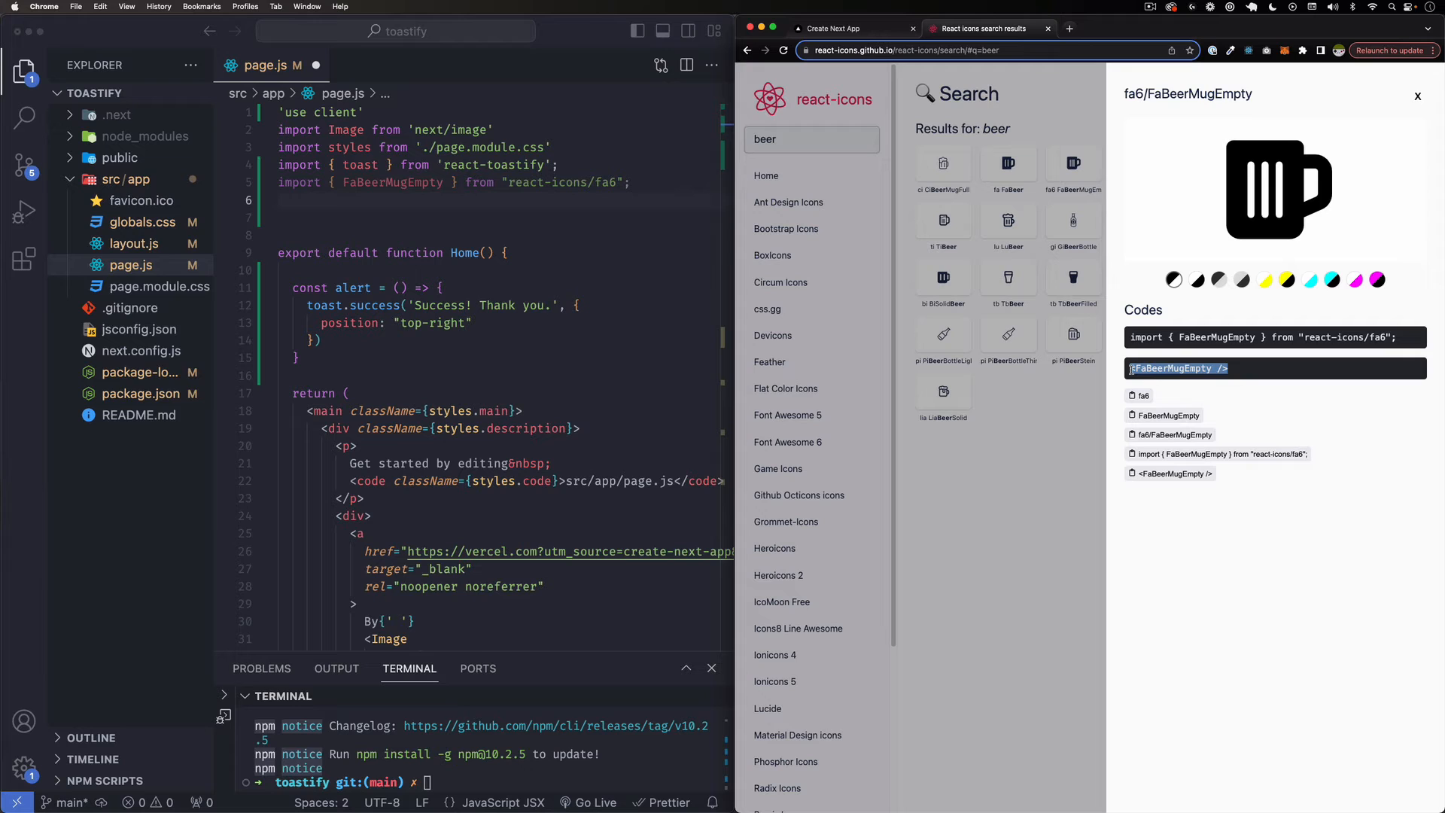
pyautogui.moveTo(1023, 491)
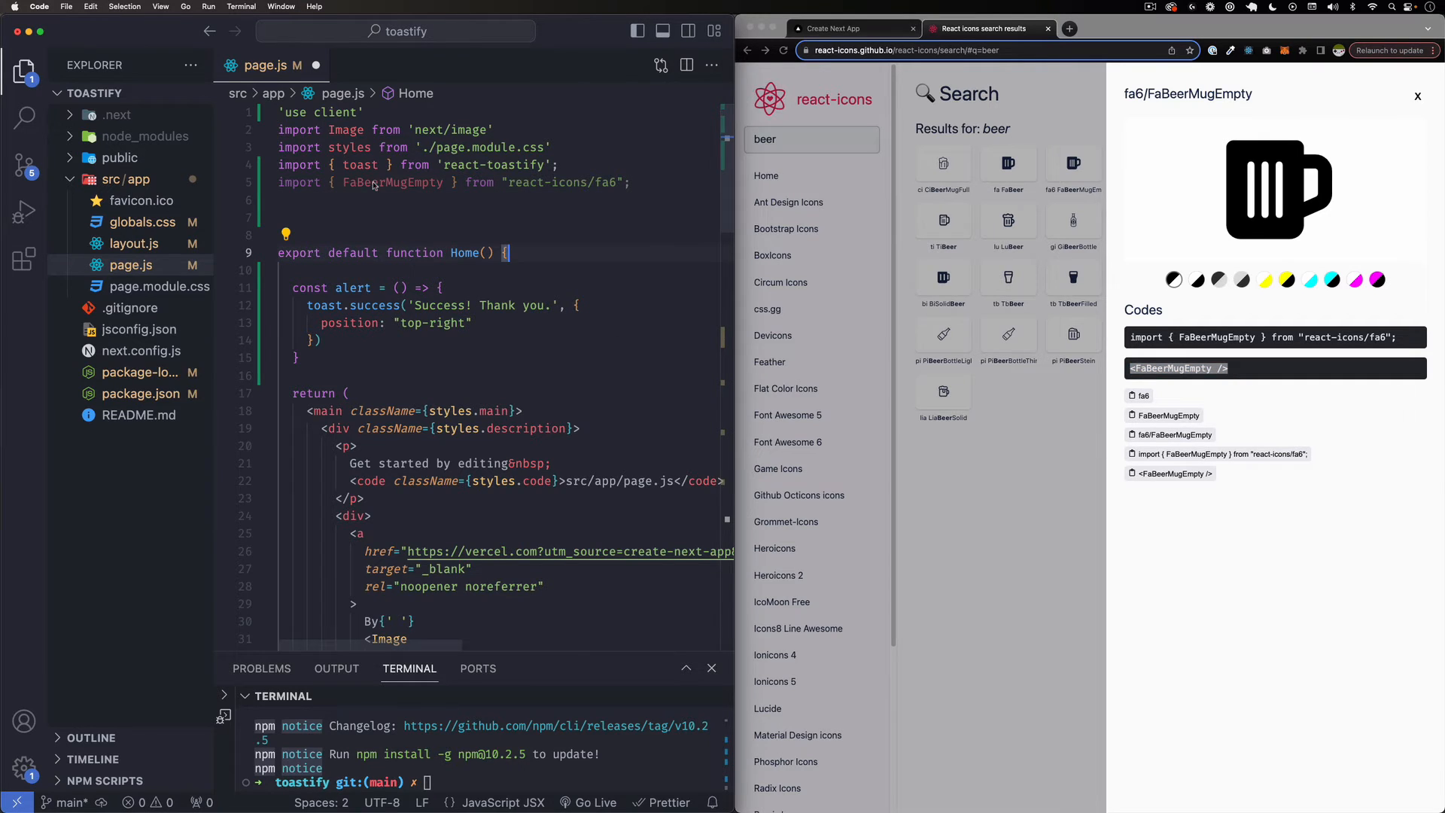
pyautogui.scroll(-3)
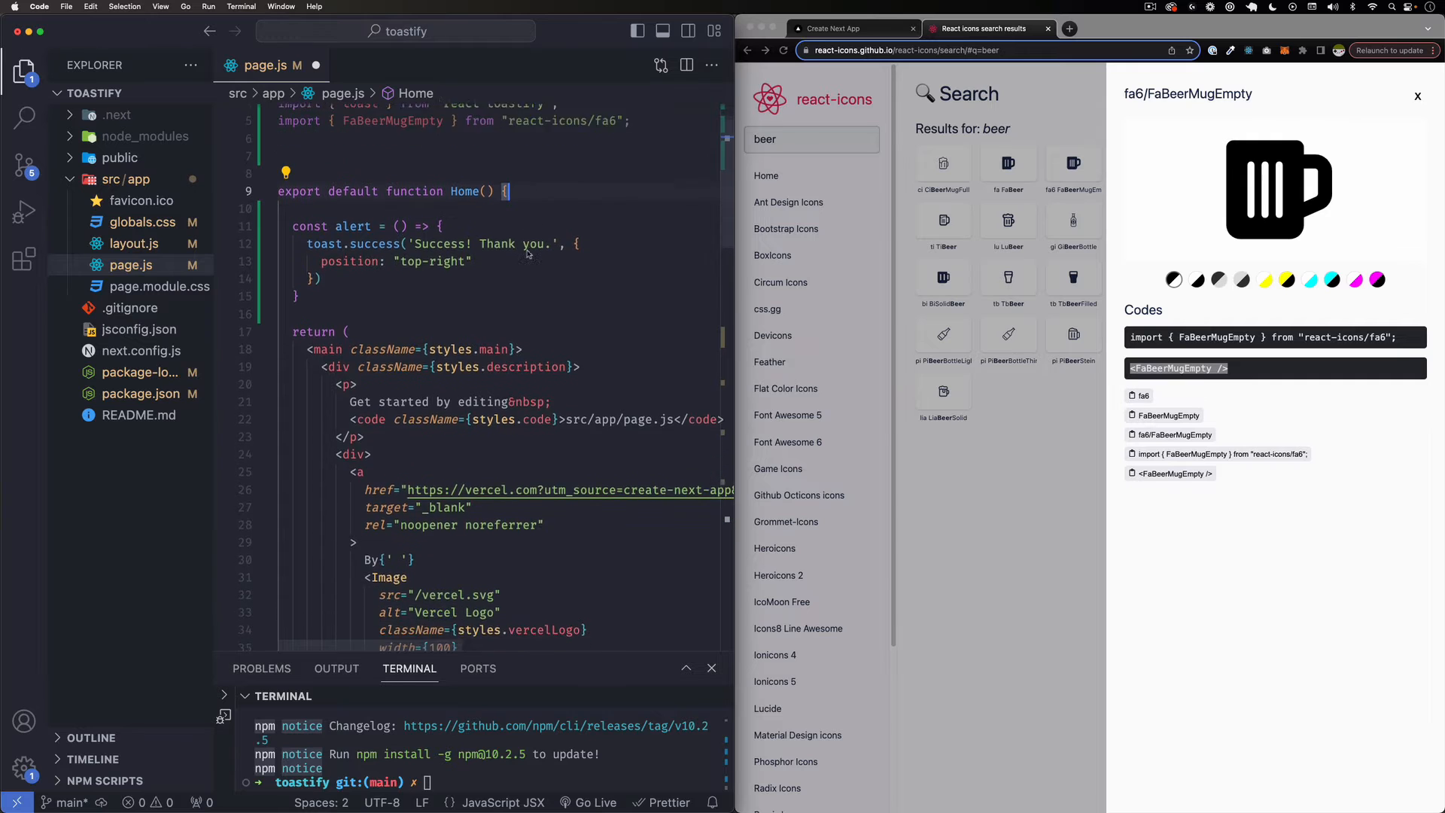
pyautogui.scroll(-3)
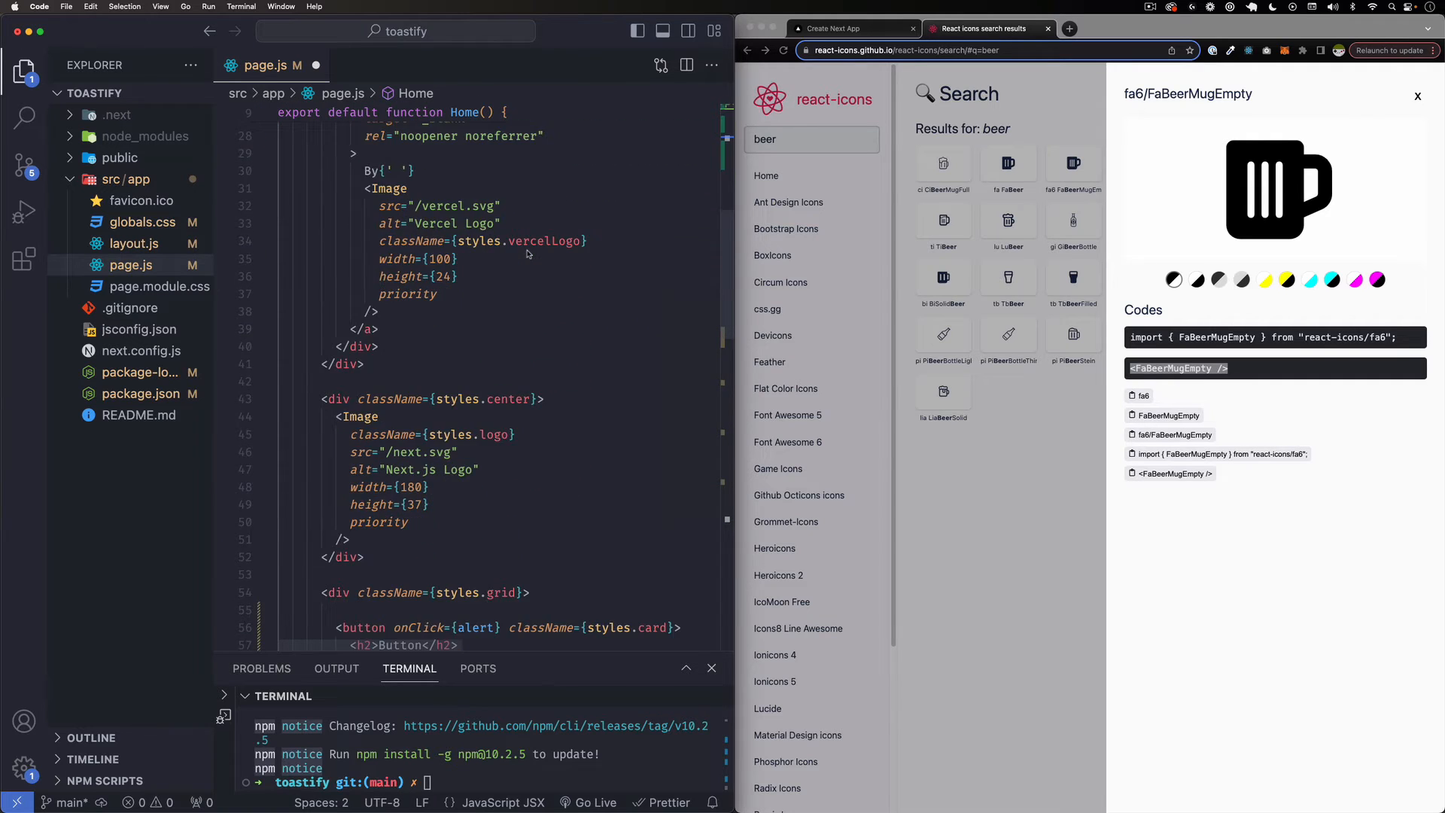
pyautogui.scroll(-3)
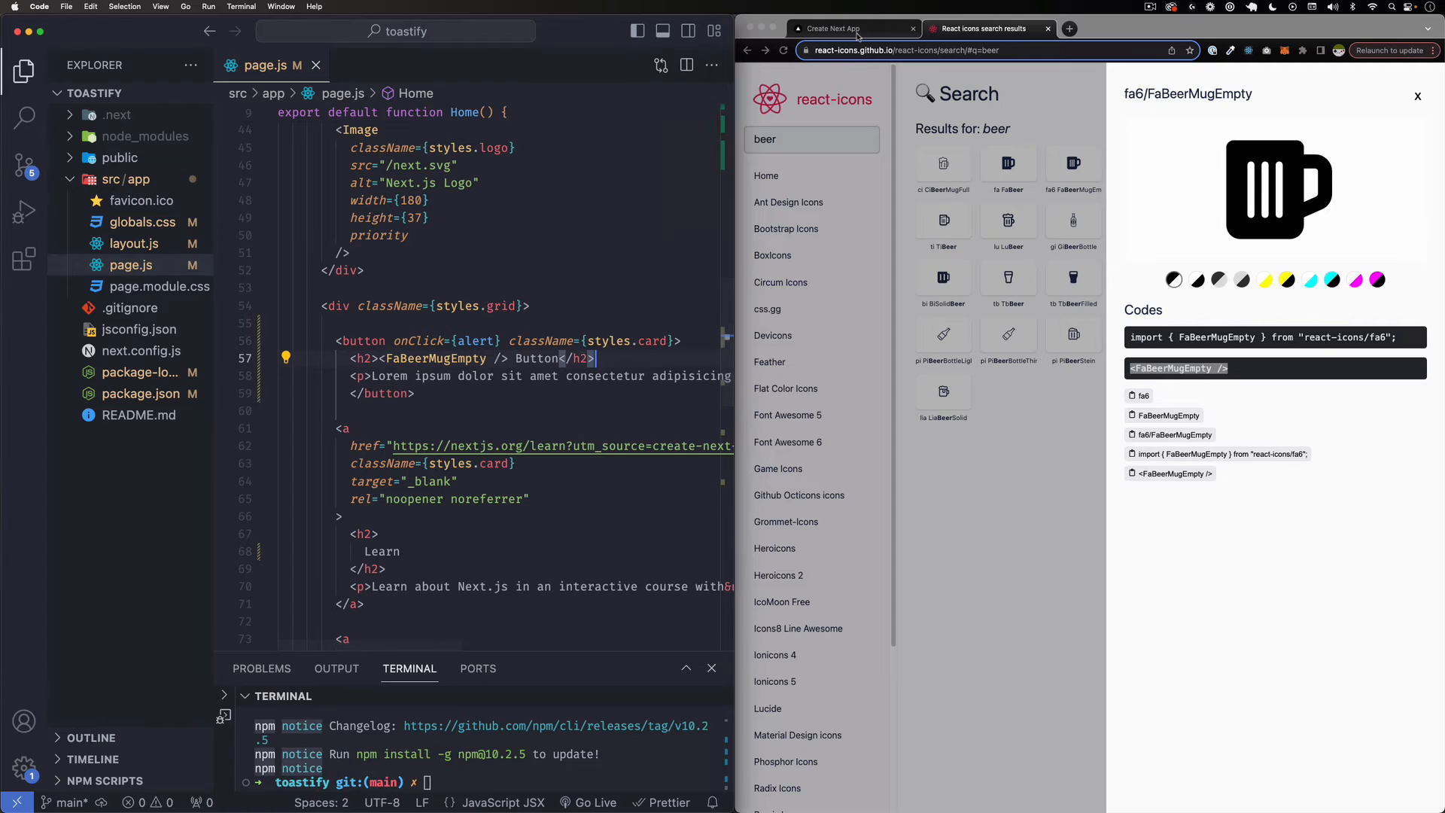
# Restart the dev server with 'npm run dev' so the Button card shows the beer mug icon
pyautogui.click(829, 29)
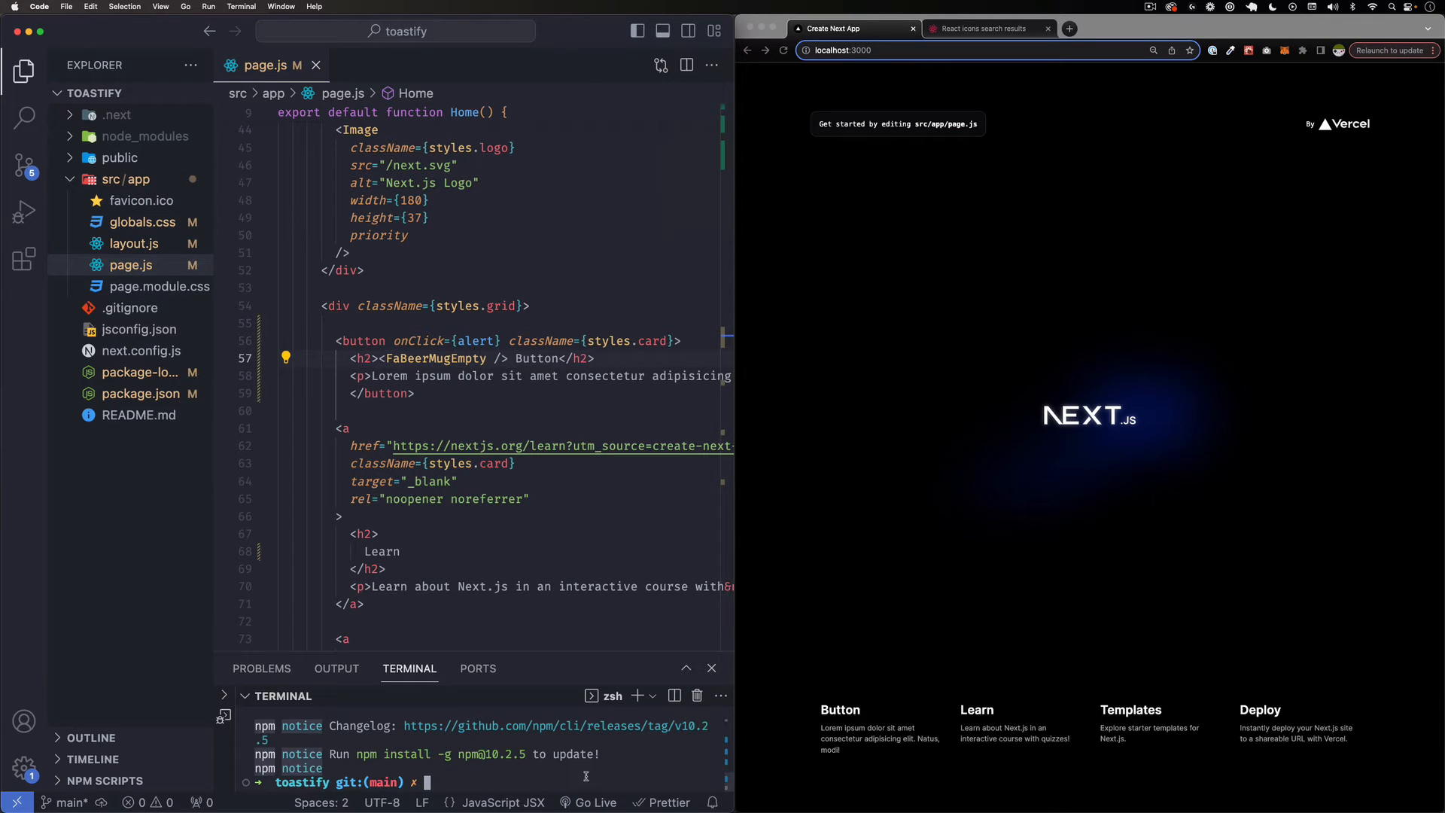
pyautogui.write('npm run')
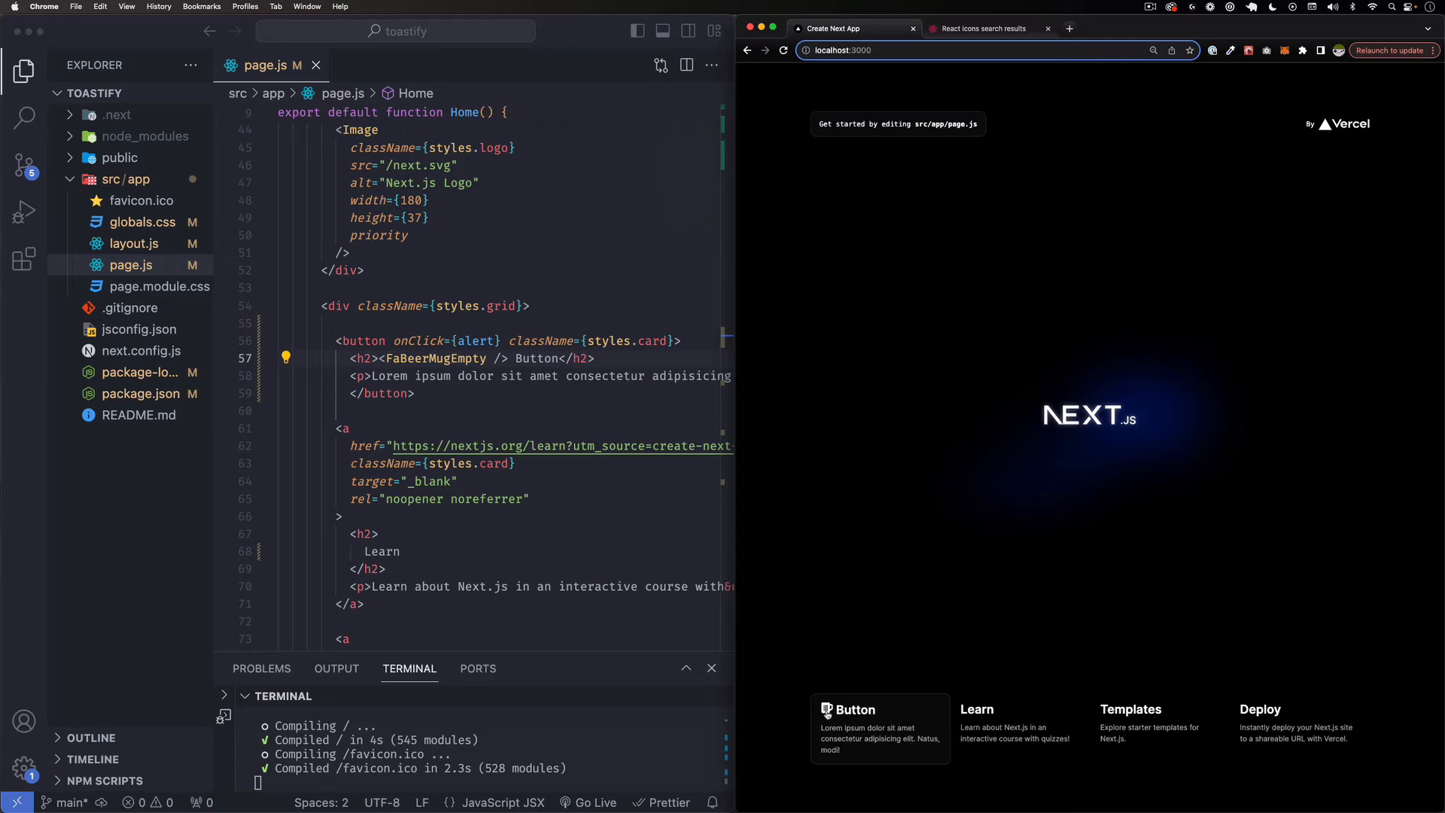
pyautogui.moveTo(1027, 719)
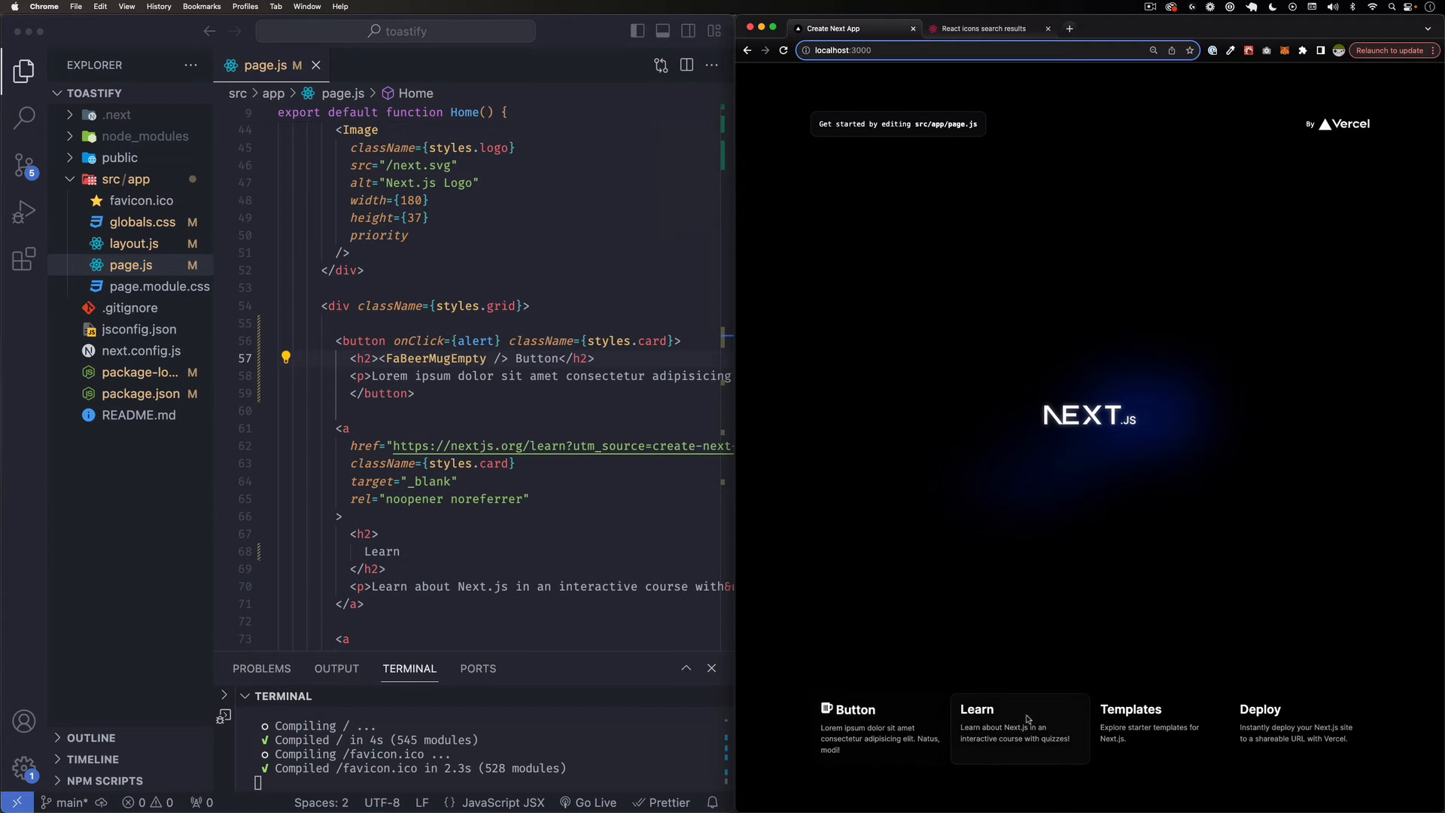
pyautogui.moveTo(832, 716)
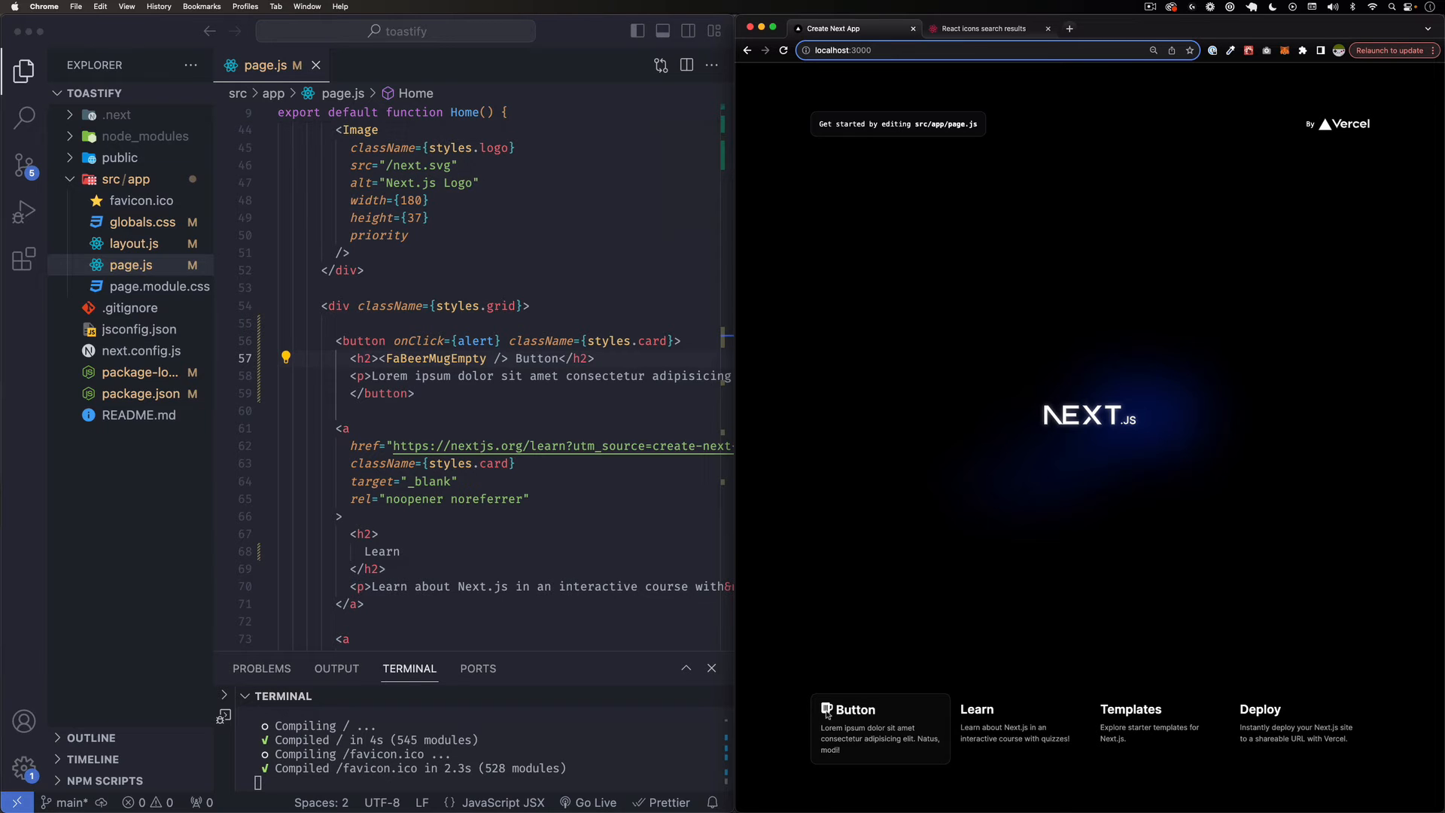
# Import IoIosBeer from react-icons/io in page.js and place <IoIosBeer /> before the Templates heading
pyautogui.click(983, 28)
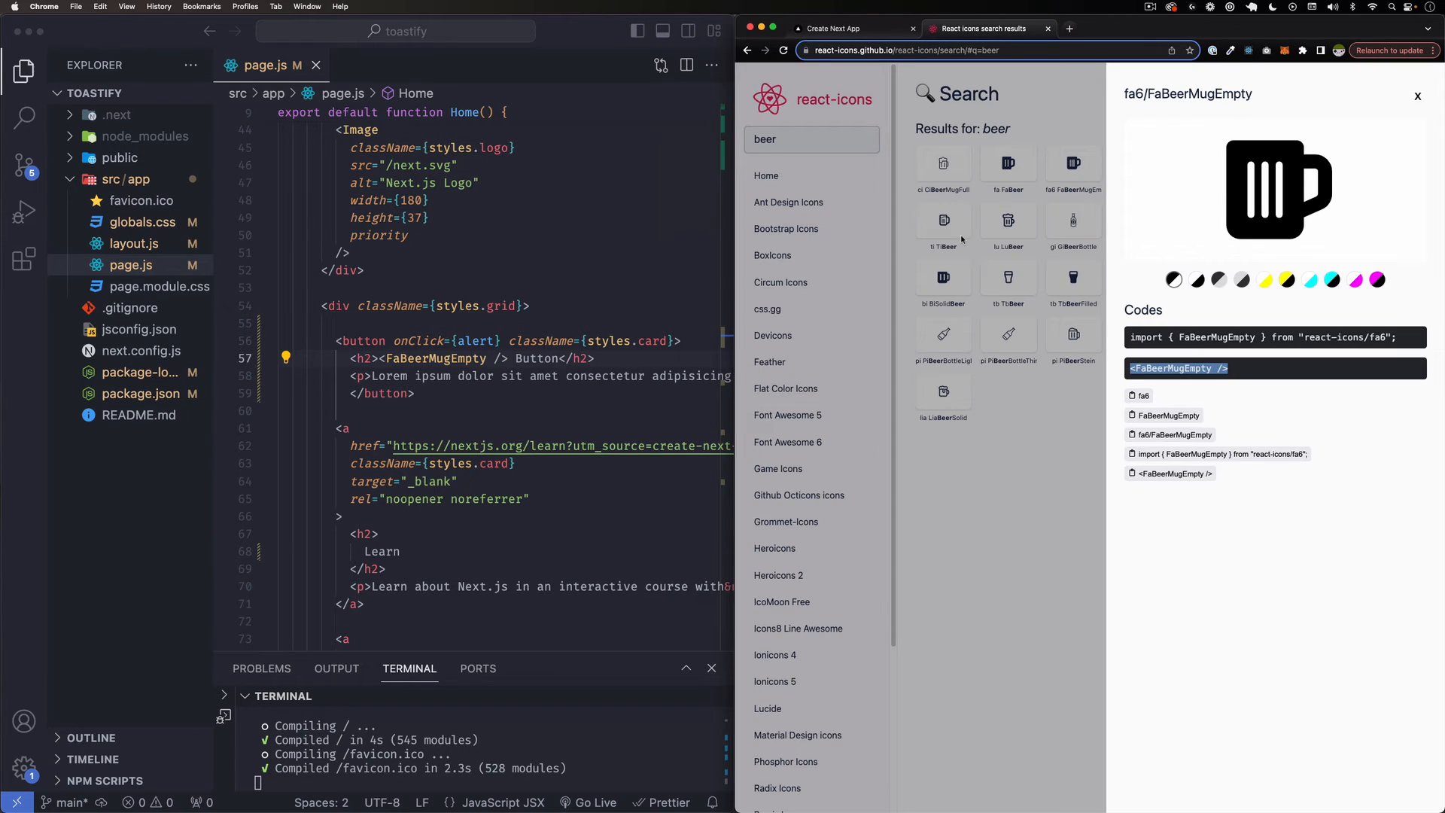
pyautogui.click(1417, 94)
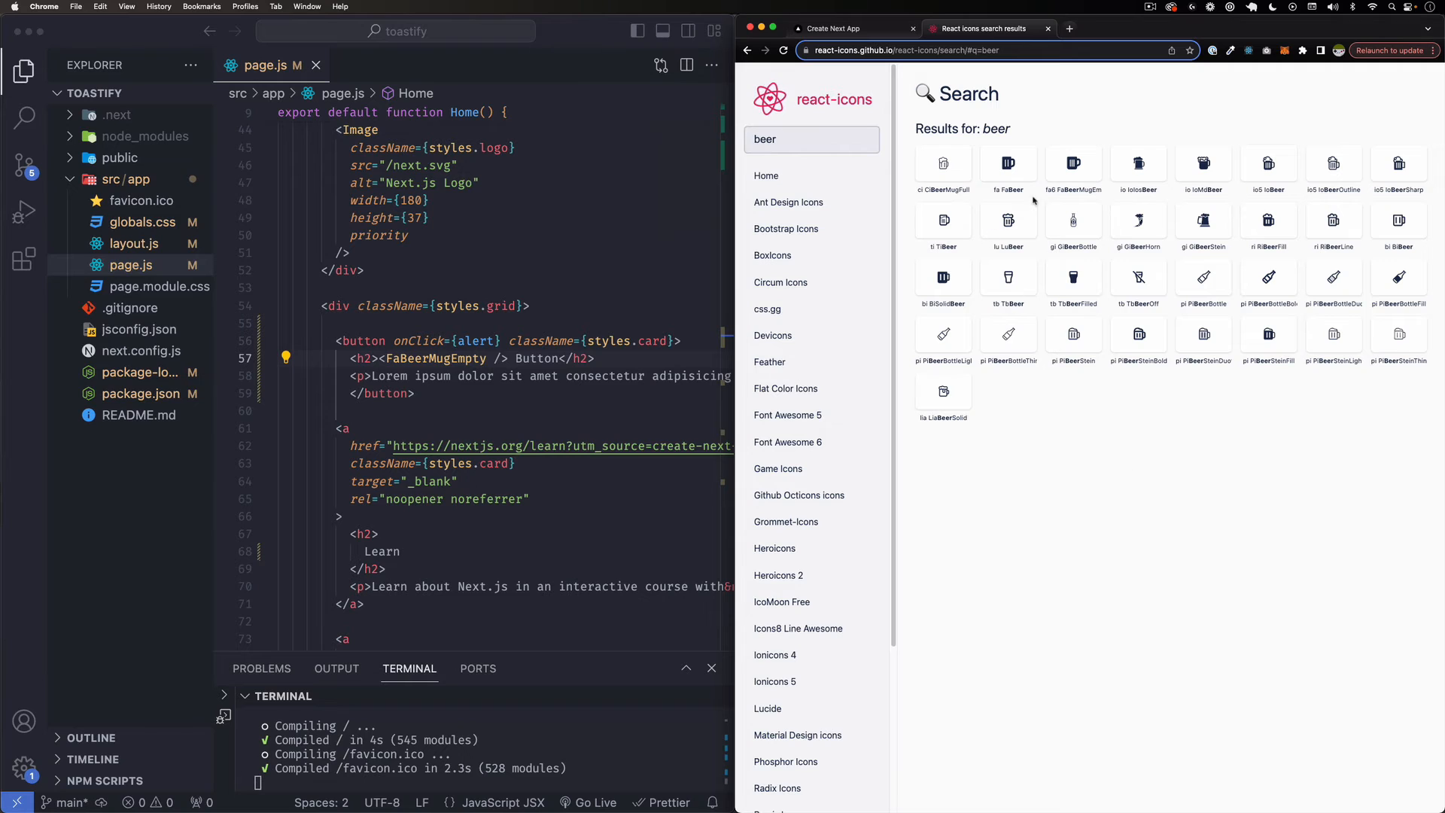
pyautogui.moveTo(1142, 174)
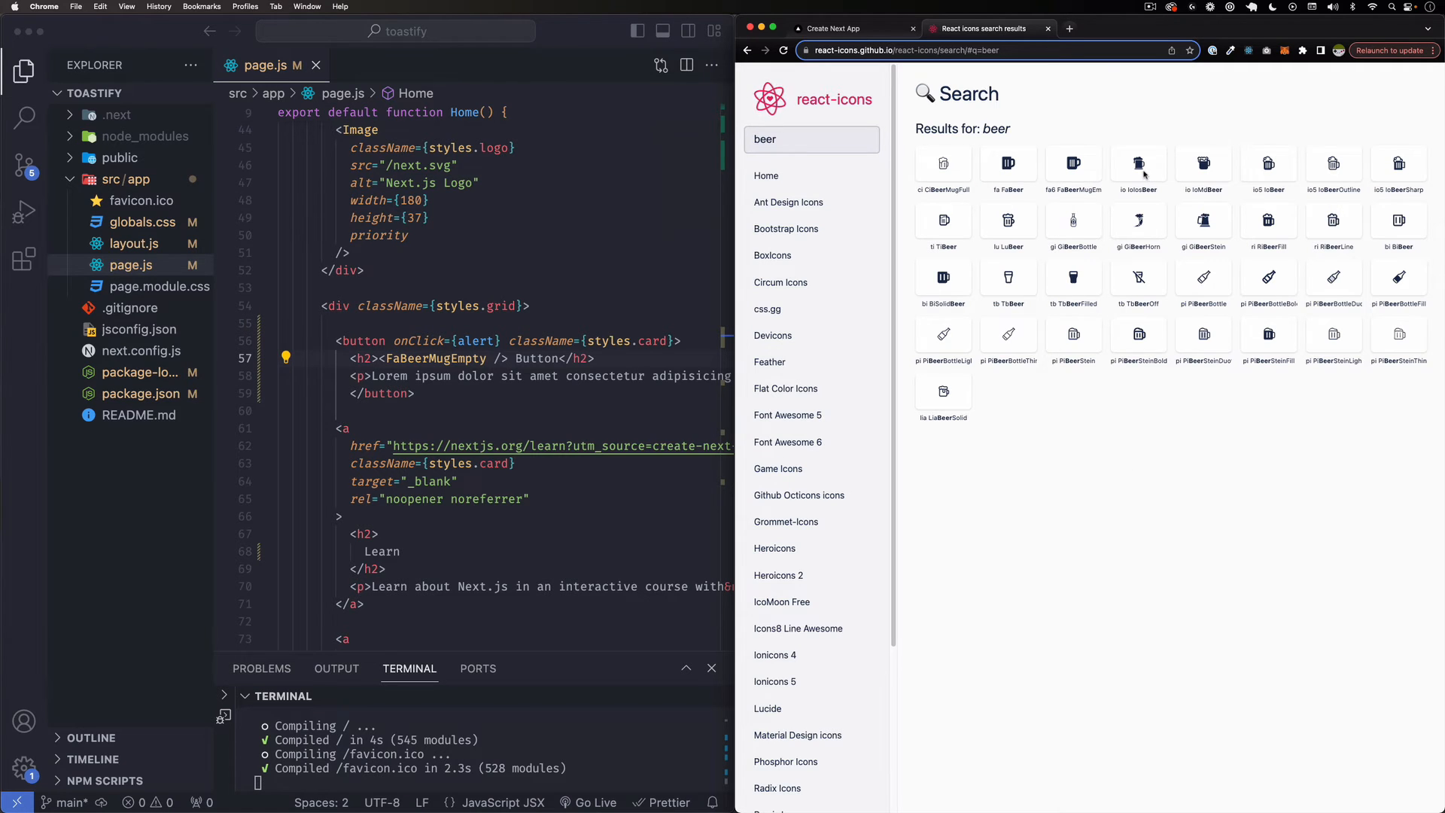
pyautogui.click(1138, 164)
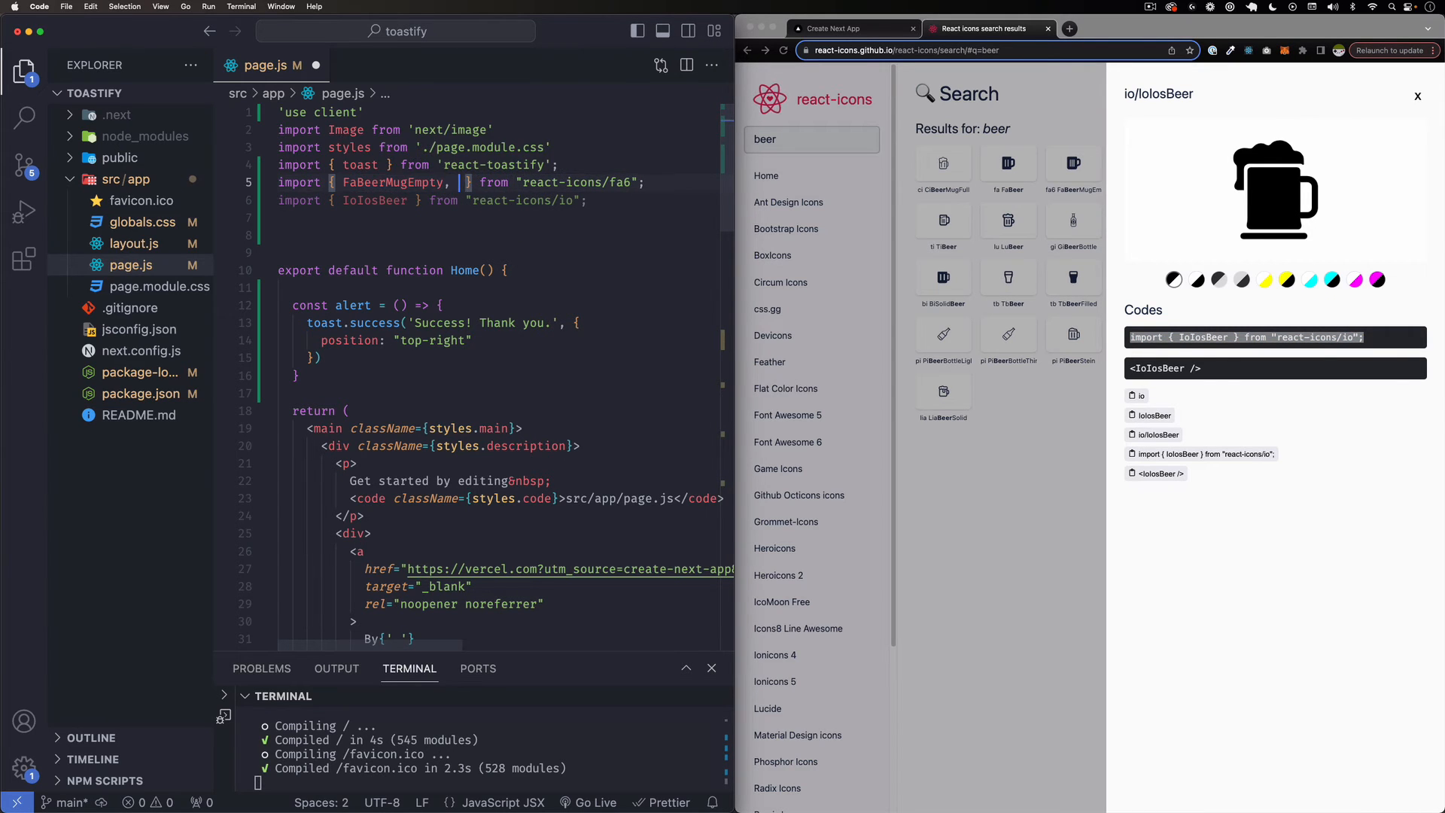
pyautogui.write('icon')
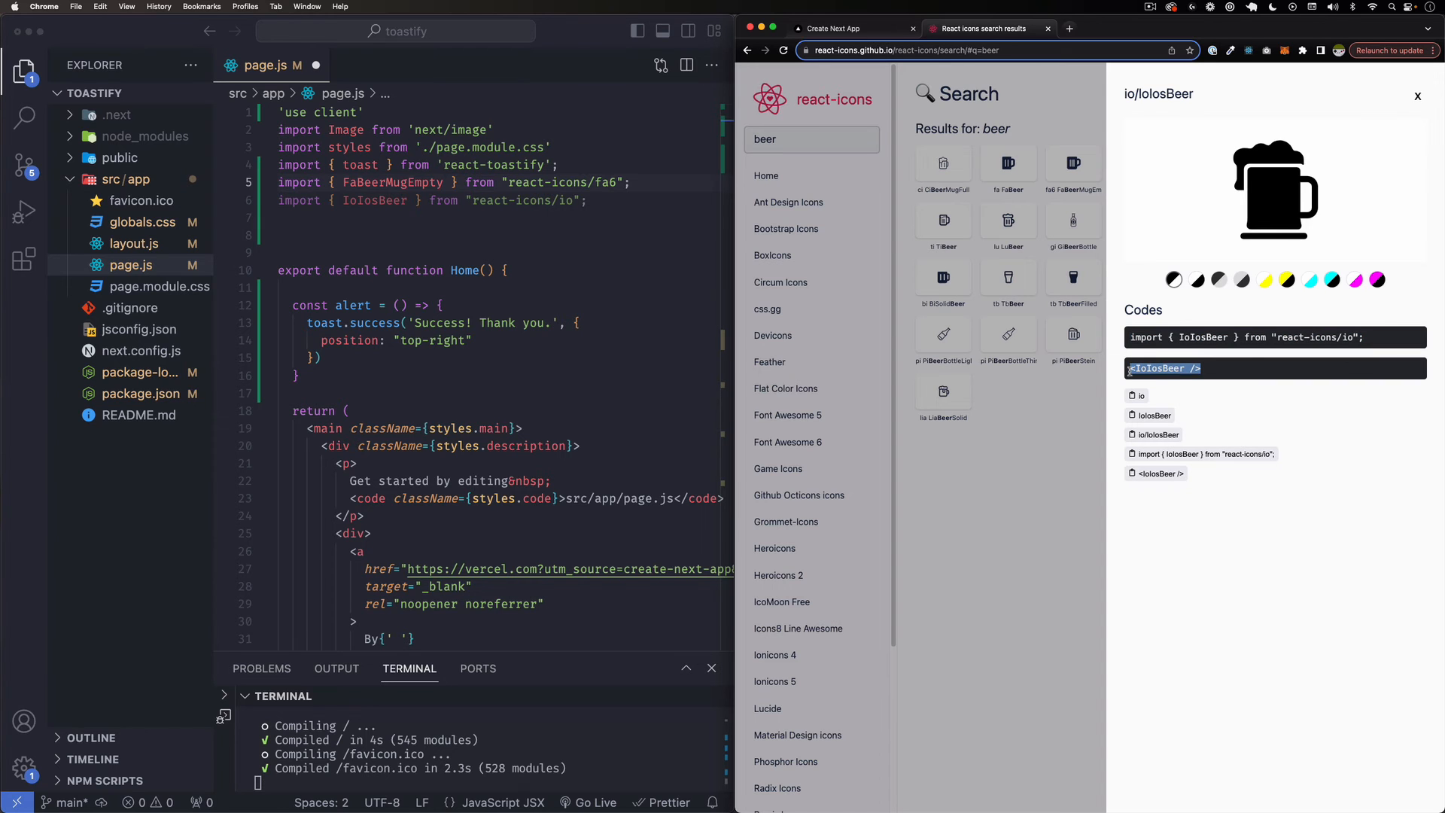
pyautogui.scroll(-3)
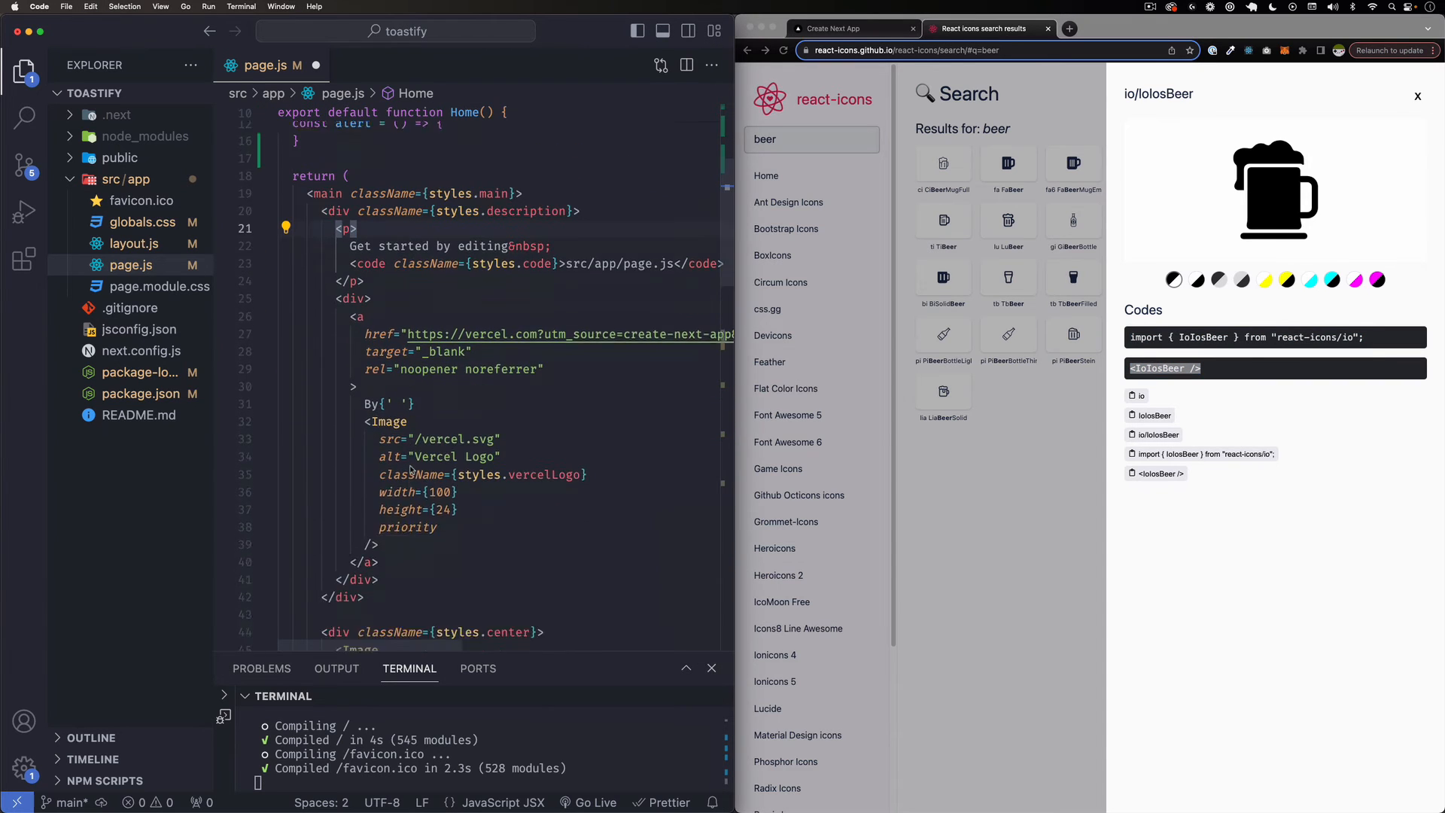
pyautogui.scroll(-3)
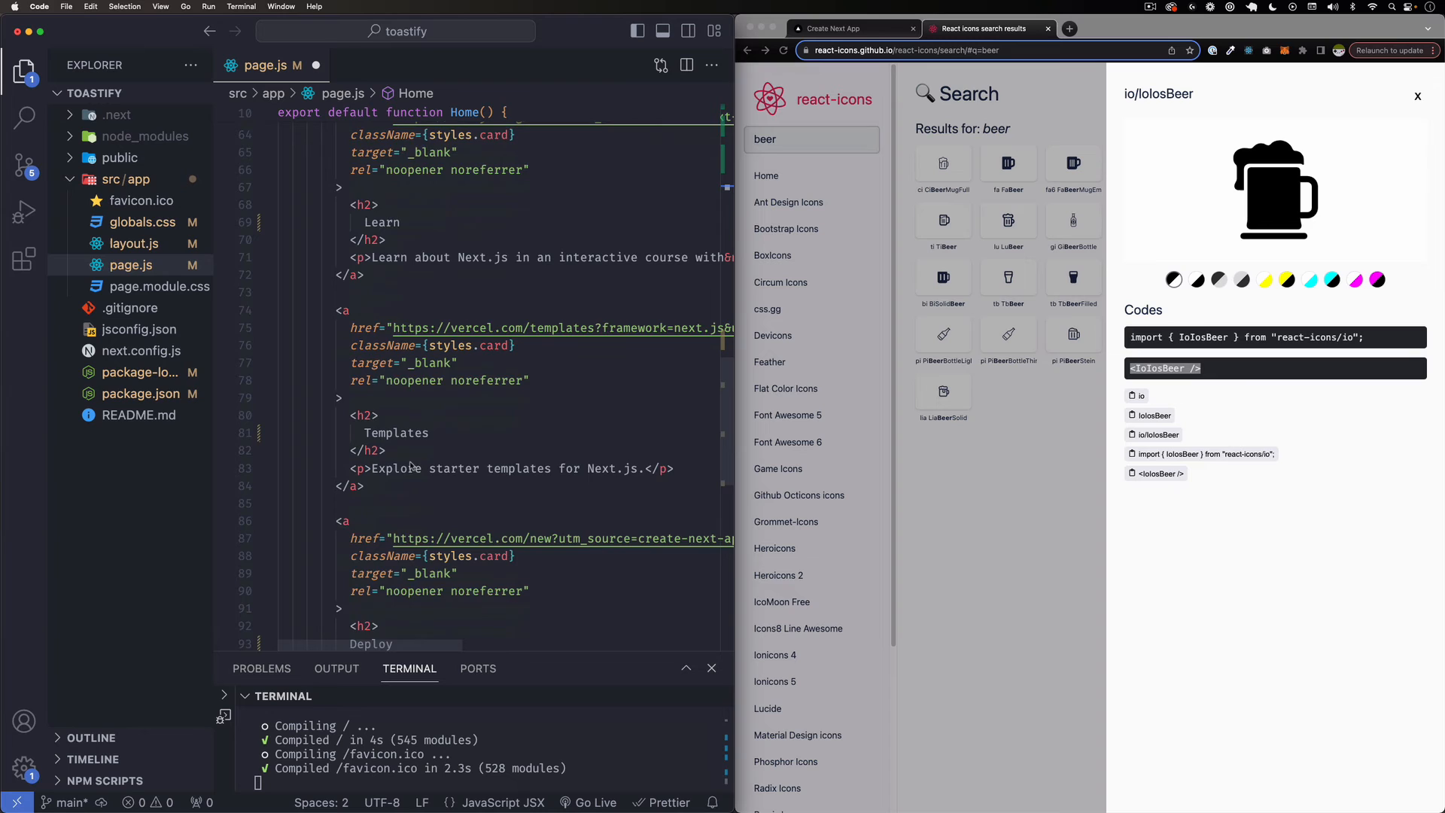
pyautogui.scroll(-3)
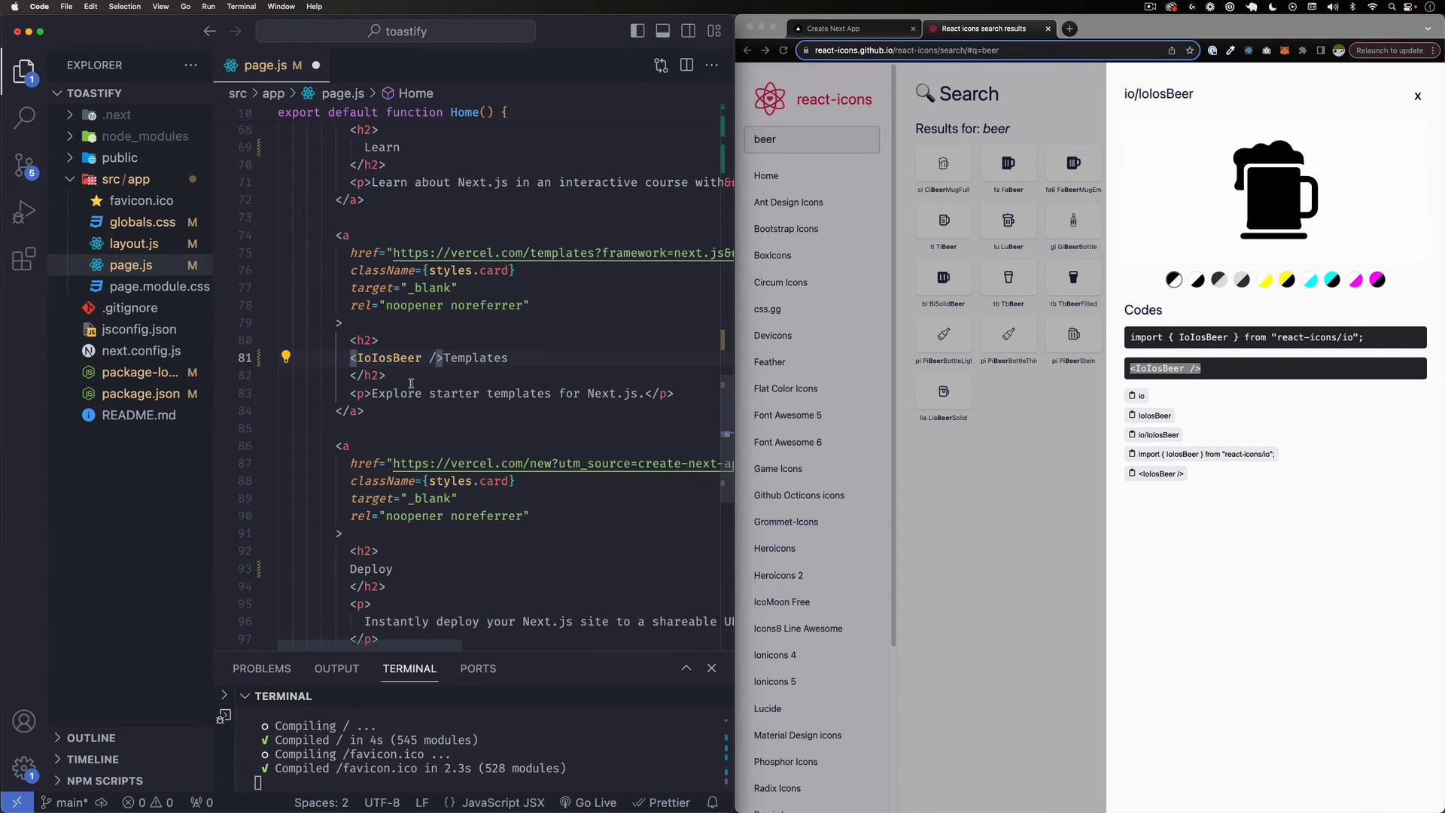
# Check the beer icon on the Templates card at localhost:3000, then return to the beer search results
pyautogui.click(840, 29)
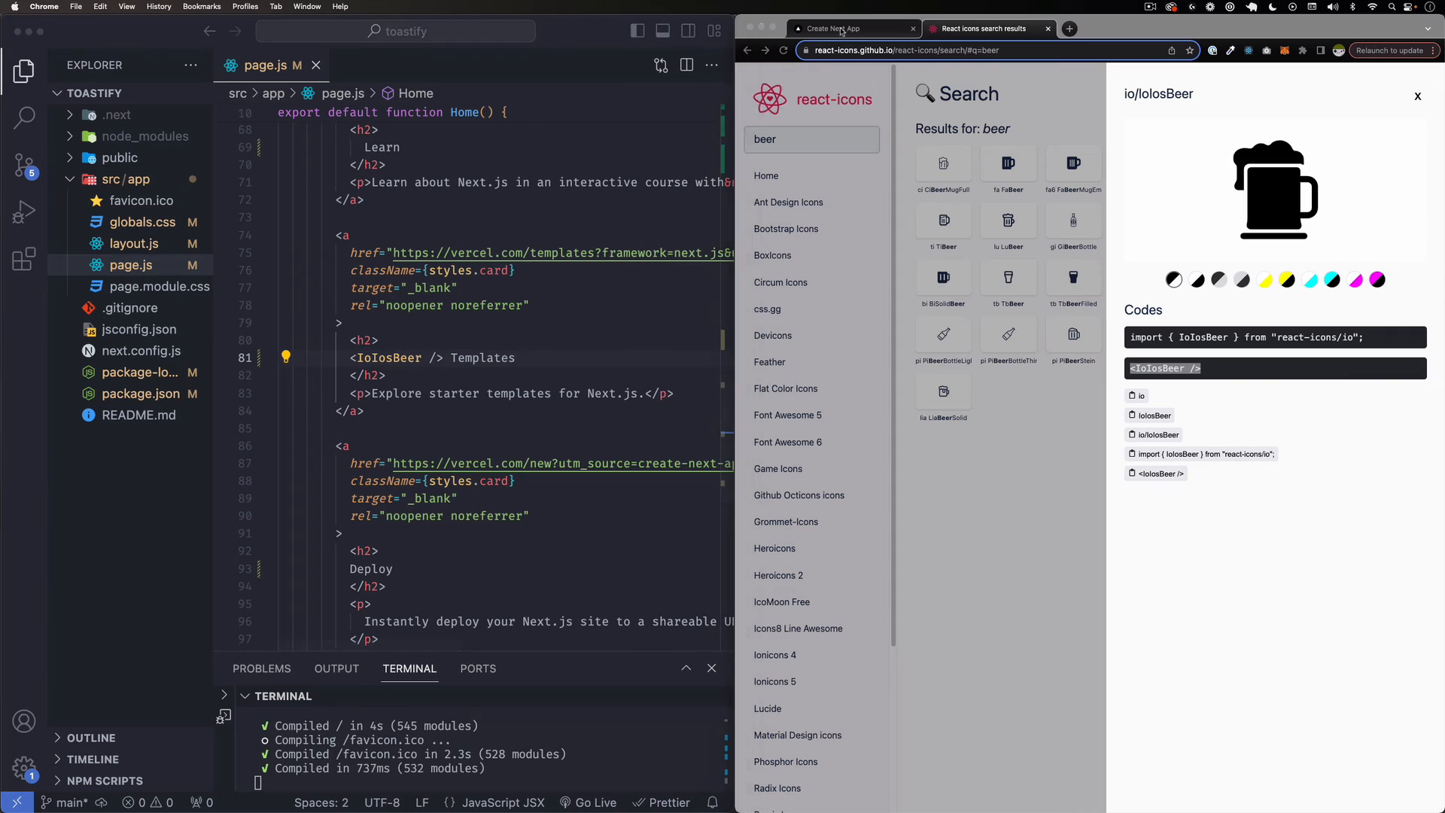
pyautogui.click(848, 28)
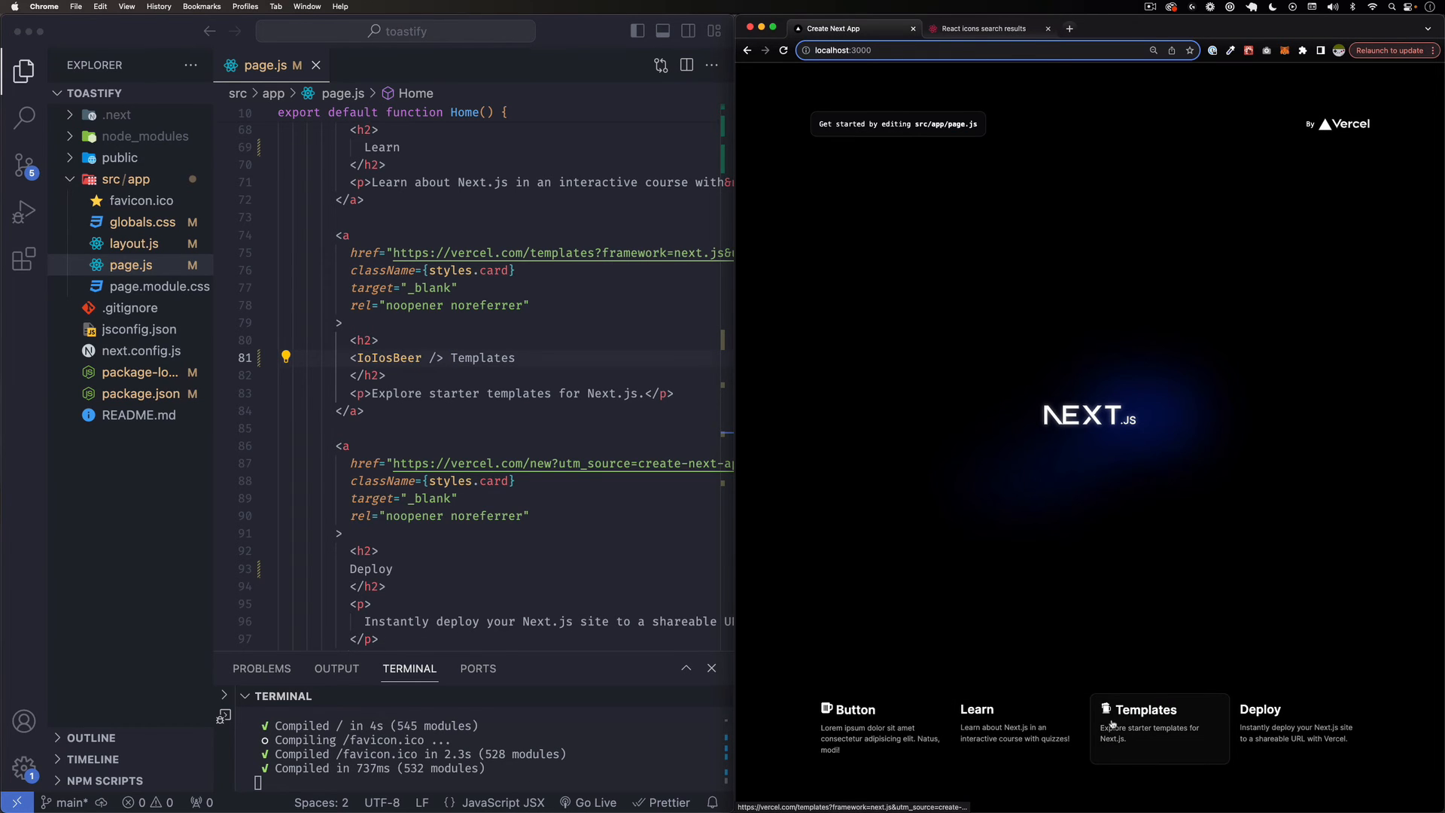
pyautogui.moveTo(1133, 719)
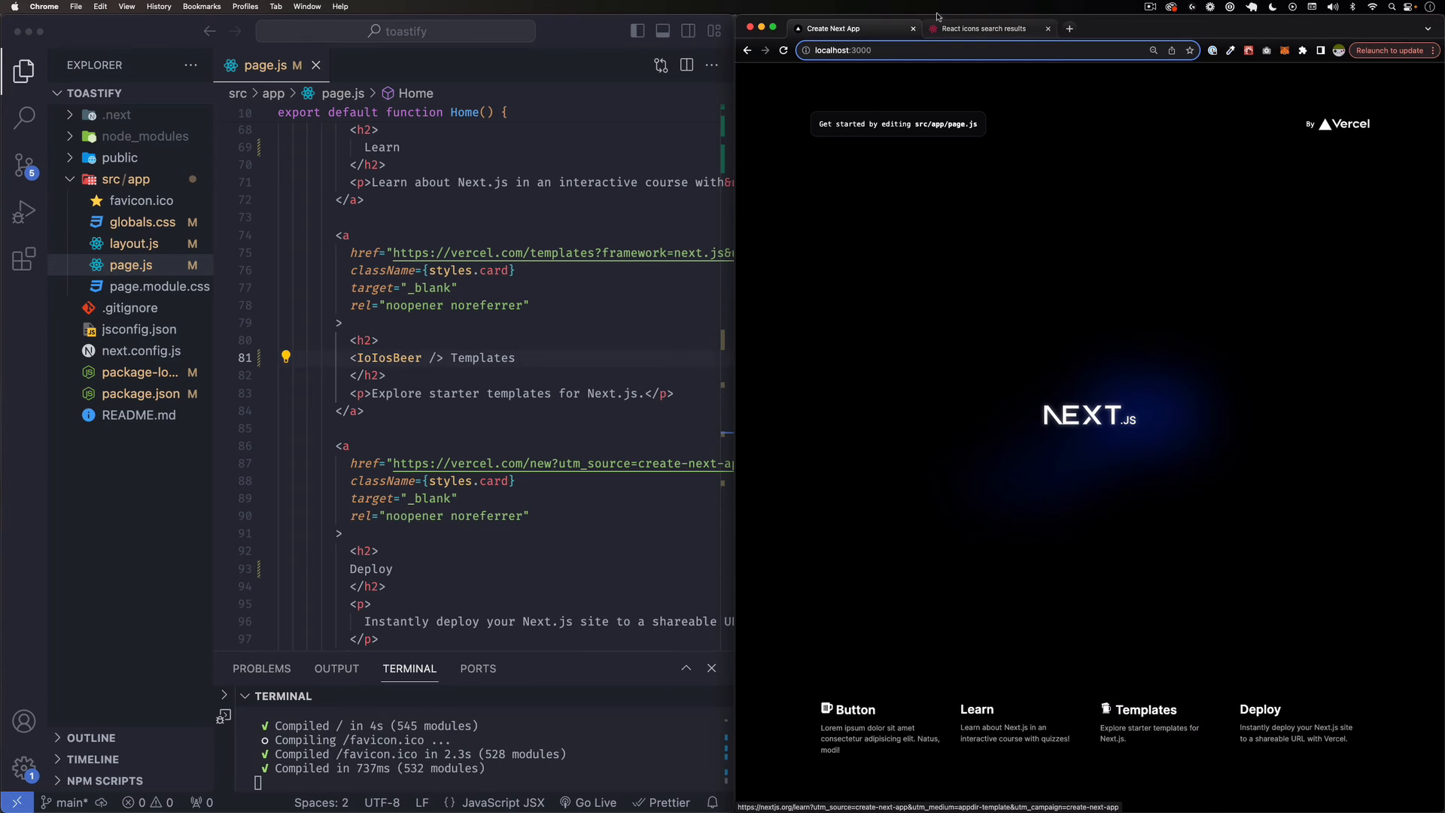
pyautogui.click(982, 27)
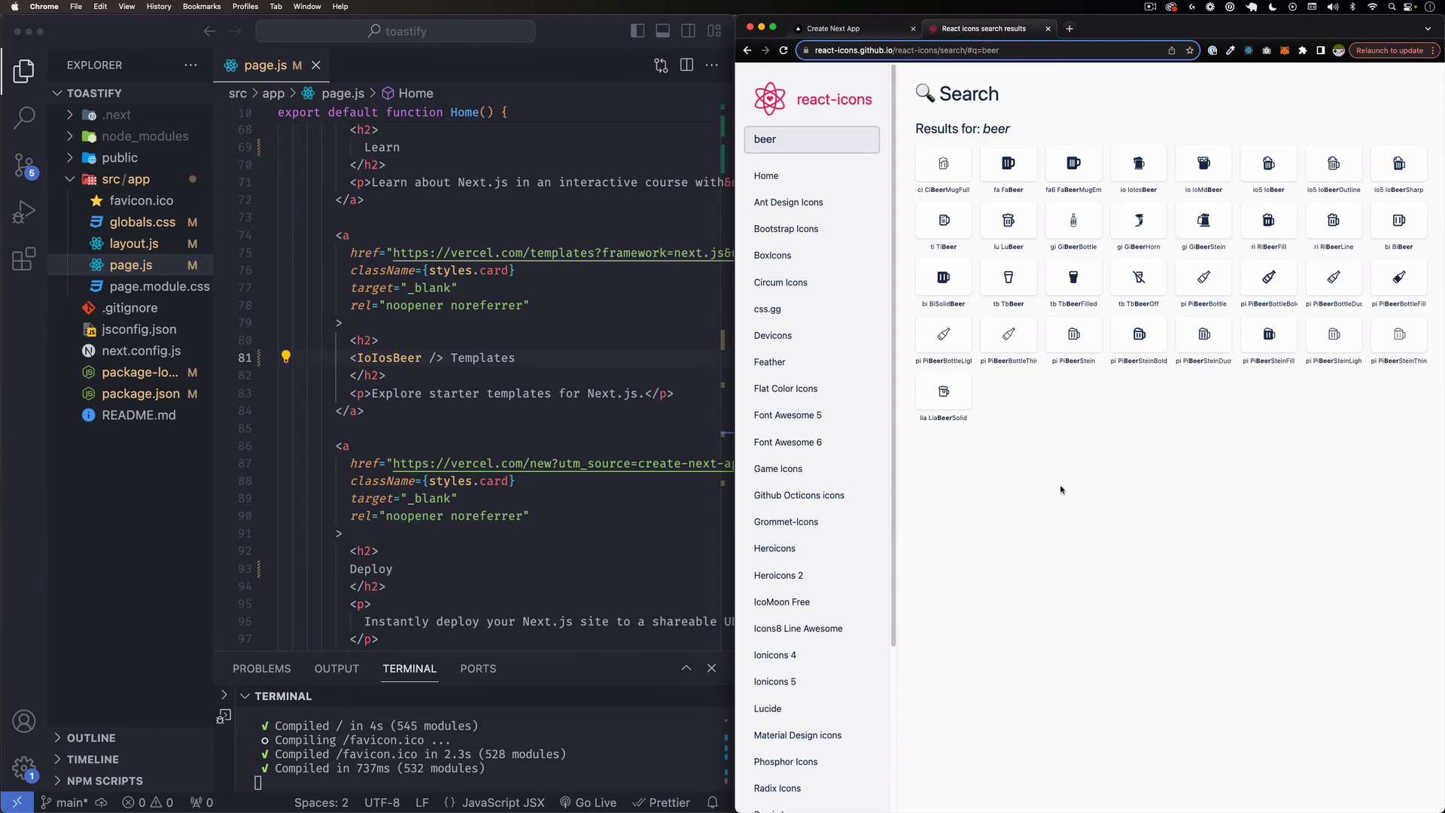
pyautogui.moveTo(1166, 172)
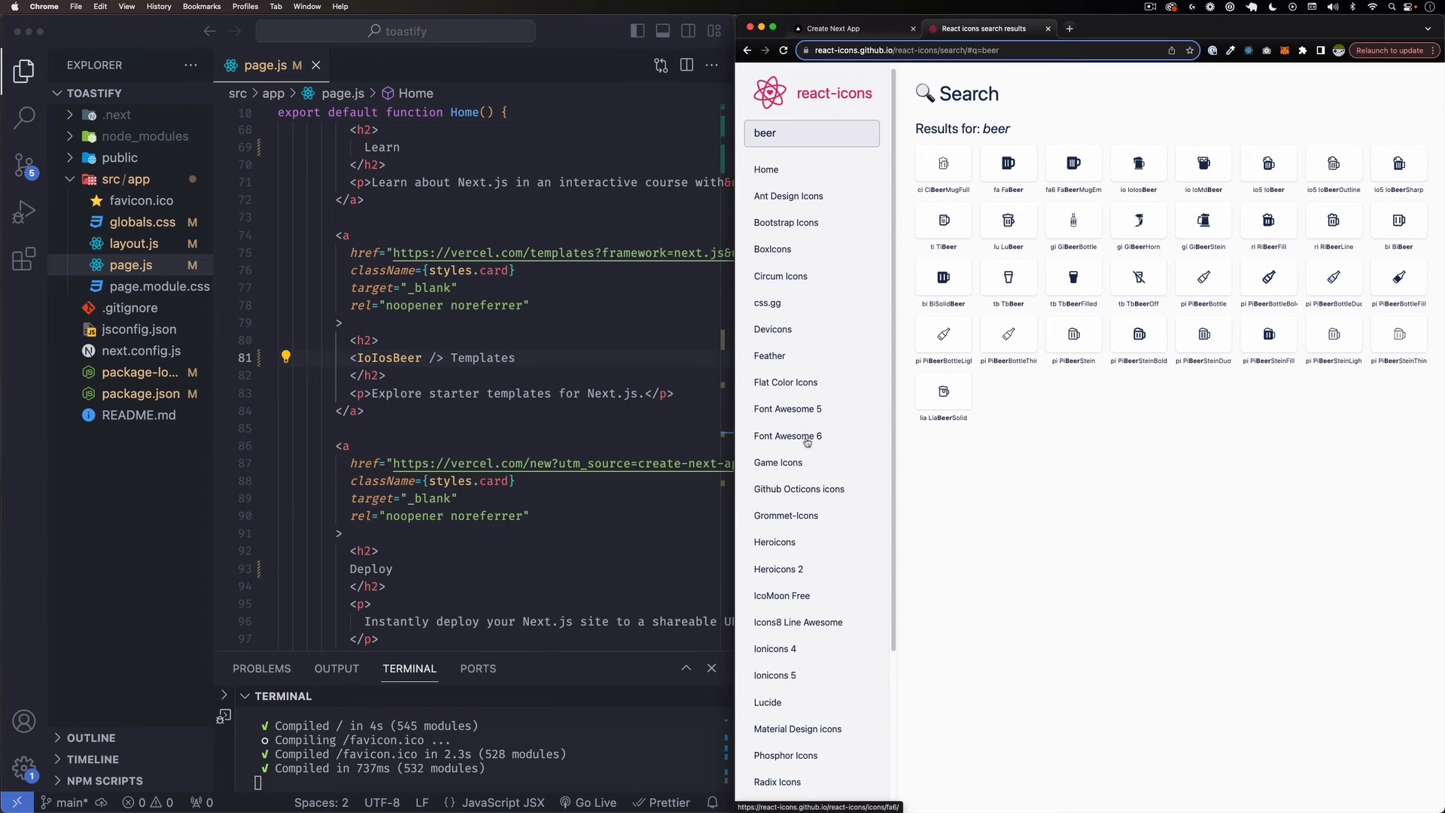
# Find FaBagShopping in the Font Awesome 6 set and select its name in the import code
pyautogui.click(787, 436)
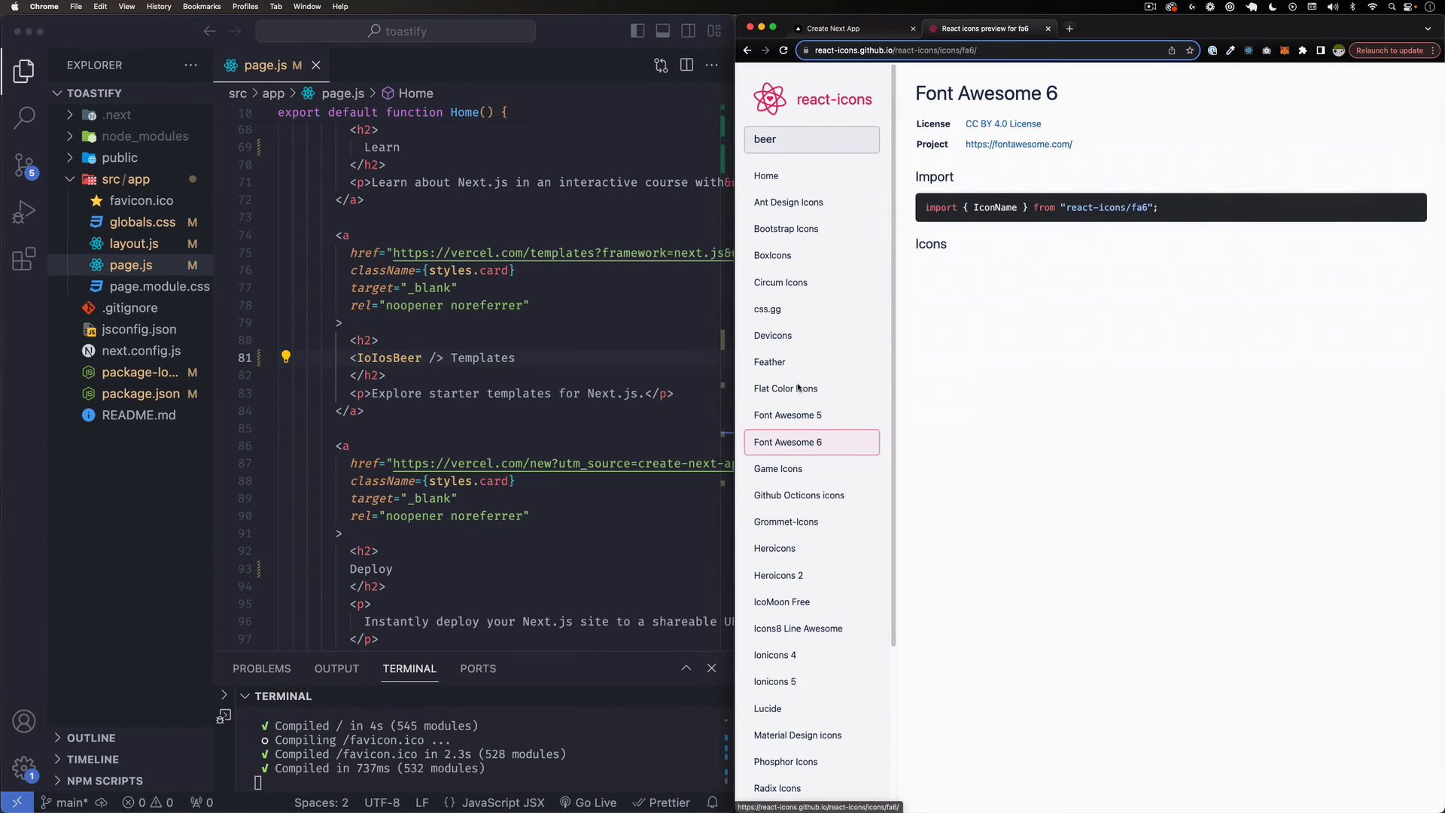
pyautogui.scroll(-3)
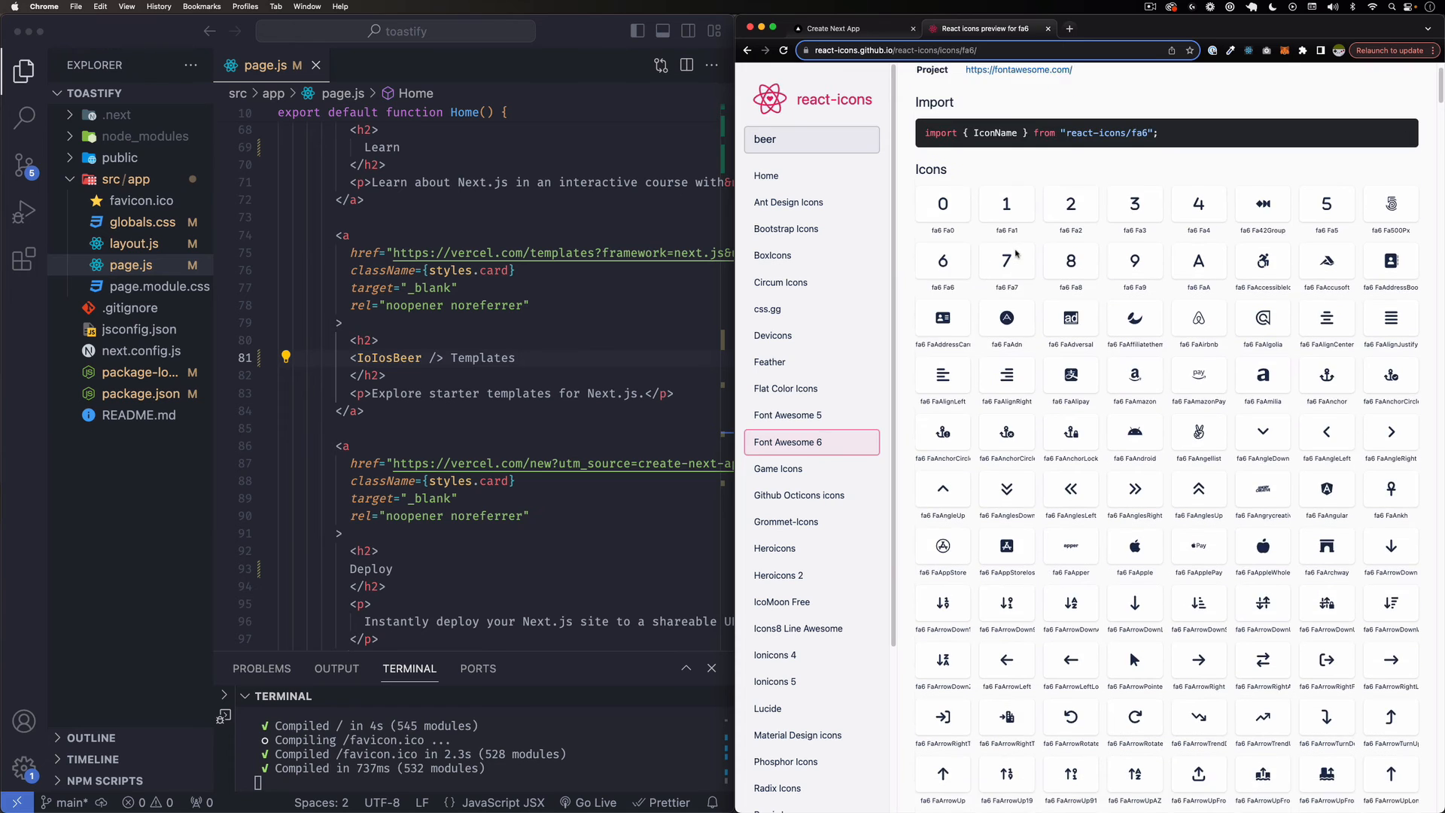
pyautogui.scroll(-3)
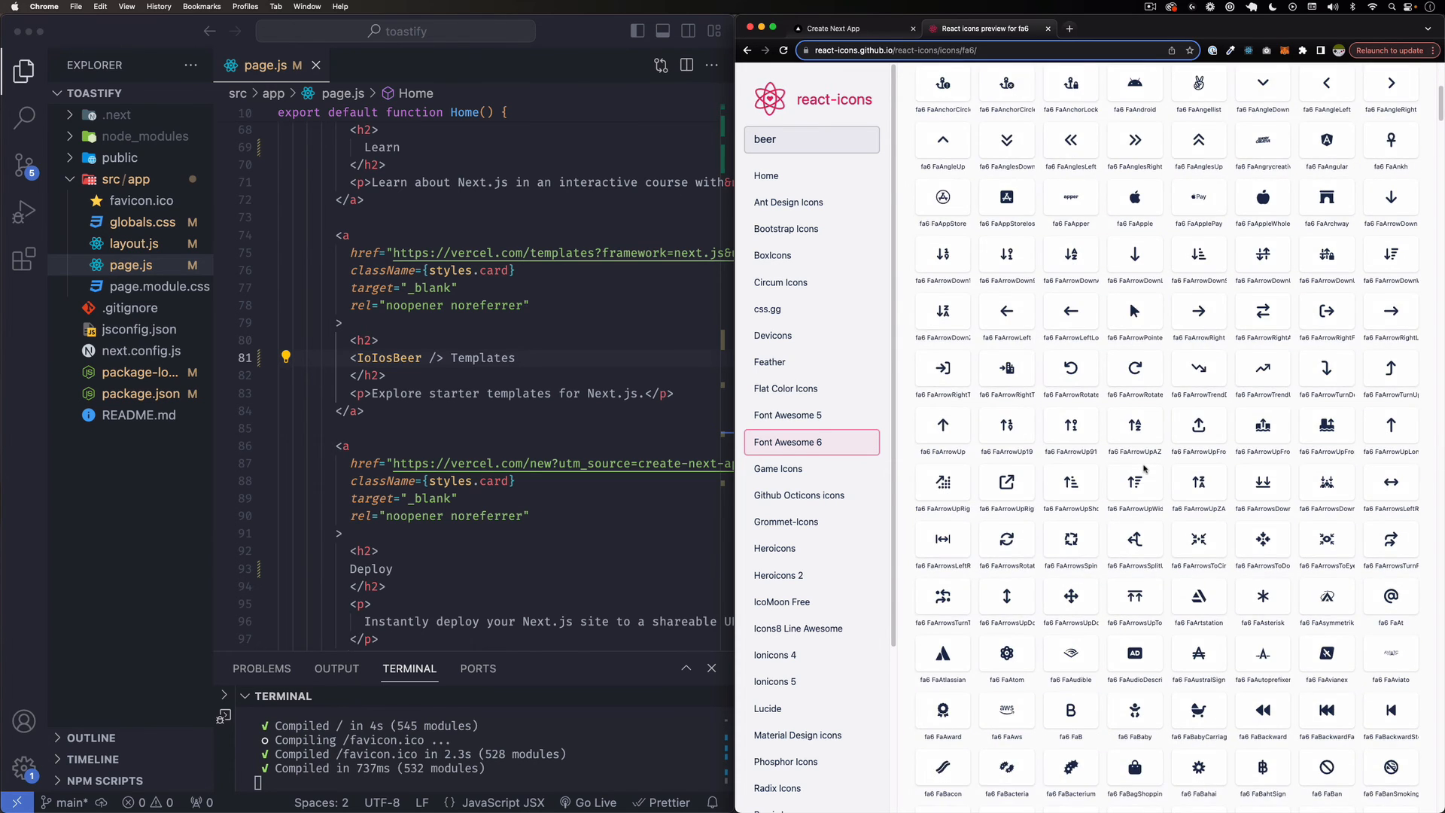
pyautogui.scroll(-3)
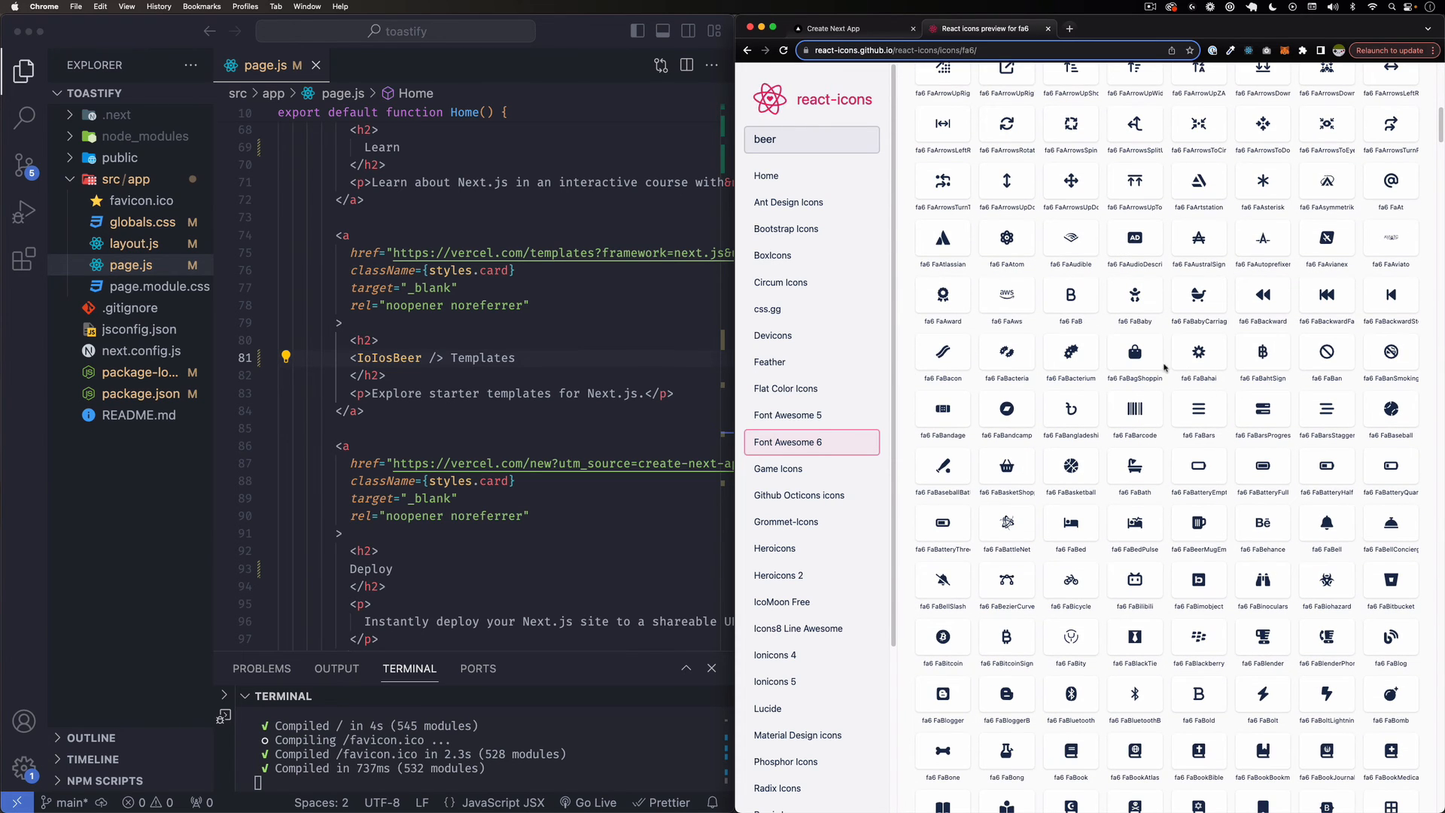
pyautogui.click(1135, 352)
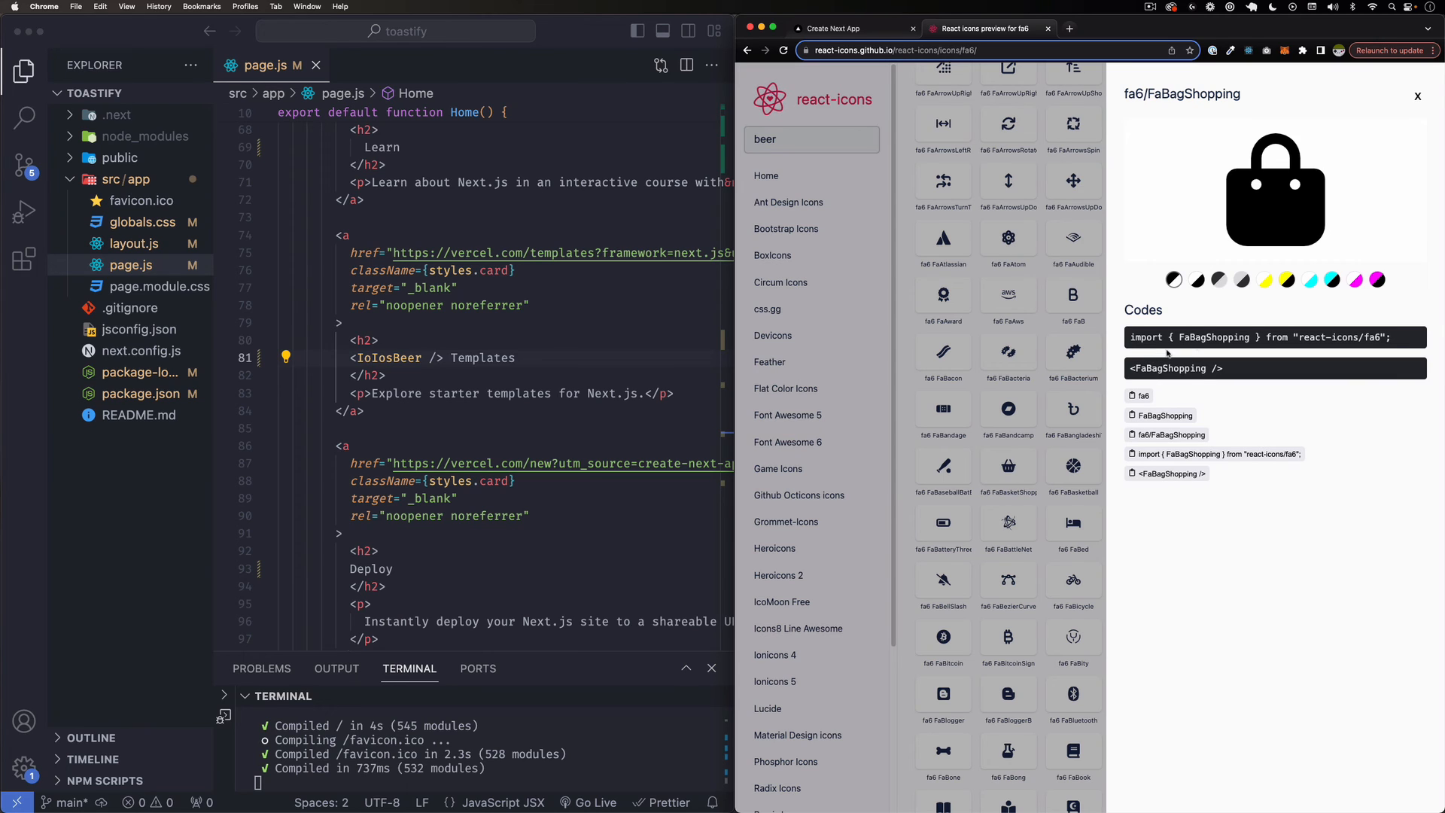
pyautogui.doubleClick(1213, 336)
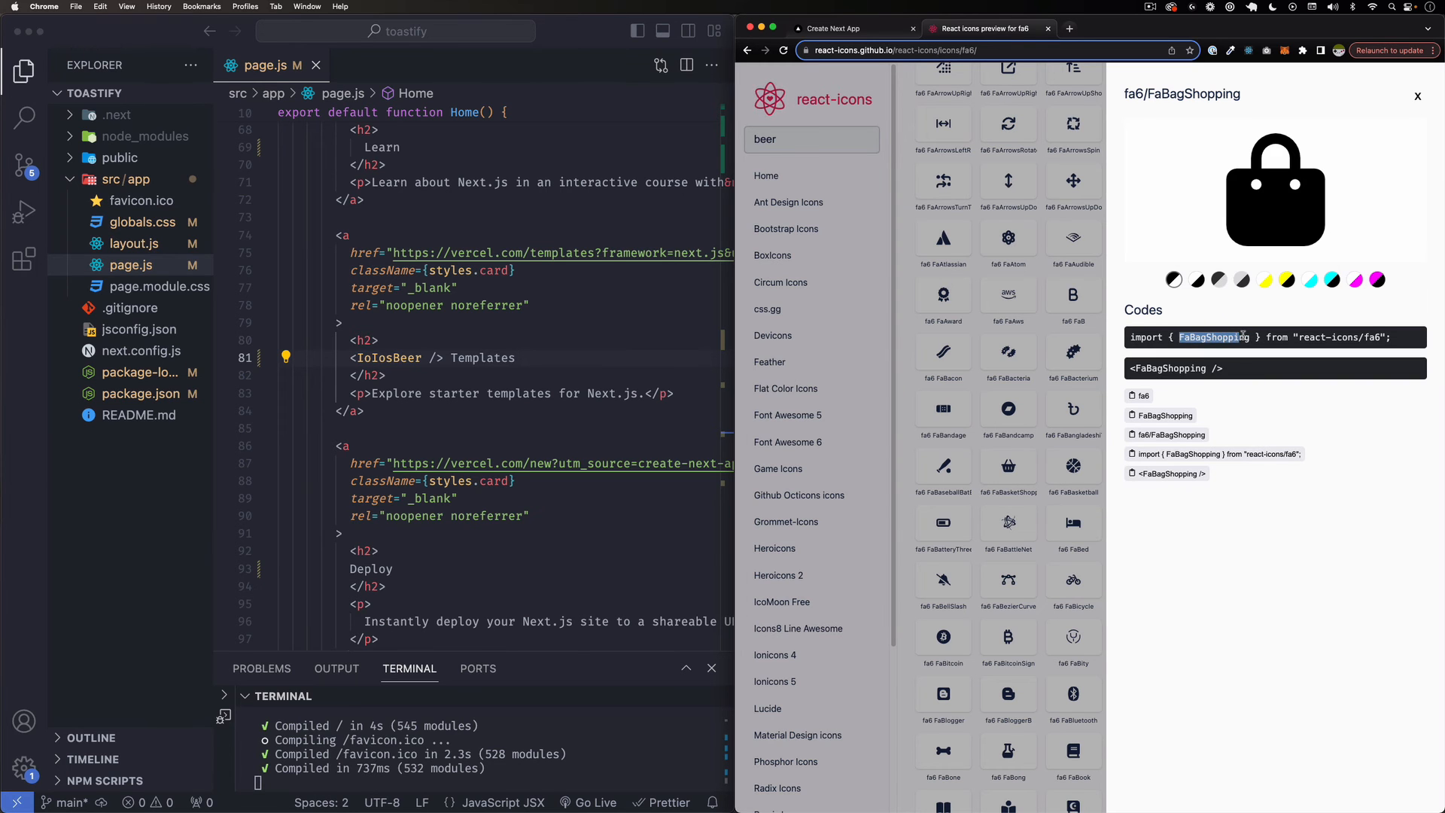
# Add FaBagShopping to the react-icons/fa6 import and place <FaBagShopping /> before the Learn heading
pyautogui.click(351, 234)
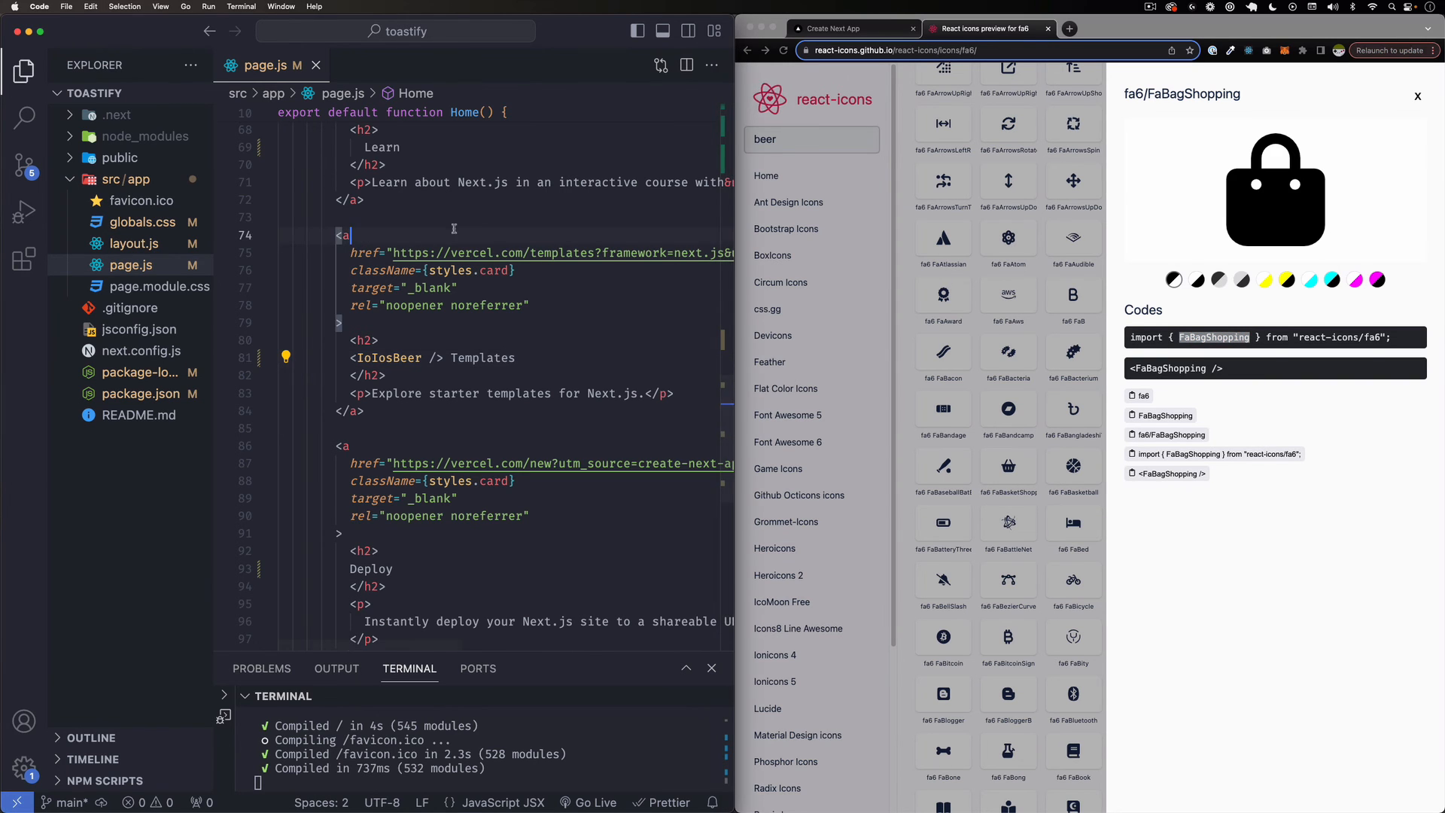
pyautogui.scroll(3)
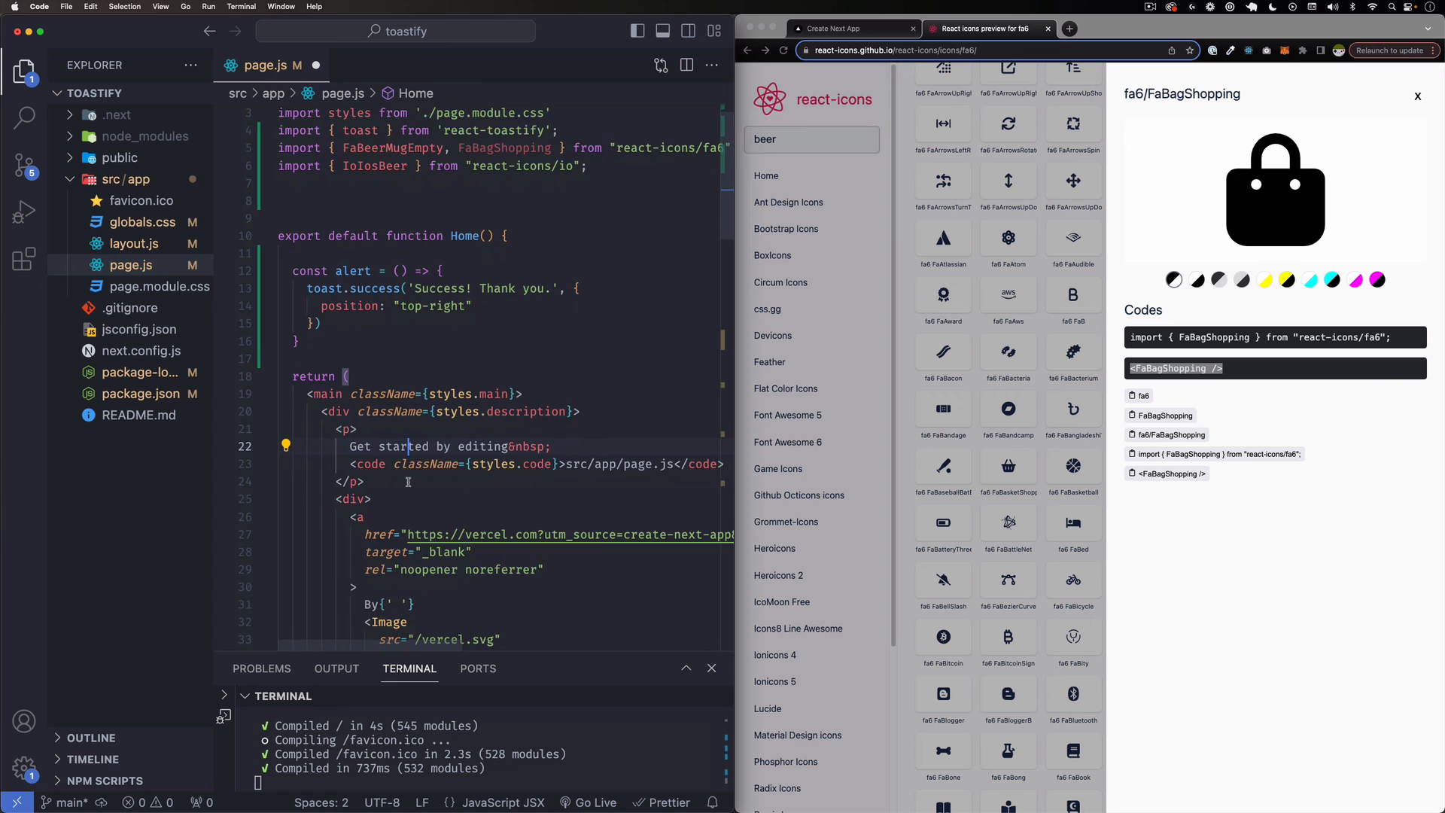
pyautogui.scroll(-3)
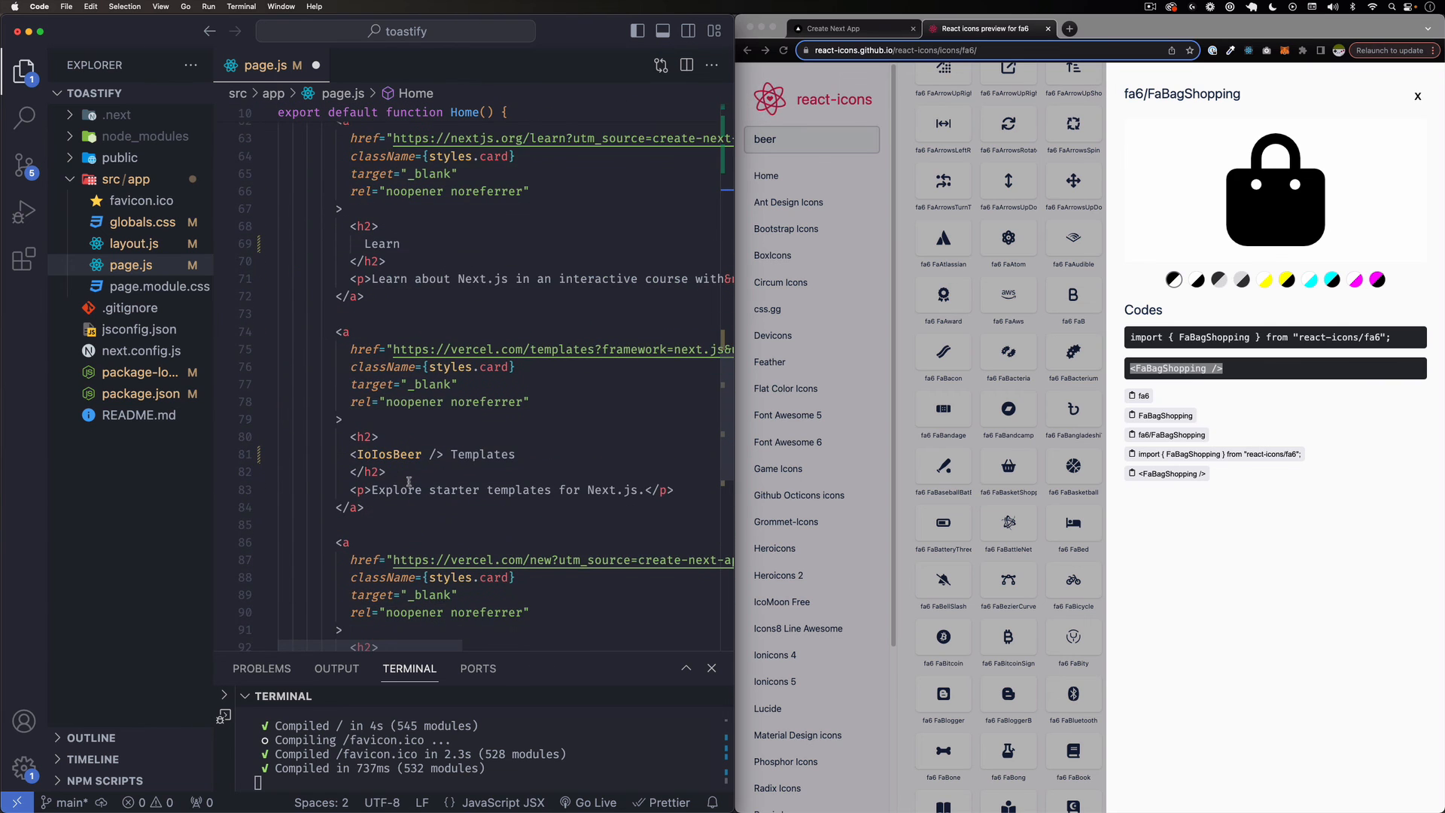
pyautogui.scroll(3)
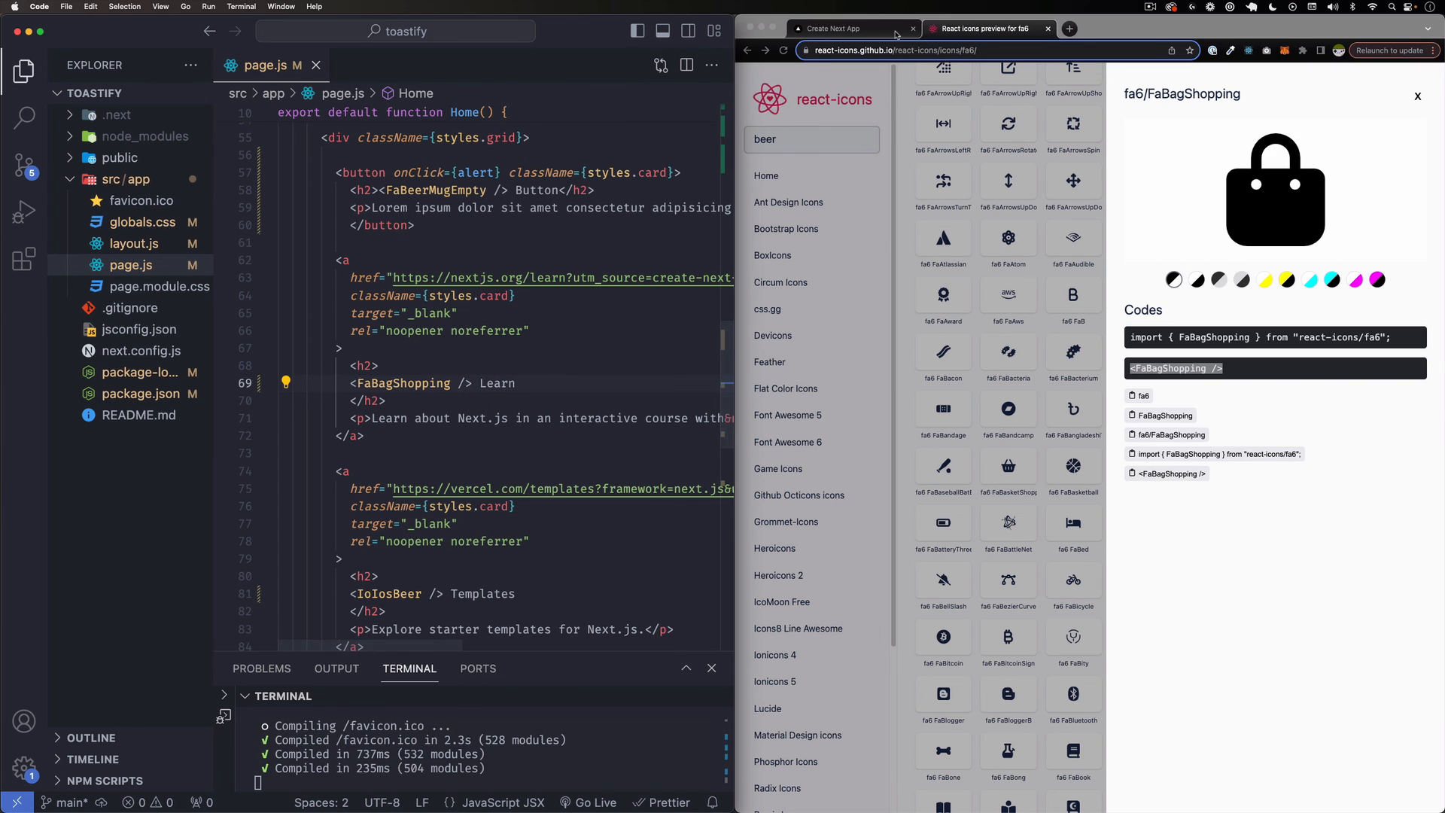
# View the localhost:3000 page in Chrome showing the shopping bag icon on the Learn card
pyautogui.click(829, 27)
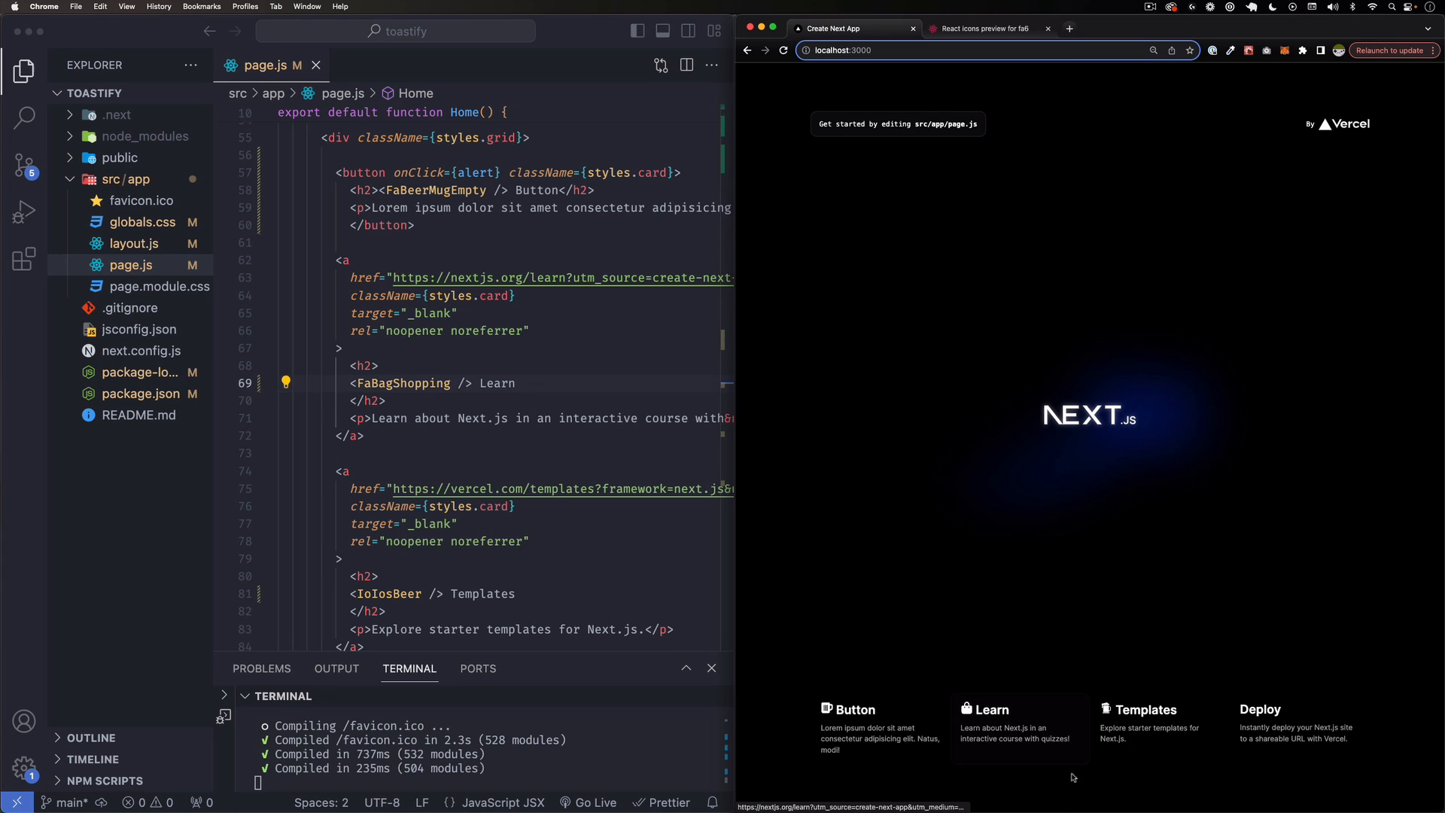
pyautogui.moveTo(1135, 739)
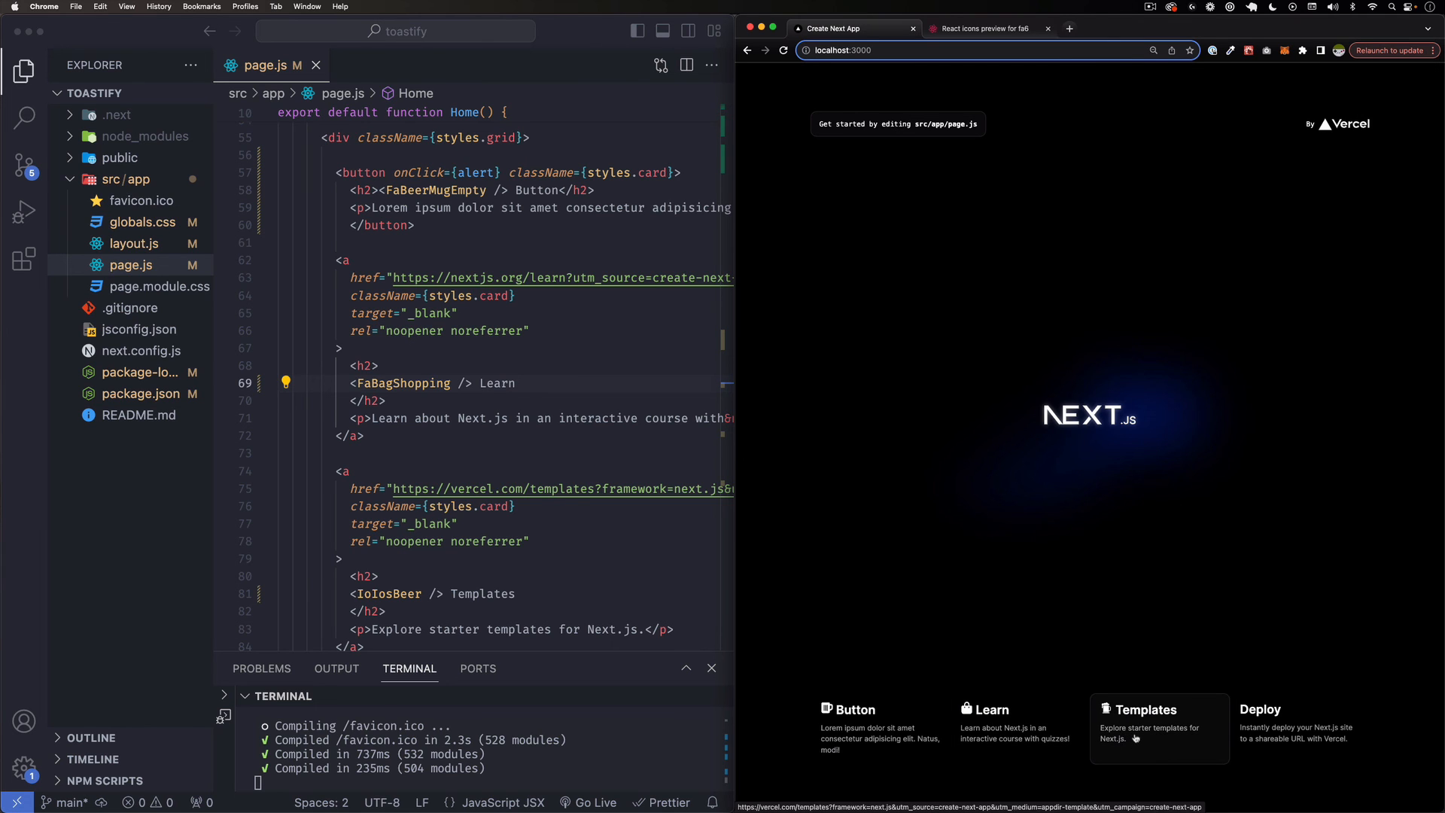
pyautogui.moveTo(1111, 775)
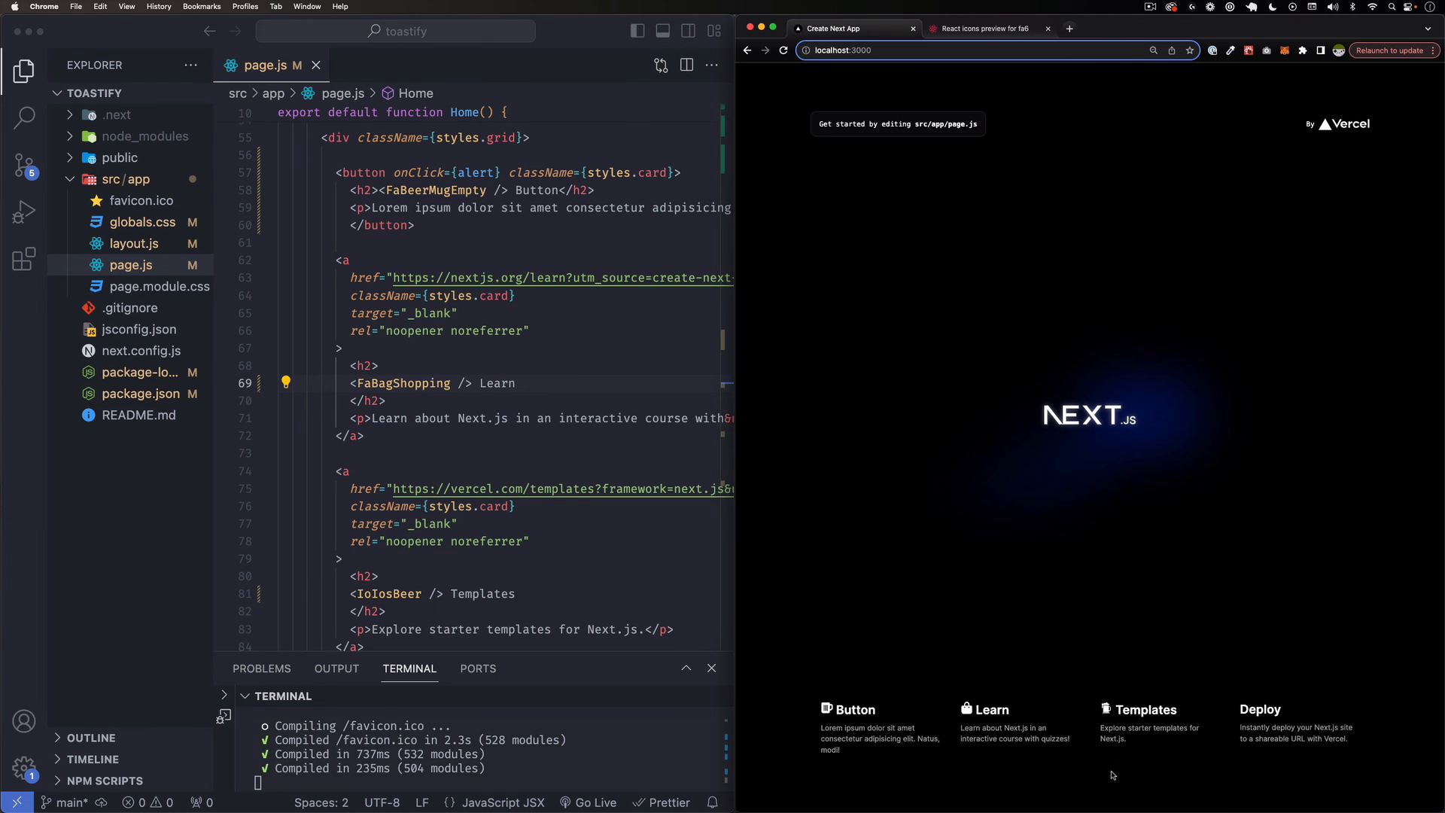